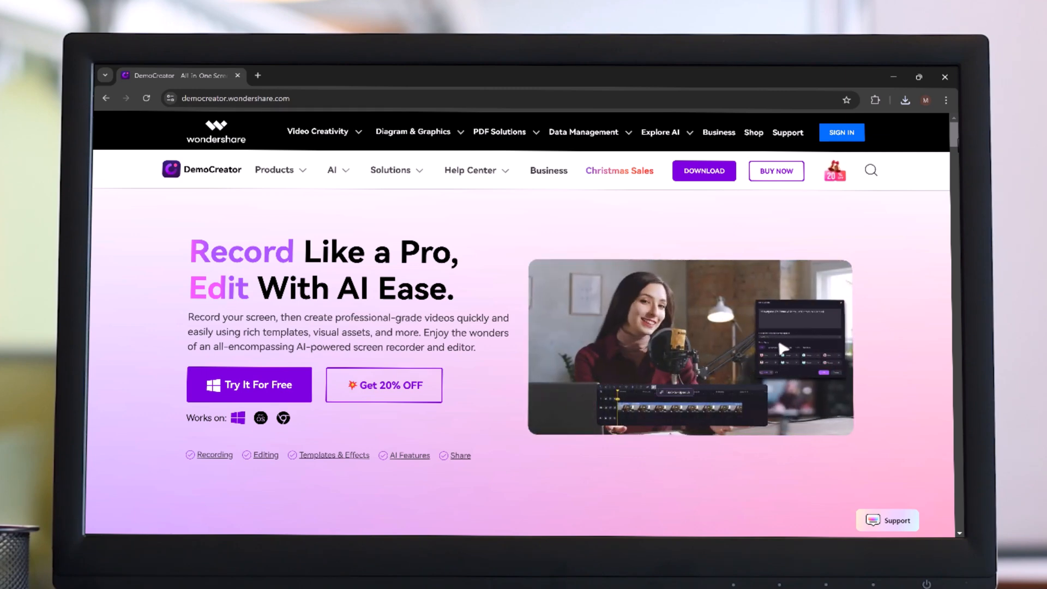
- Browse the DemoCreator homepage, then start the free installer download with 'Try It For Free'
scroll(down, 3)
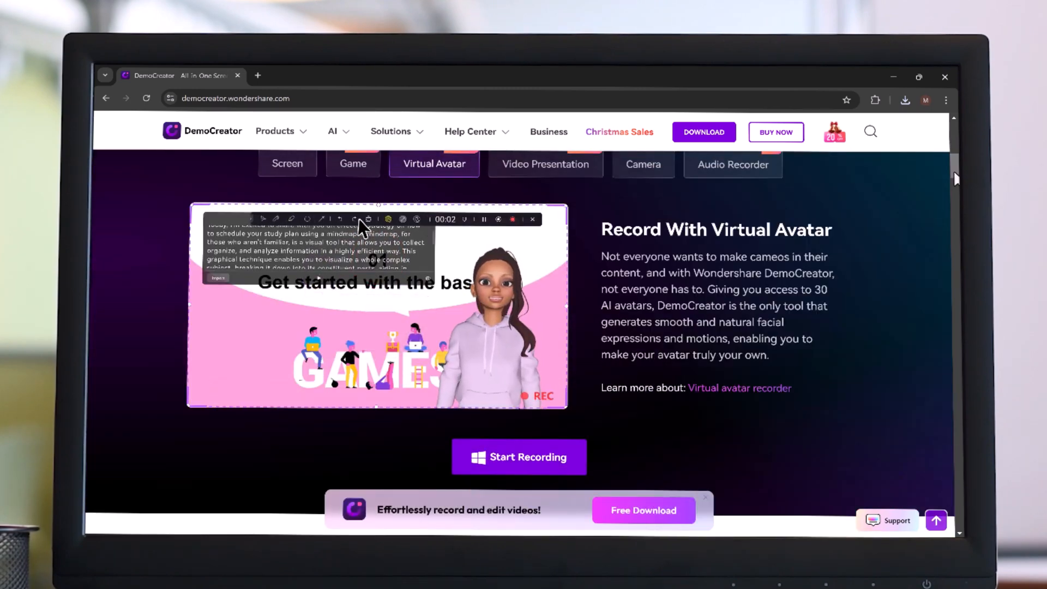
scroll(down, 3)
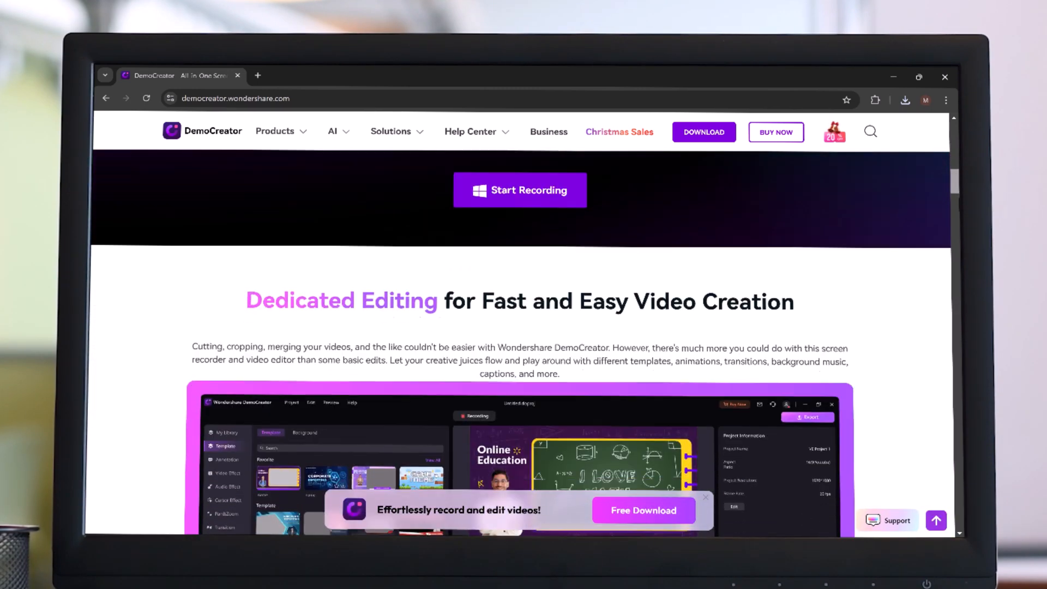
scroll(down, 3)
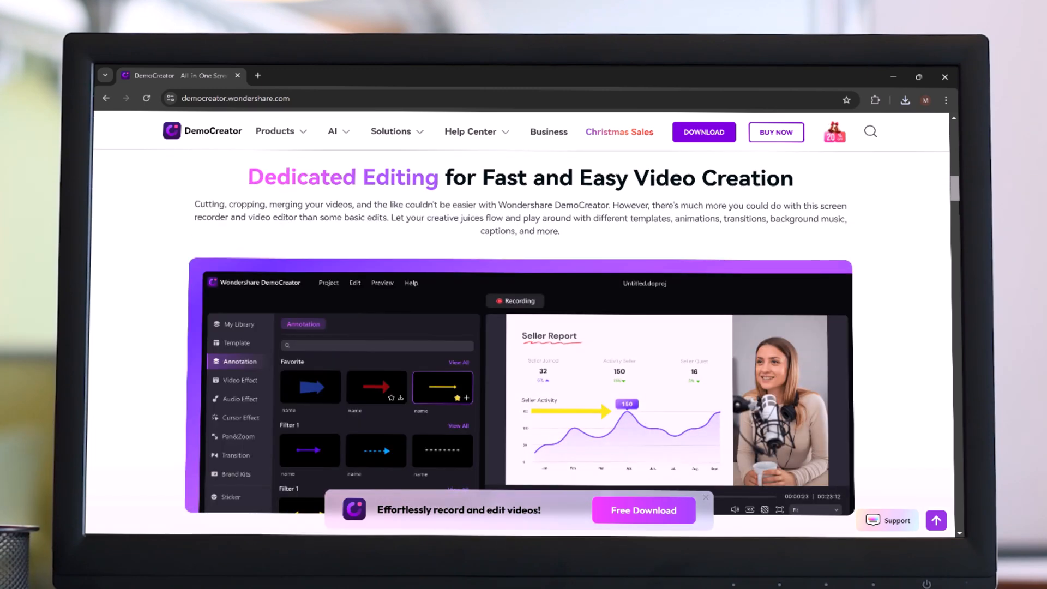
scroll(down, 3)
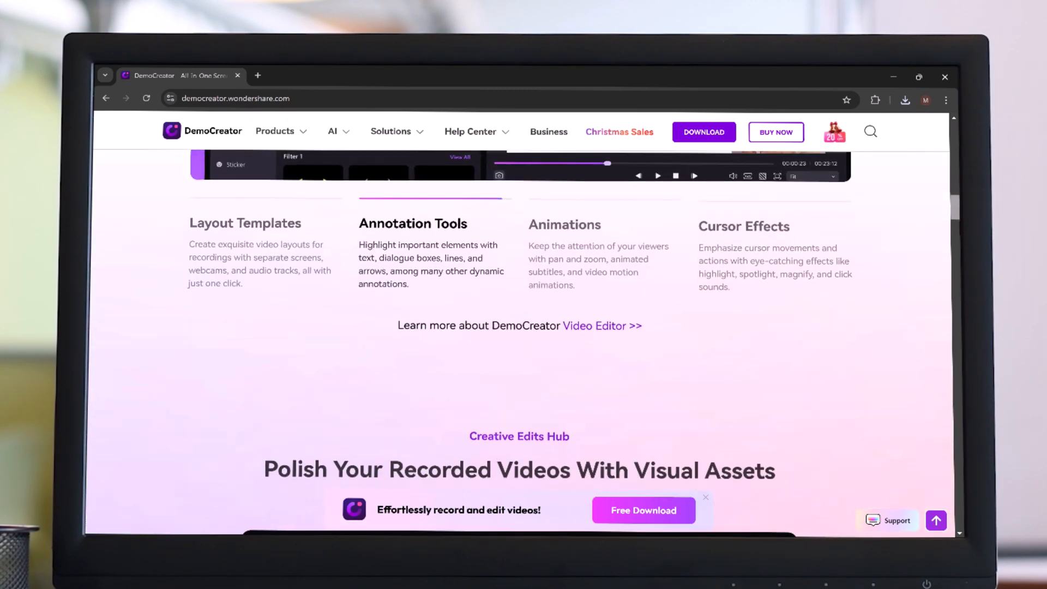
scroll(down, 3)
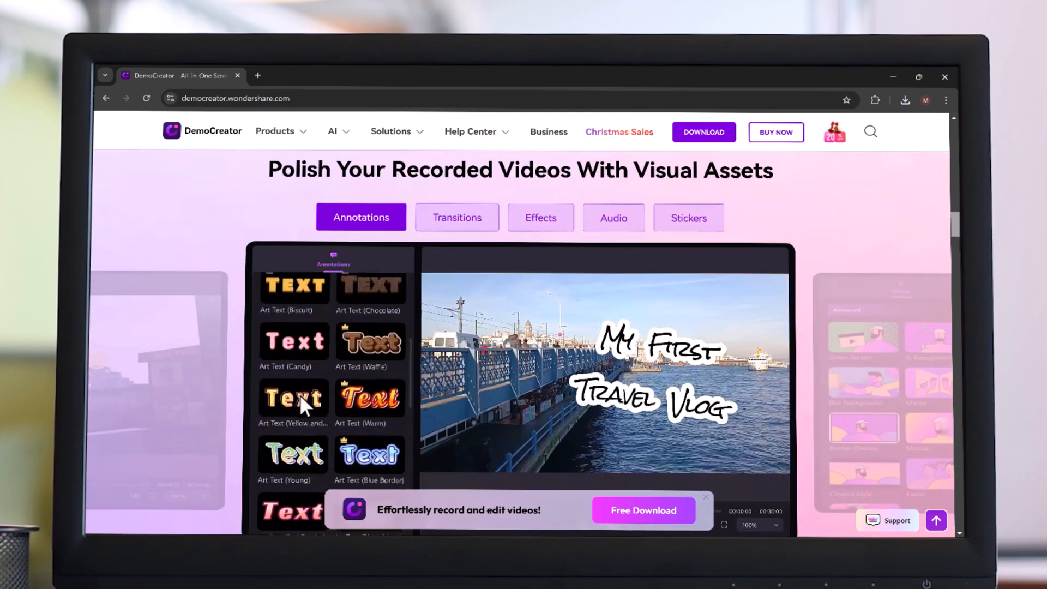
scroll(up, 3)
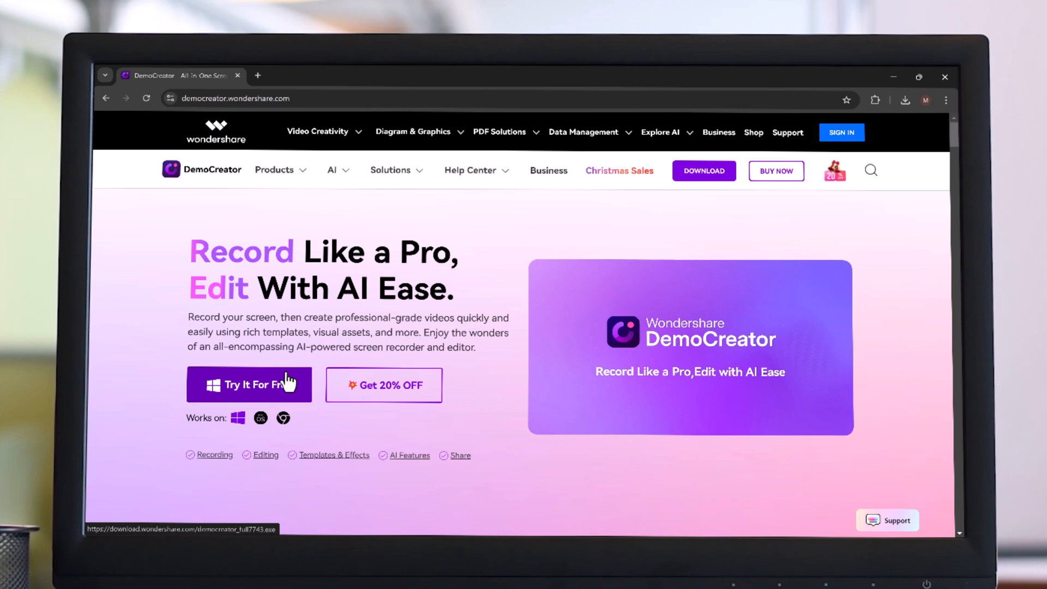
click(249, 385)
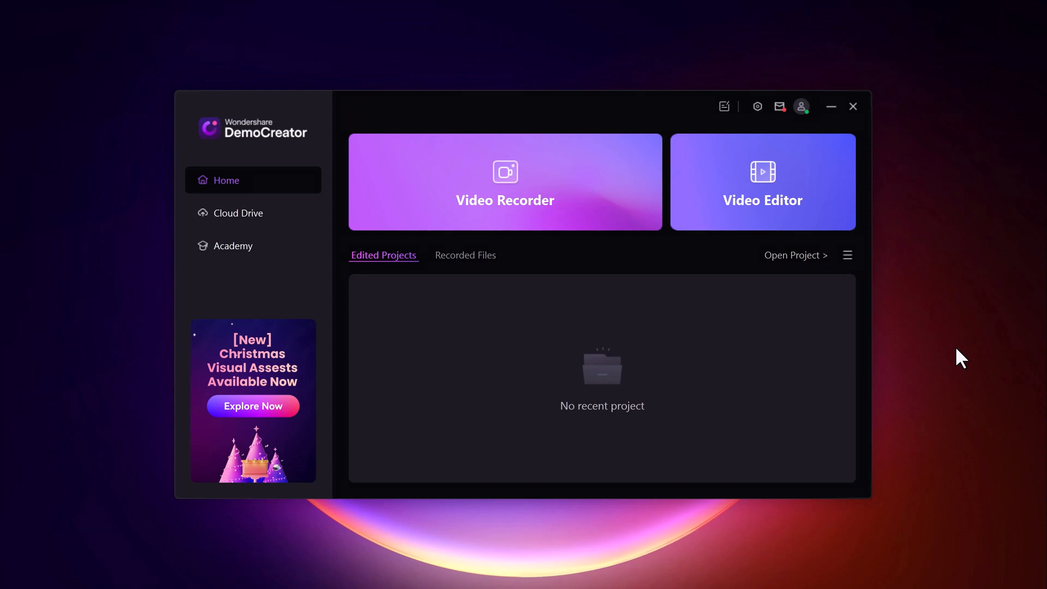
mouse_move(505, 207)
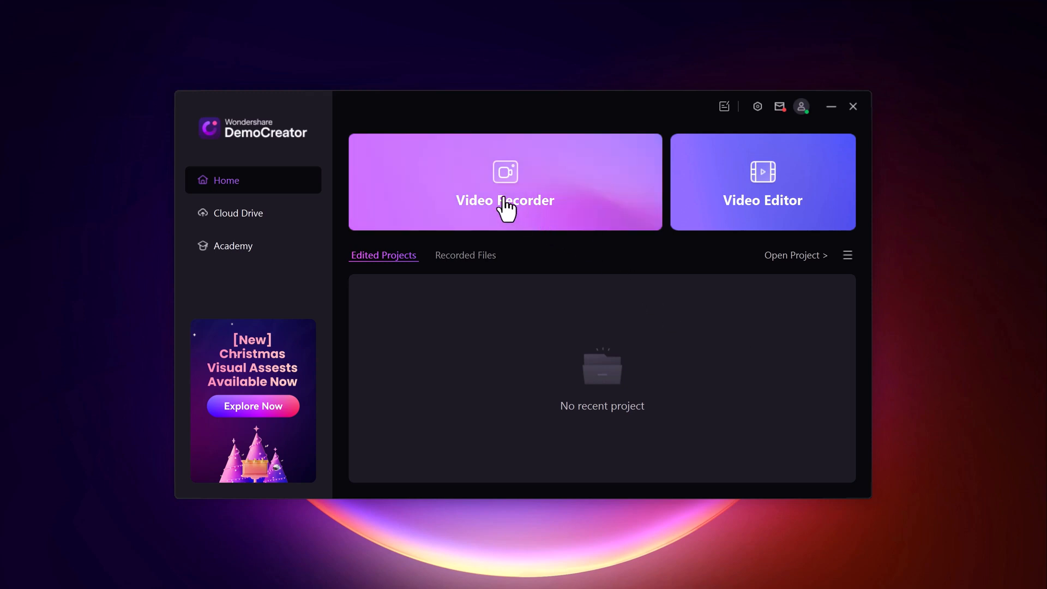
mouse_move(511, 211)
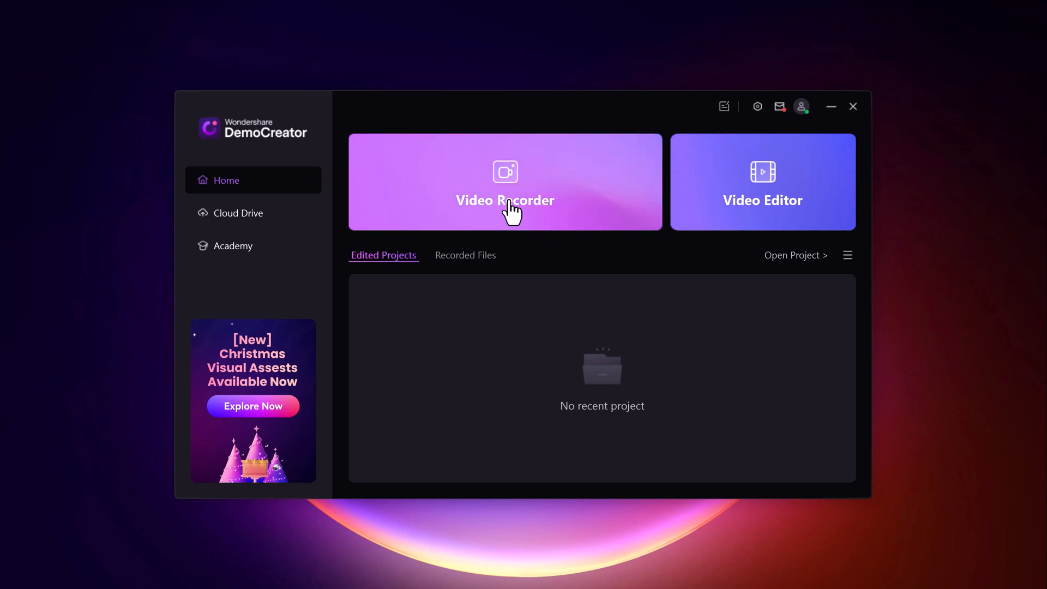
mouse_move(733, 207)
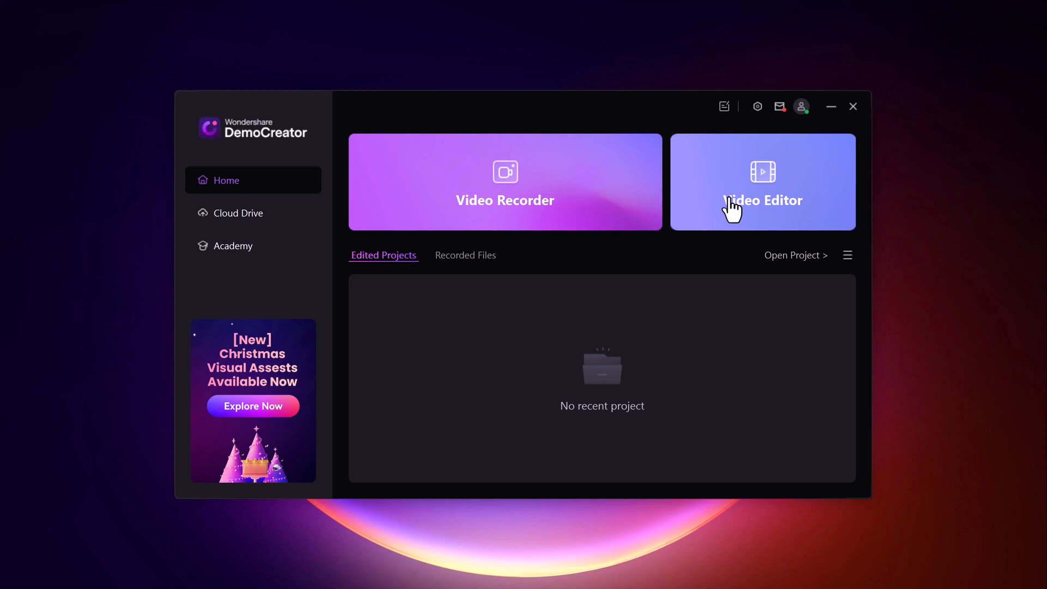
mouse_move(521, 391)
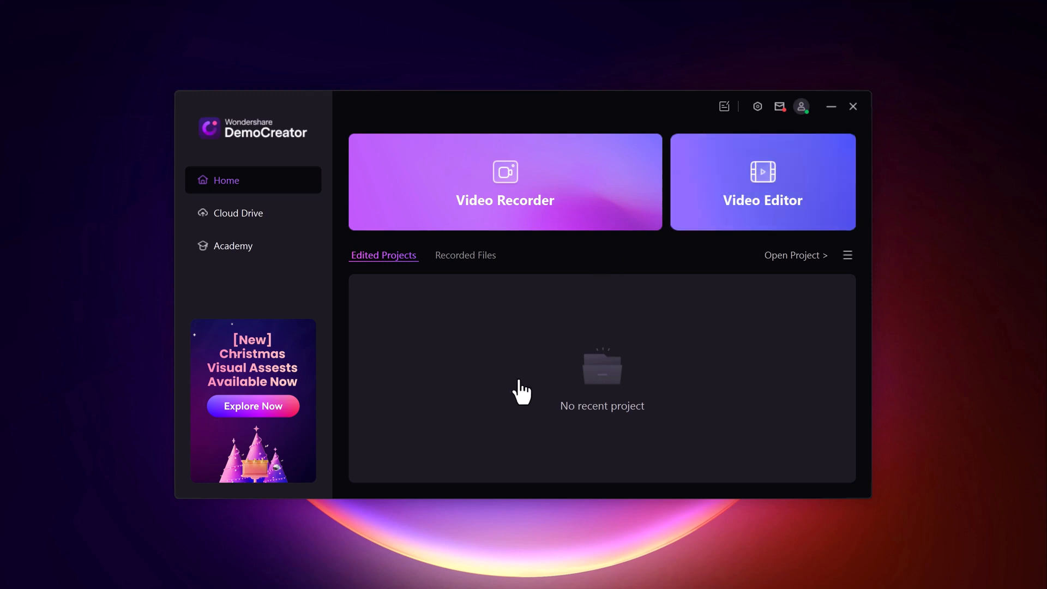
mouse_move(233, 246)
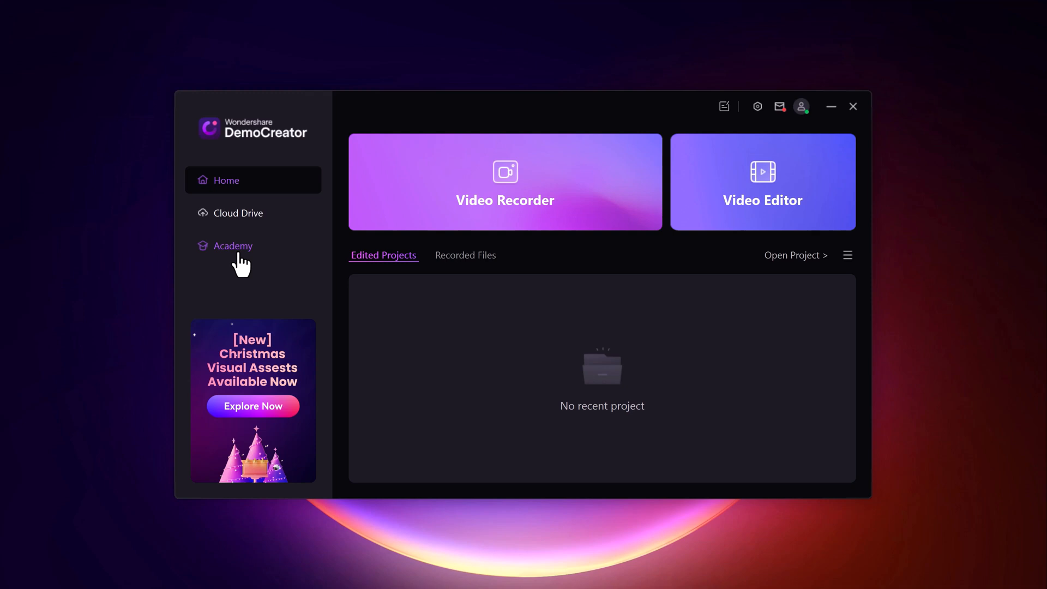
mouse_move(467, 212)
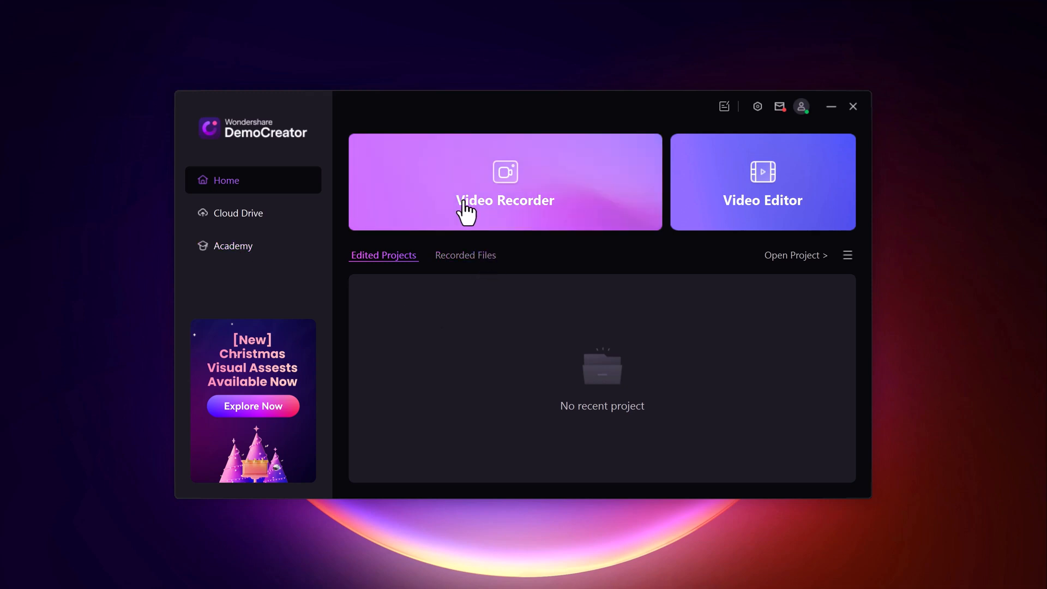
- Open the Video Recorder to show the 'What would you like to record?' modes
click(505, 182)
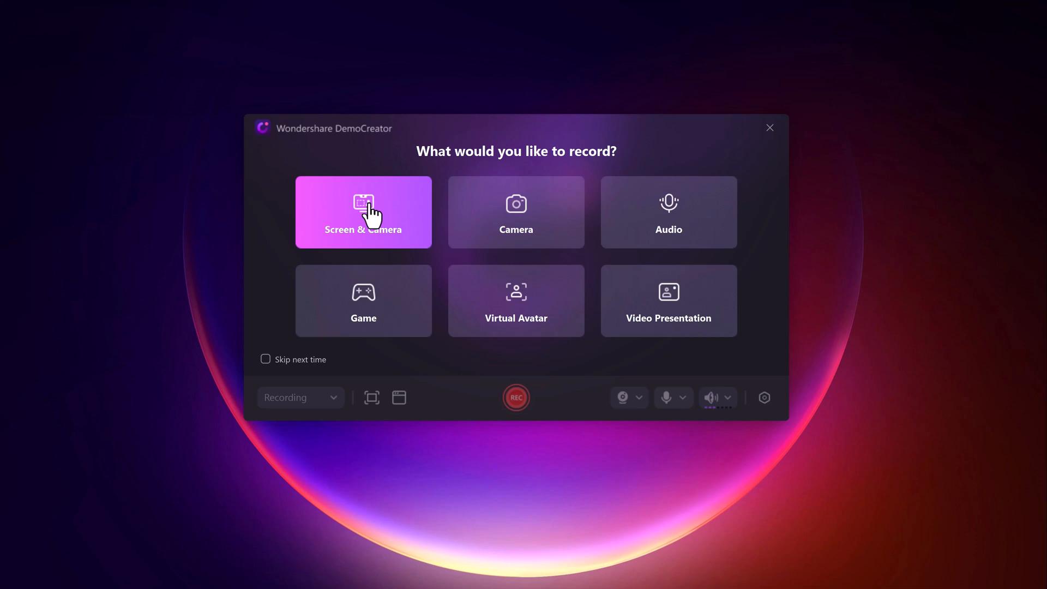
mouse_move(363, 212)
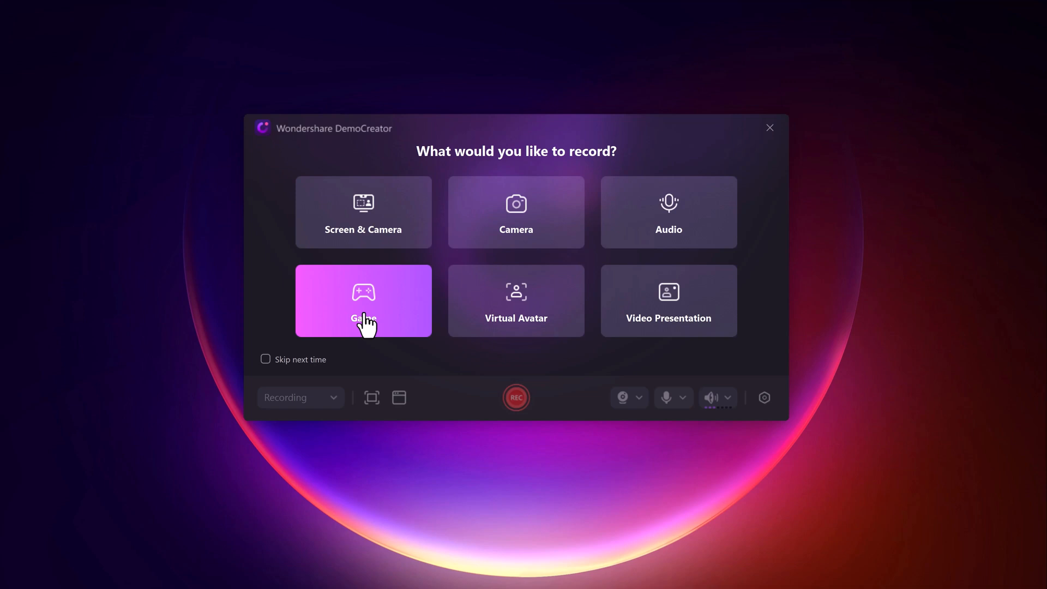
mouse_move(515, 301)
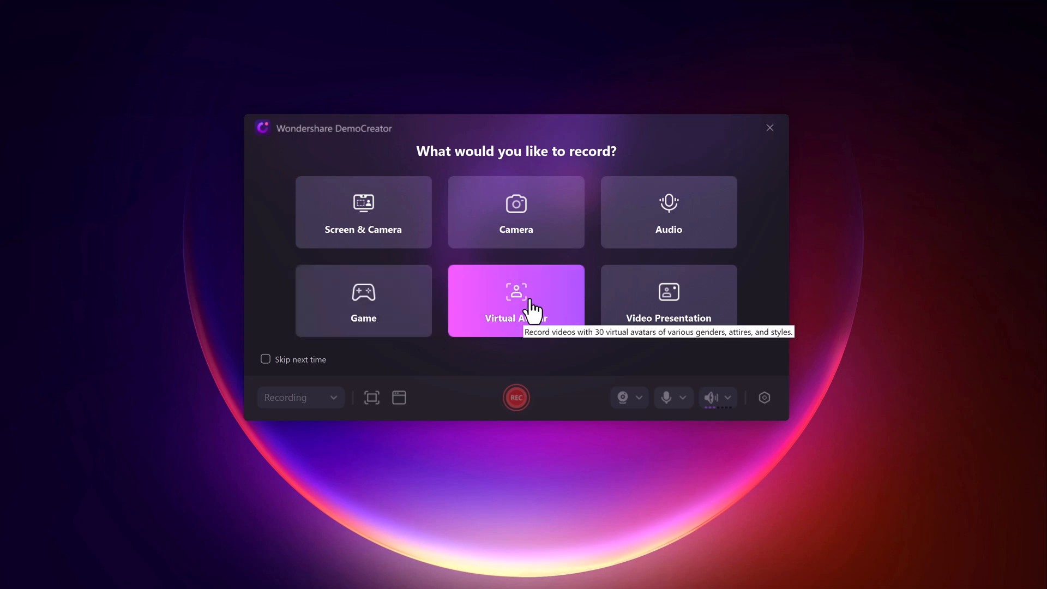
mouse_move(533, 306)
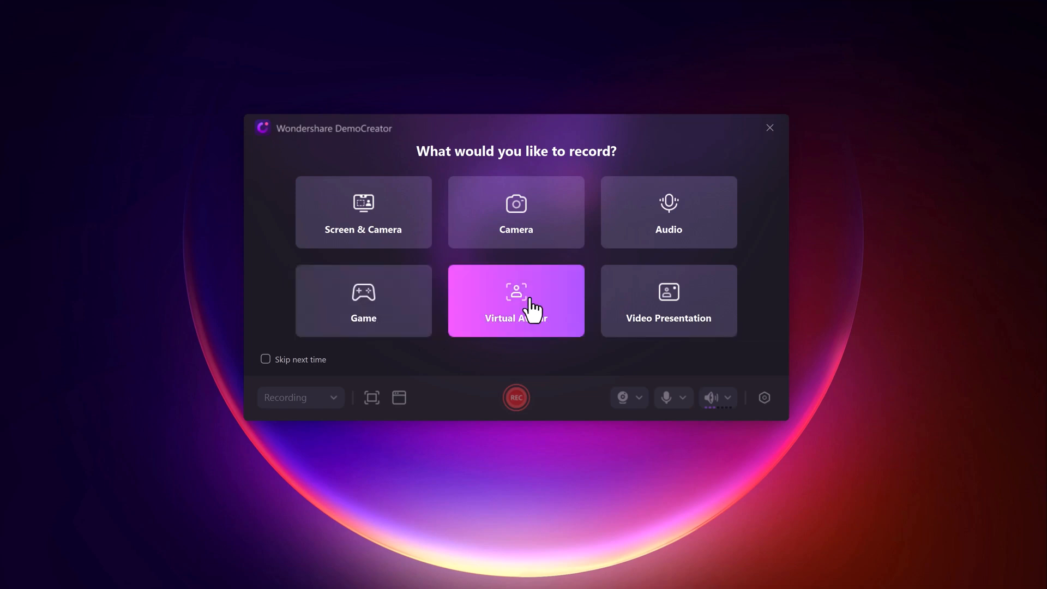
mouse_move(667, 300)
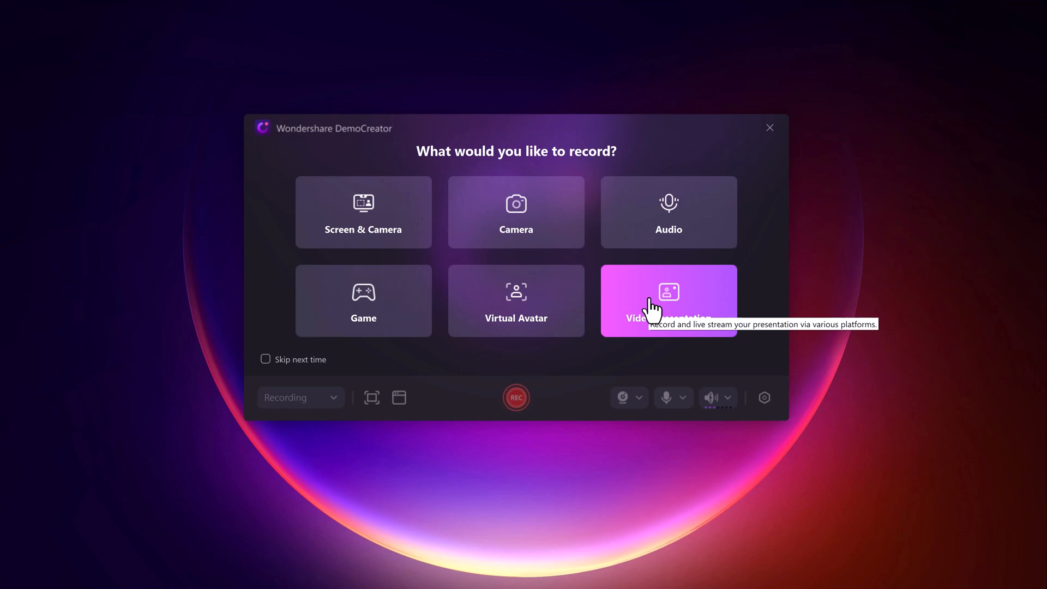
mouse_move(363, 221)
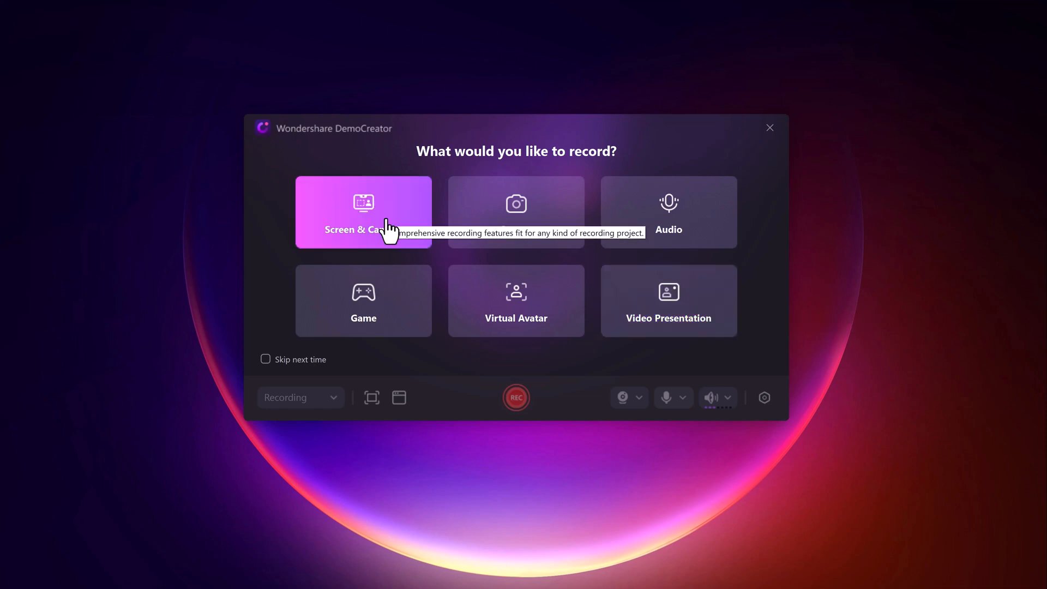
- Choose Screen & Camera mode and set the capture area to full screen
click(363, 212)
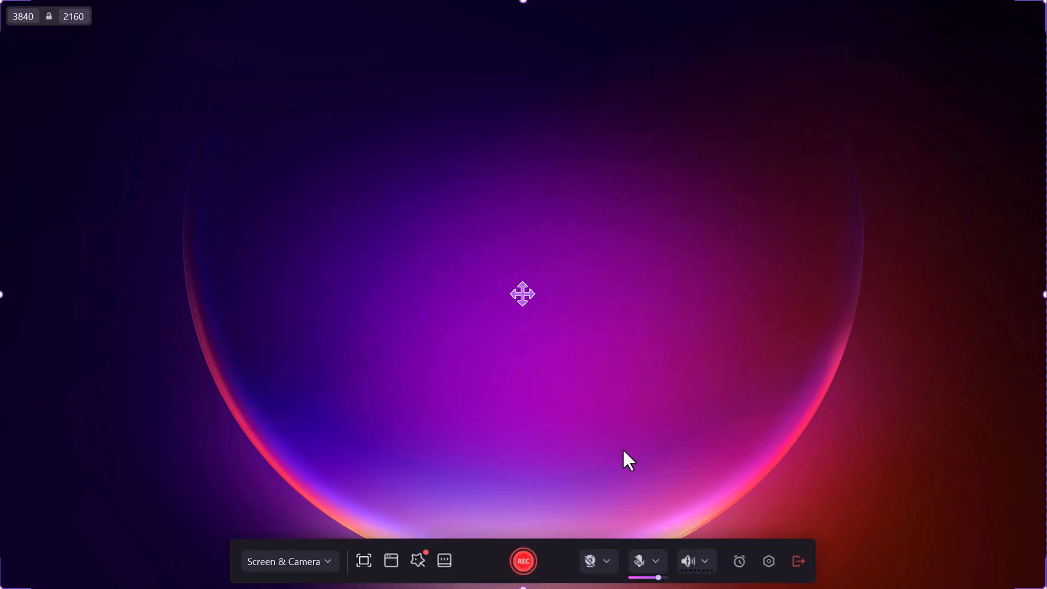
mouse_move(301, 569)
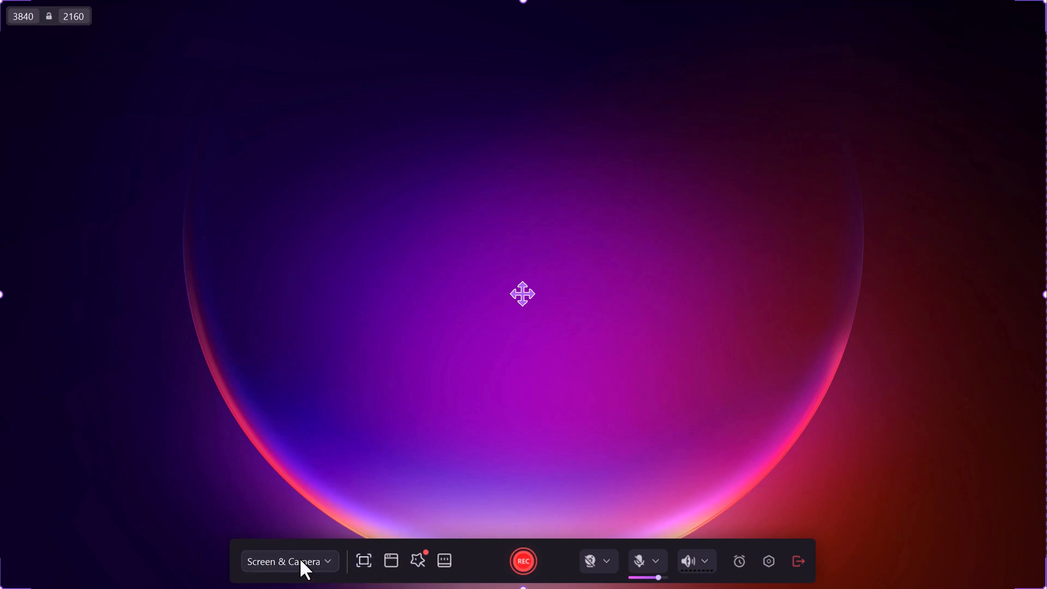
mouse_move(363, 561)
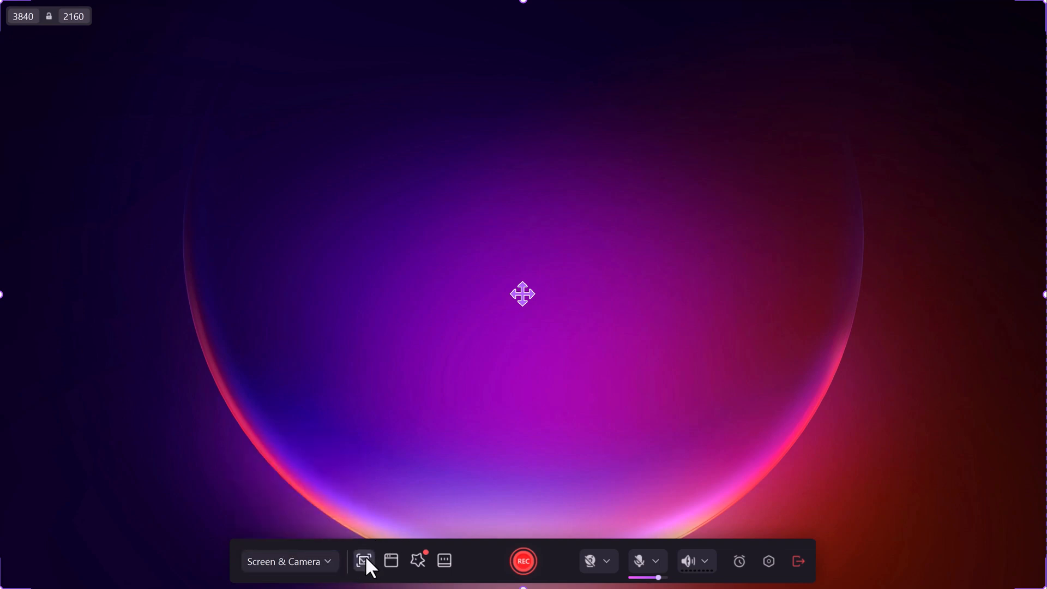
click(363, 561)
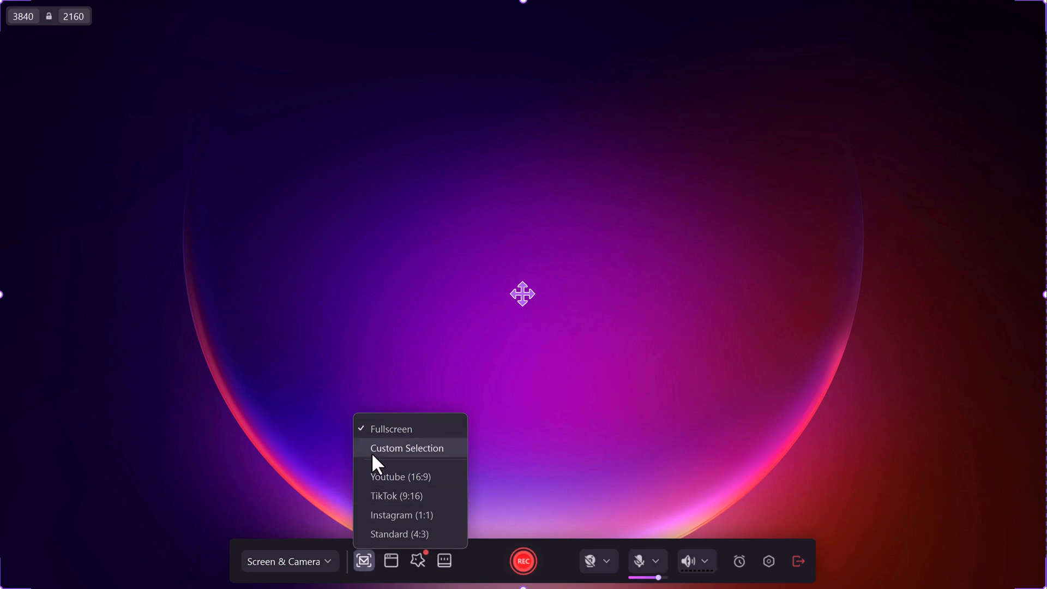
mouse_move(381, 495)
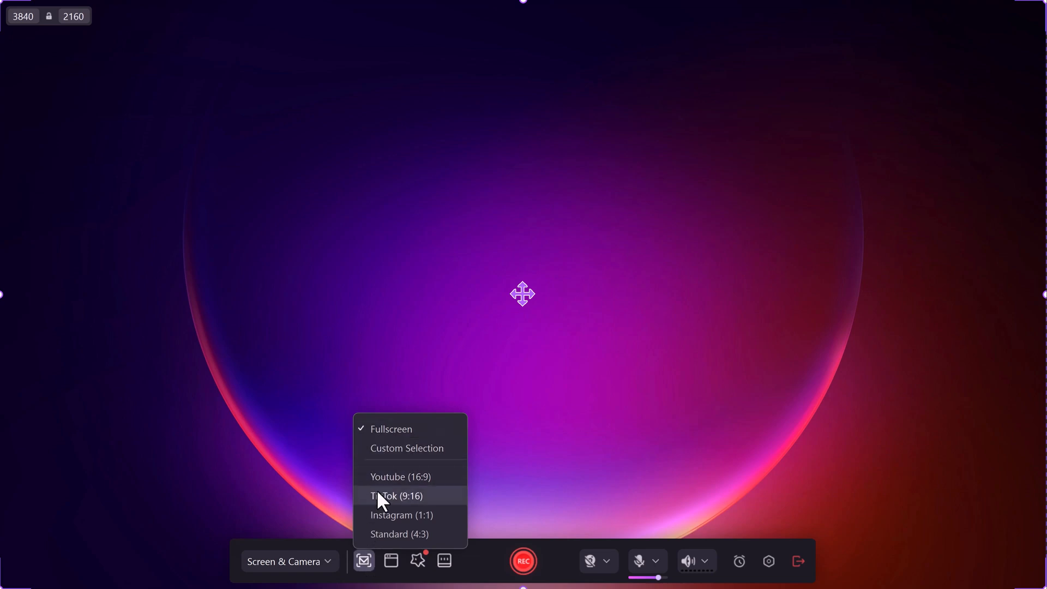
mouse_move(401, 476)
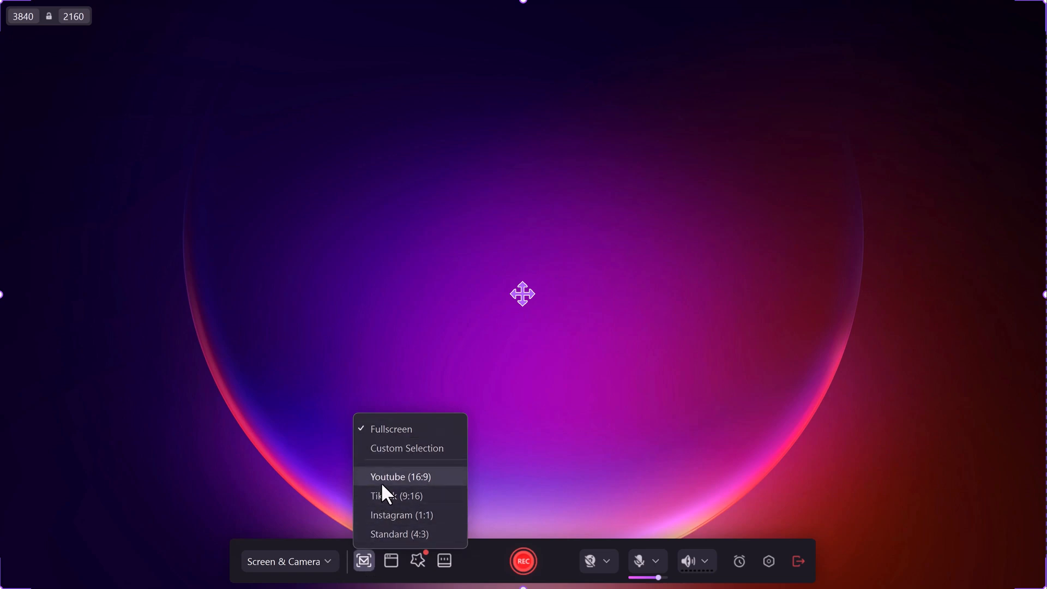
click(401, 476)
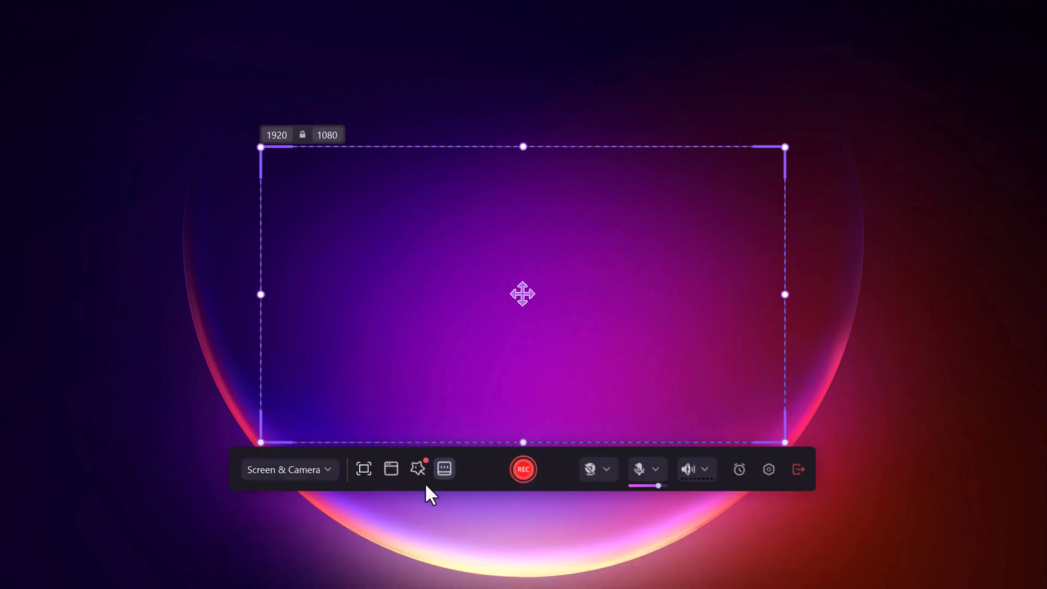
click(363, 469)
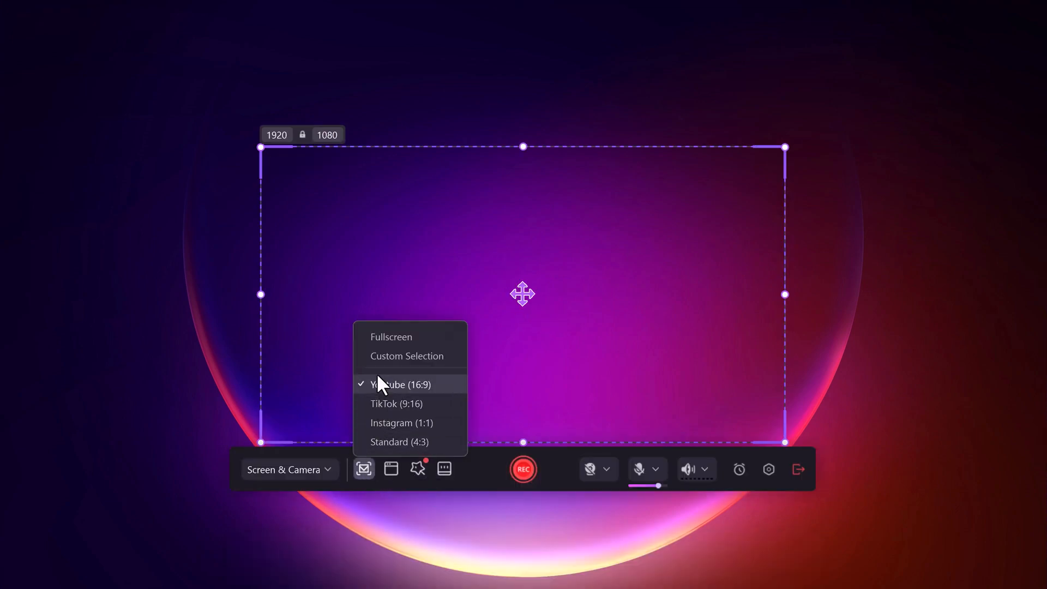
click(390, 336)
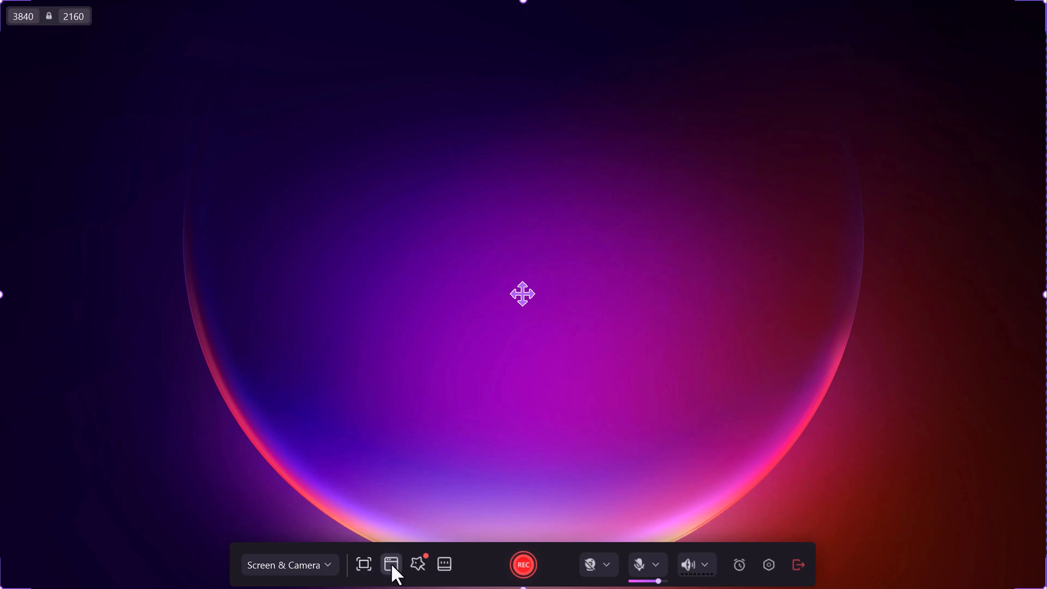
mouse_move(417, 564)
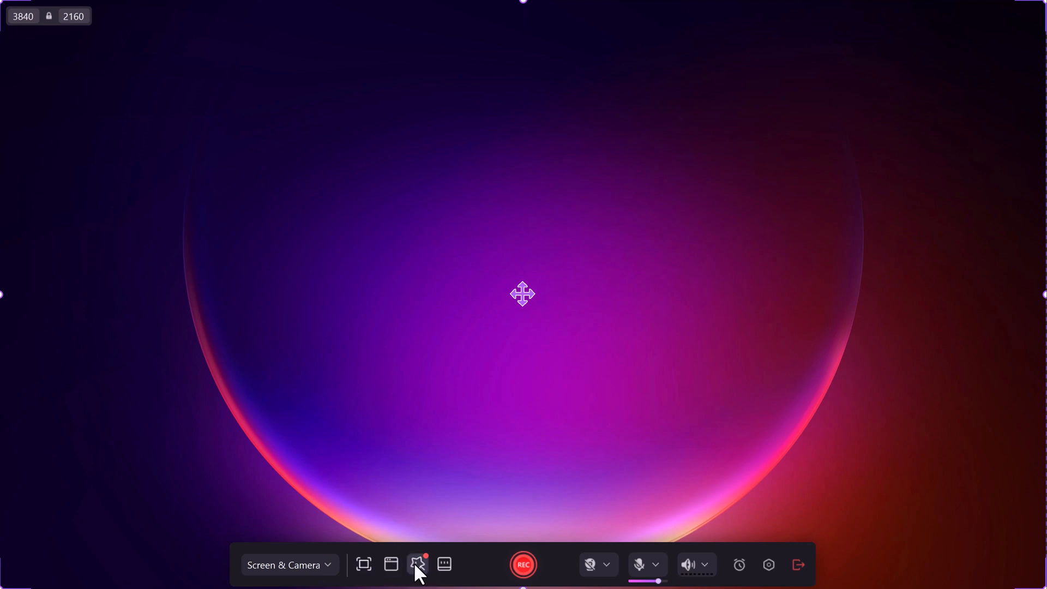
- Switch on the Smart Zoom and Cursor Highlight recording presets
click(417, 565)
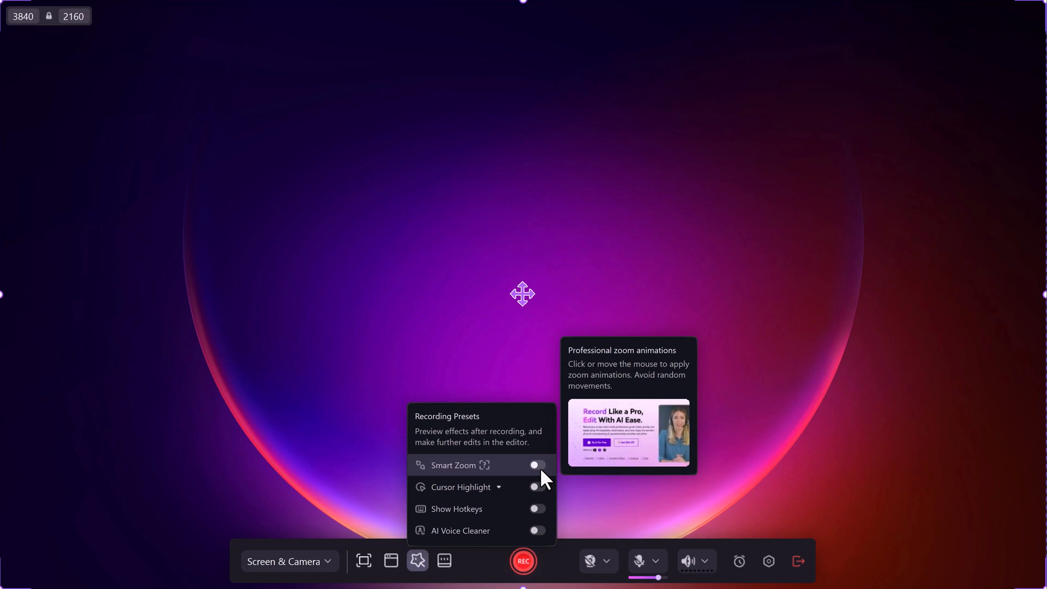
click(536, 464)
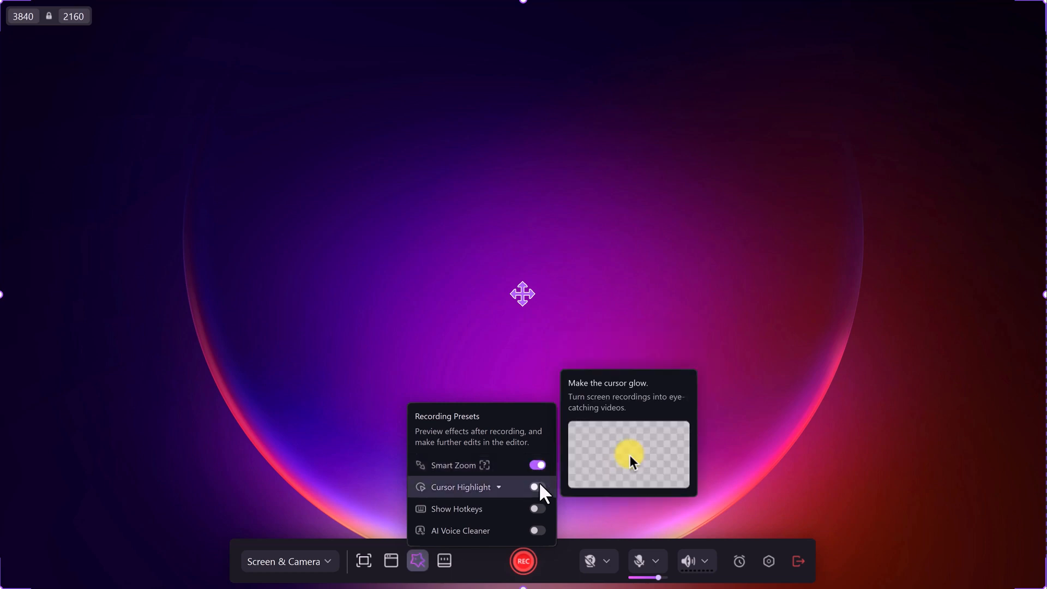
click(537, 487)
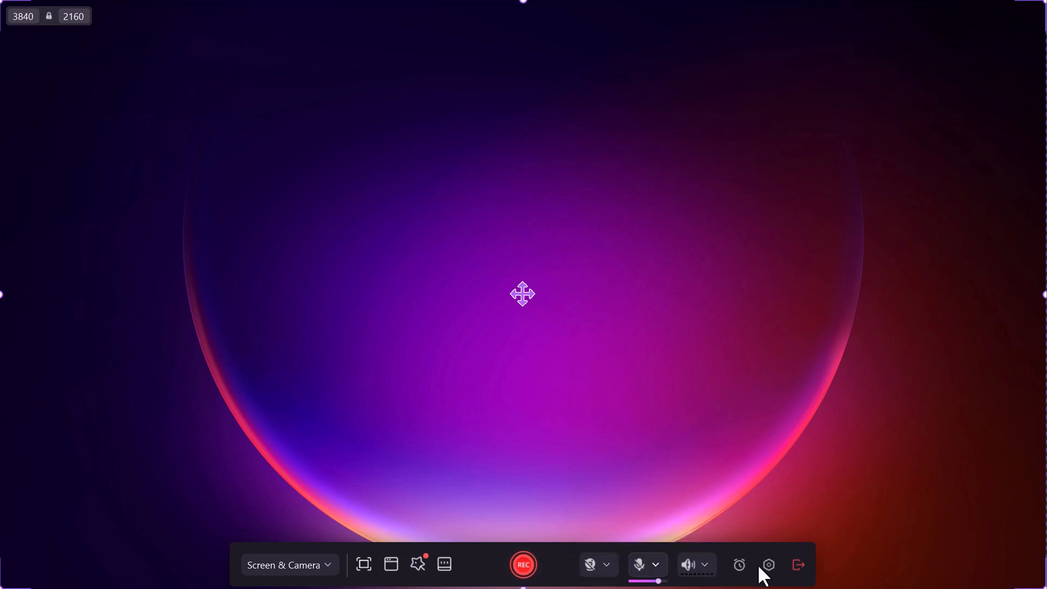
- Tick 'Disable the 3-second countdown before recording' in Advanced Settings and save
click(767, 565)
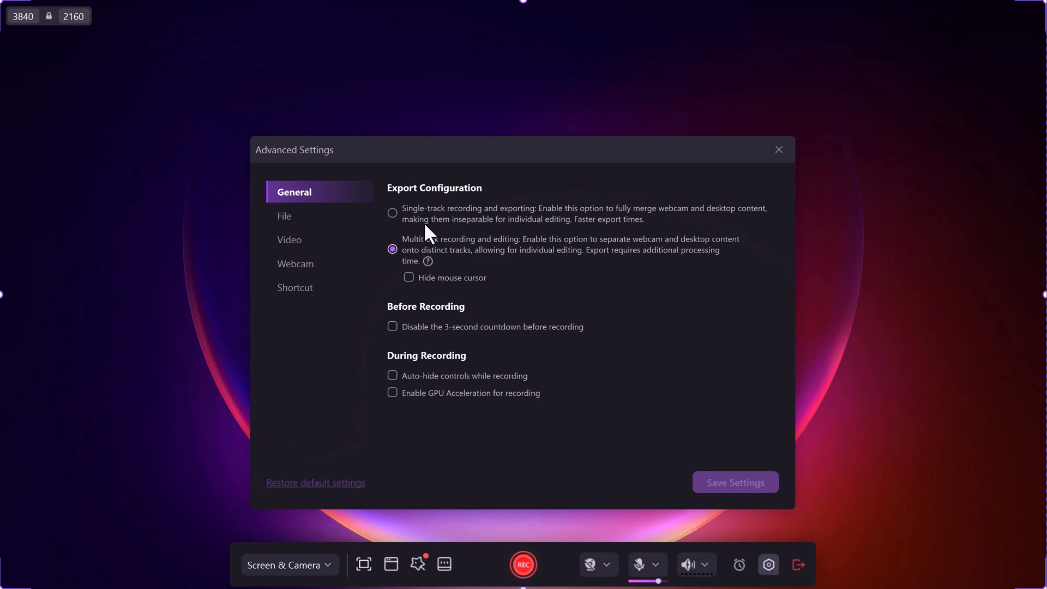
click(393, 326)
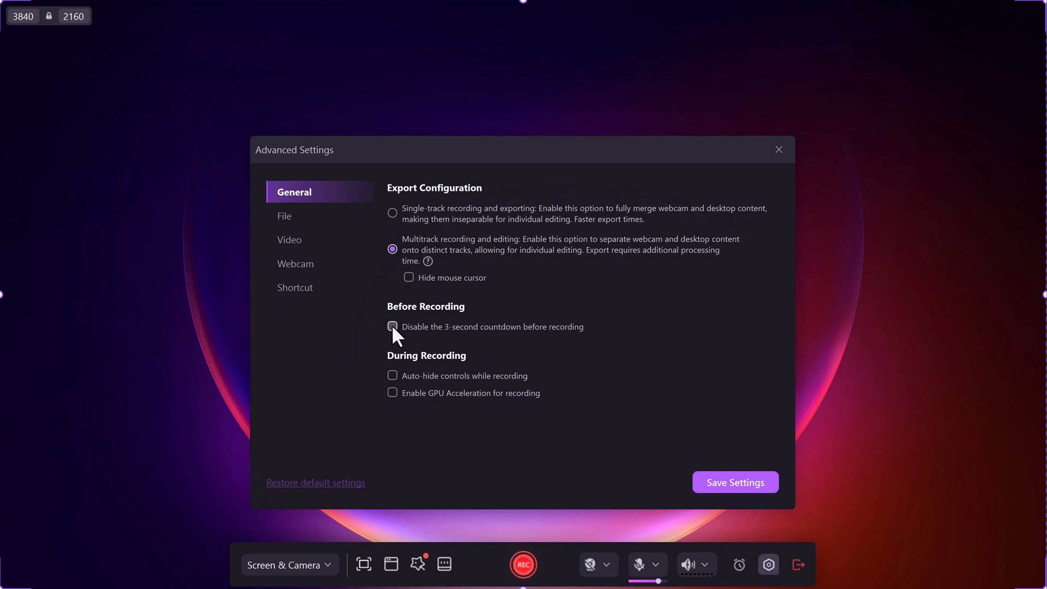
click(393, 326)
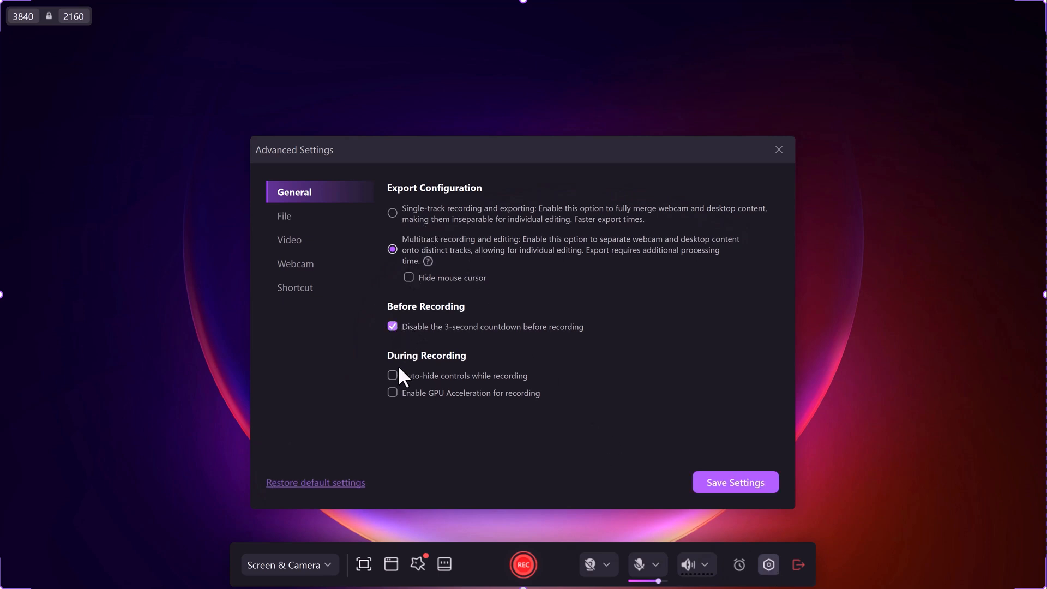
click(778, 149)
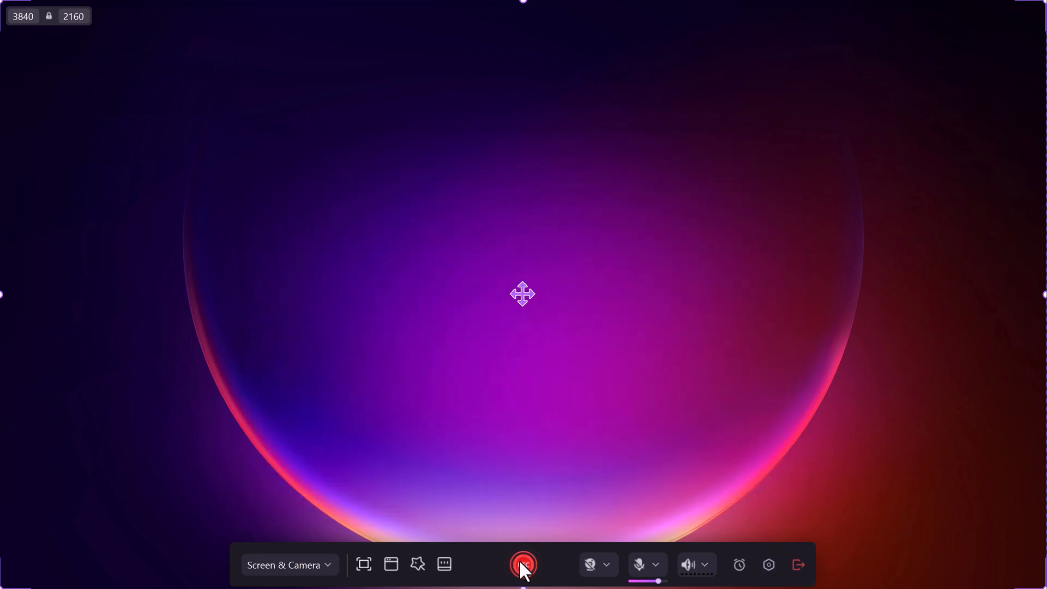
- Start a REC capture and record actions in File Explorer
click(522, 564)
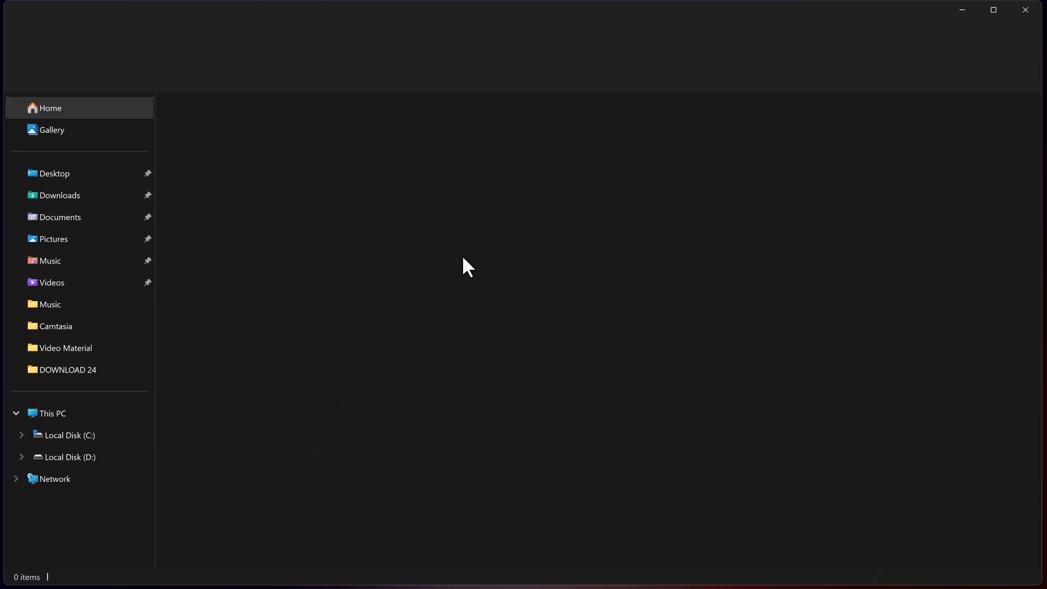
click(59, 216)
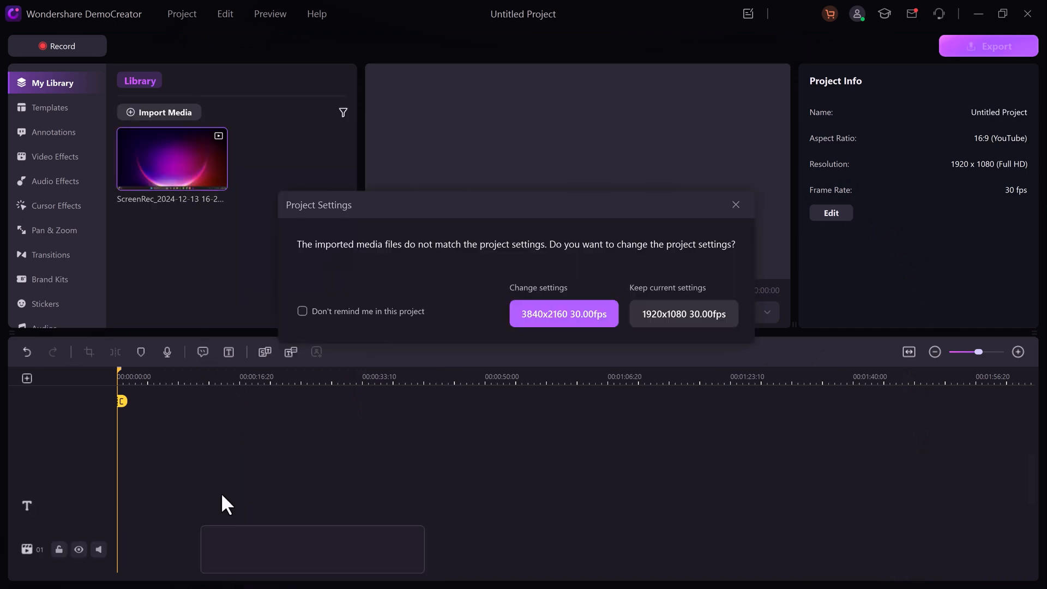
- Change project settings to 3840x2160 at 30 fps and play the recorded clip
click(683, 314)
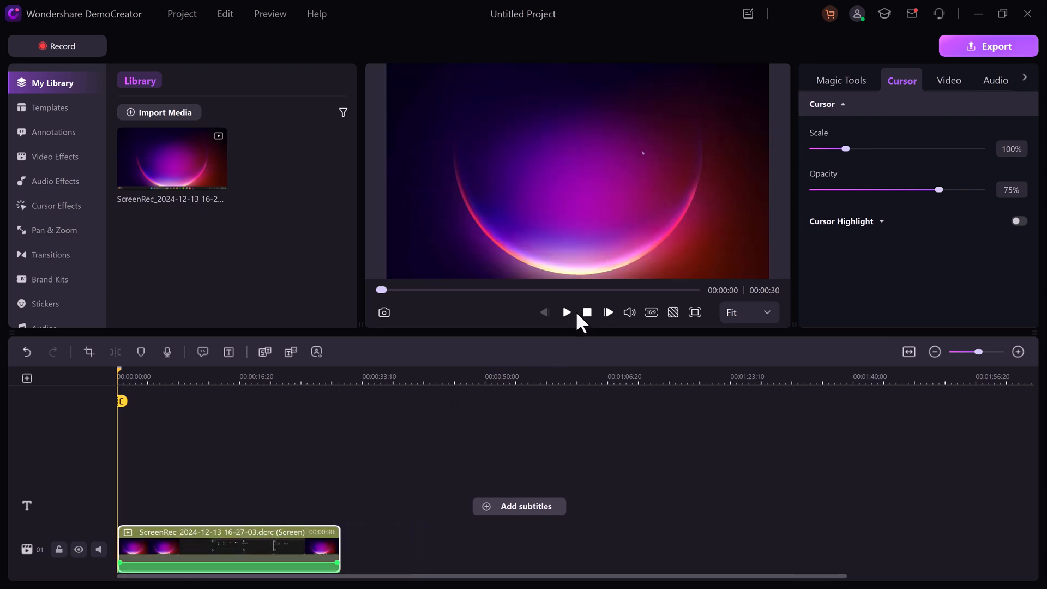
click(565, 312)
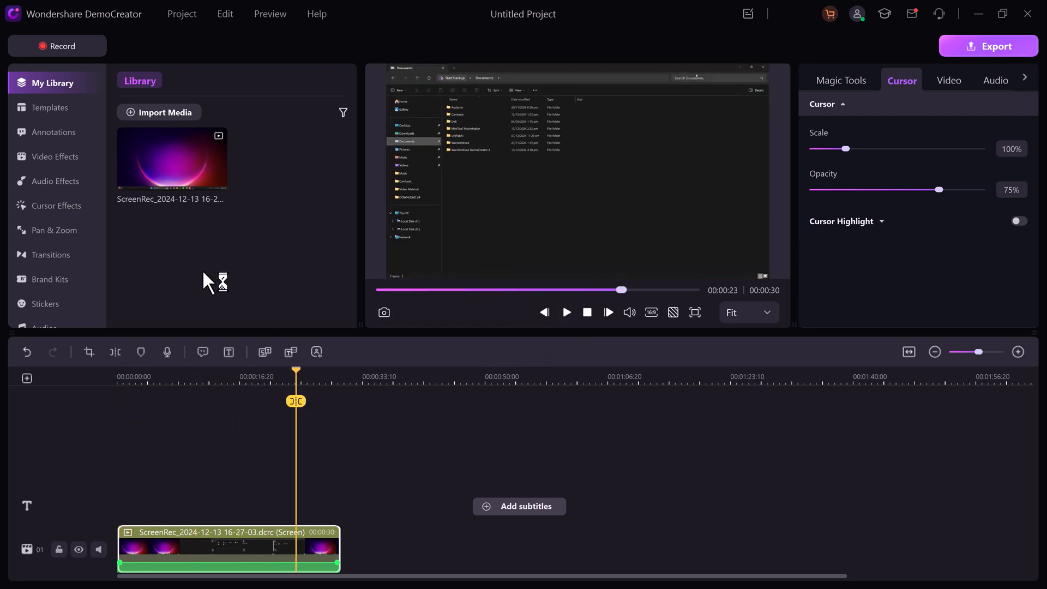
- Add the Business 'Corporate Reporting' template from Templates to the timeline
click(50, 107)
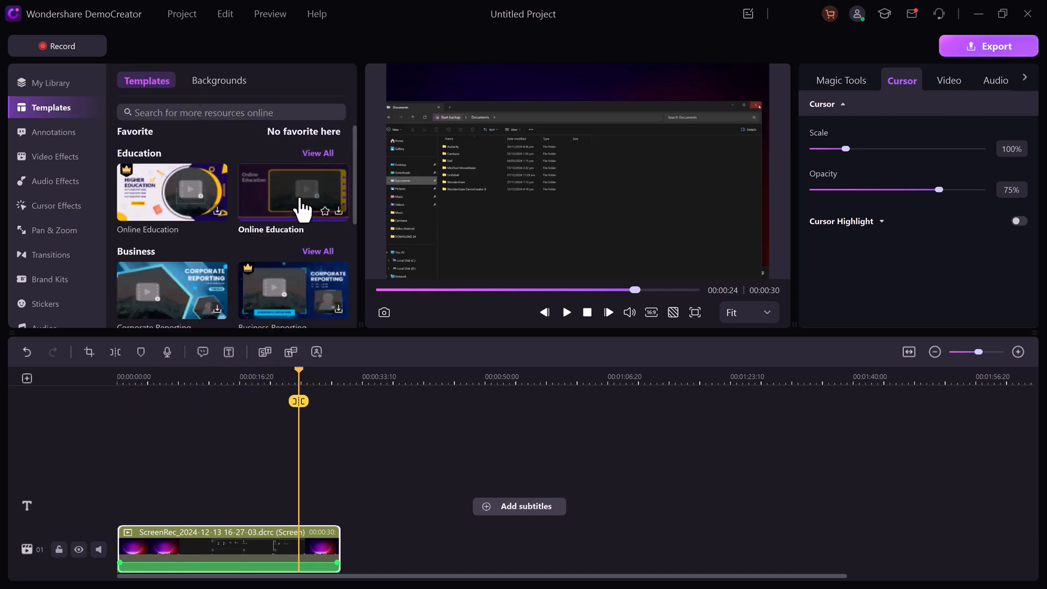
scroll(down, 3)
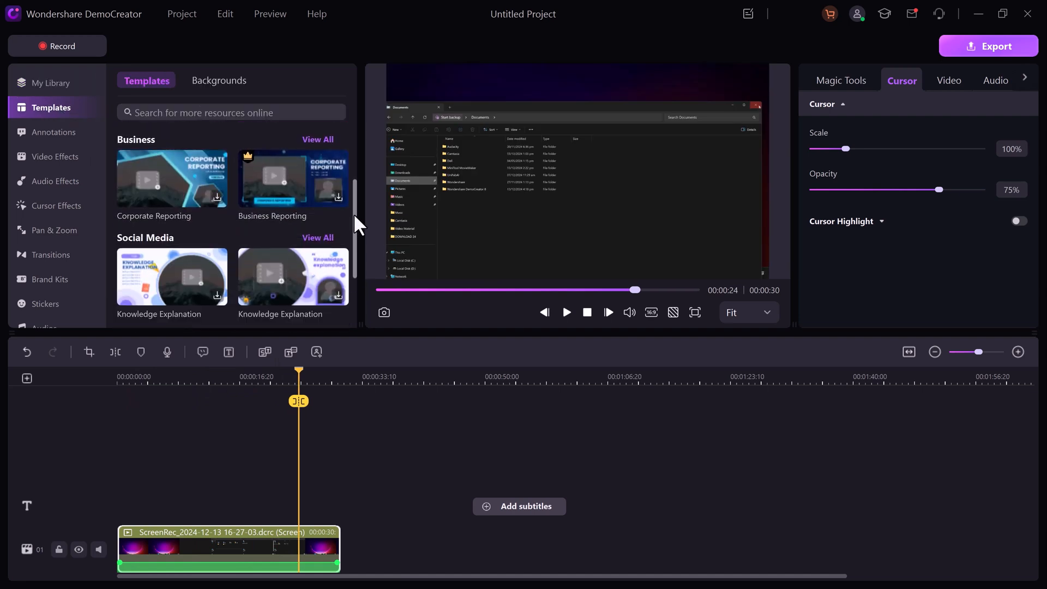
mouse_move(155, 198)
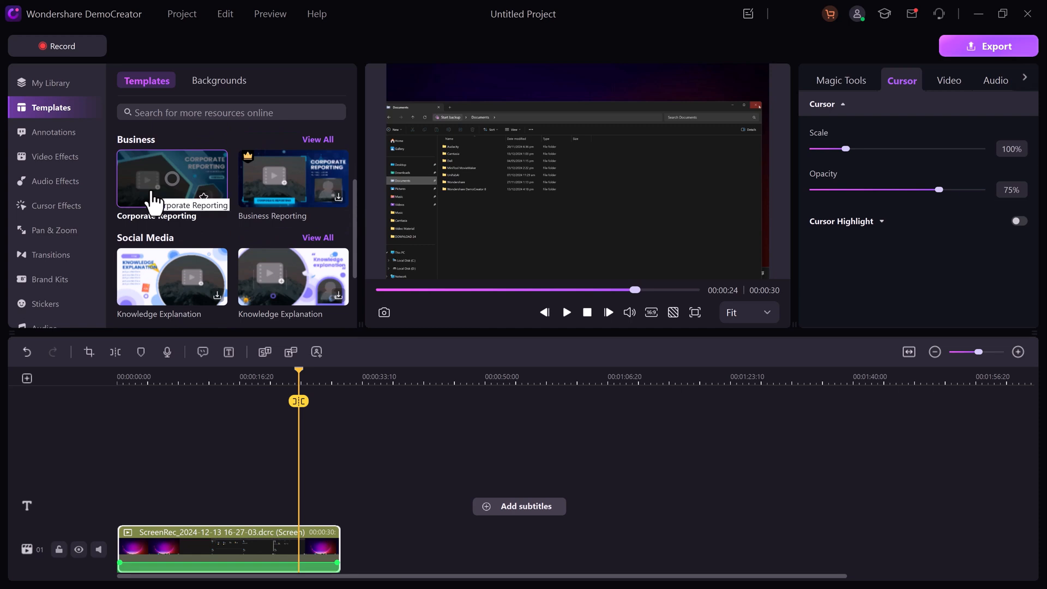
click(171, 178)
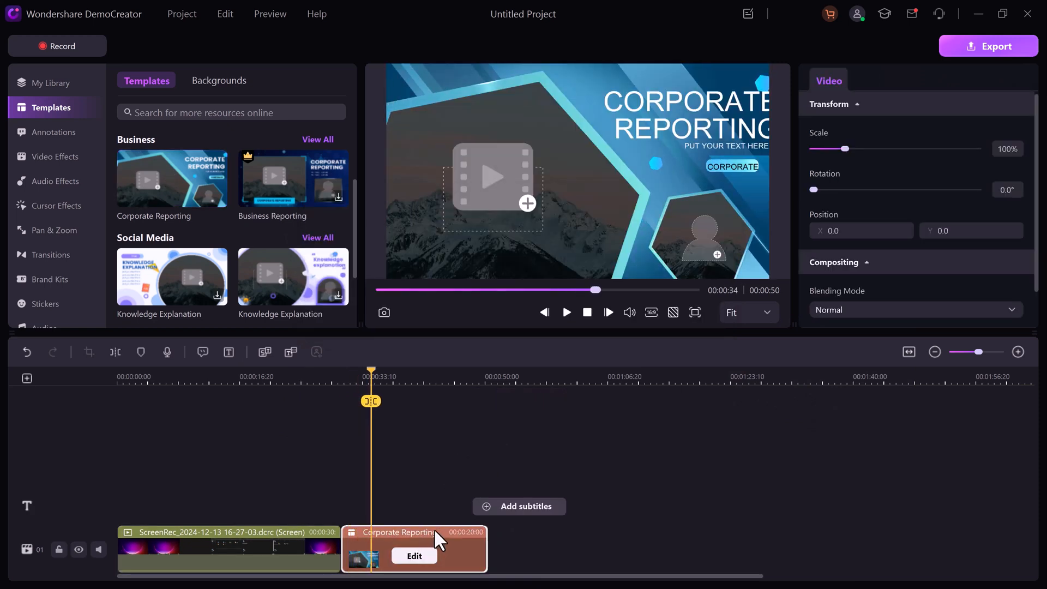
- Add Basic Text 1 from Annotations to a new track and type 'DEMOCREATOR'
click(56, 132)
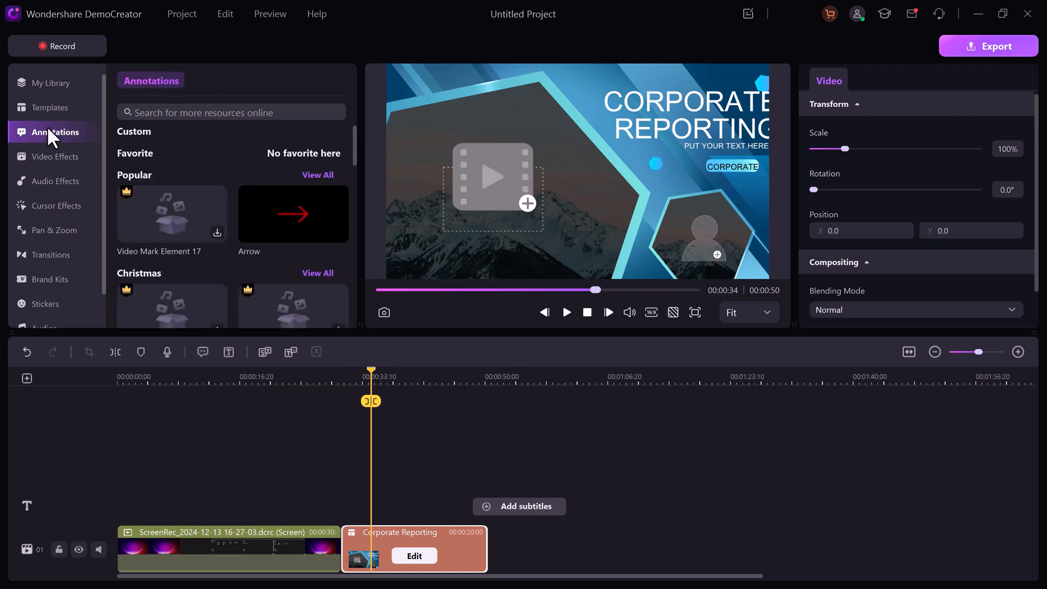
scroll(down, 3)
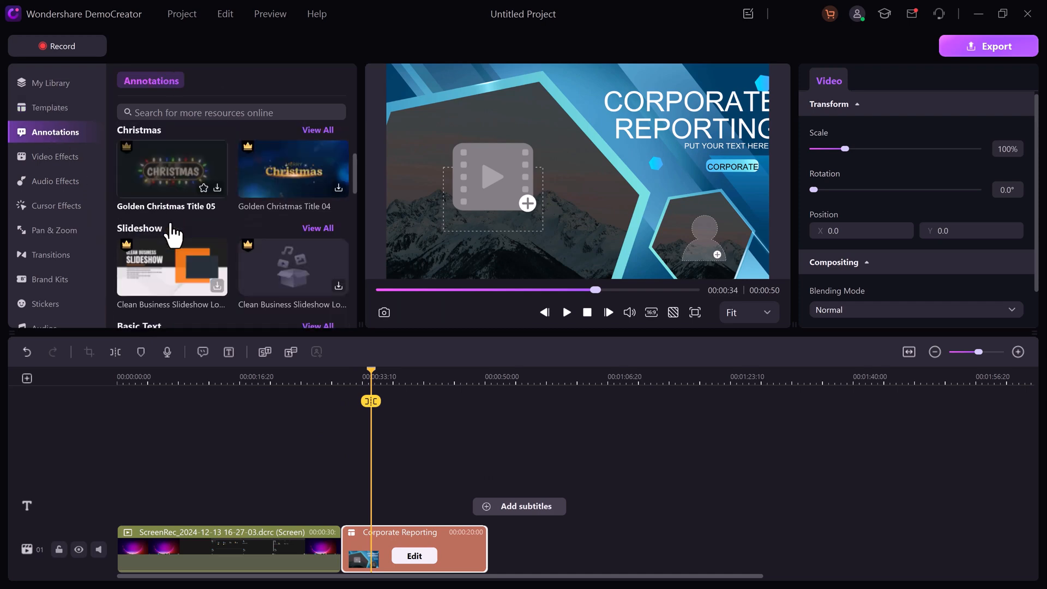
scroll(down, 3)
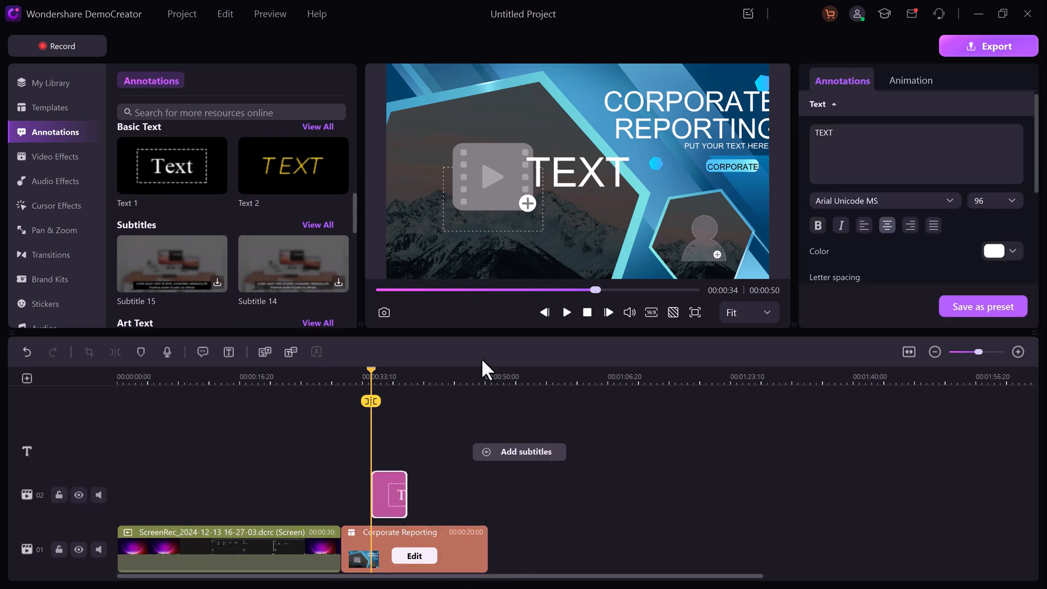
text(DEMOCRE)
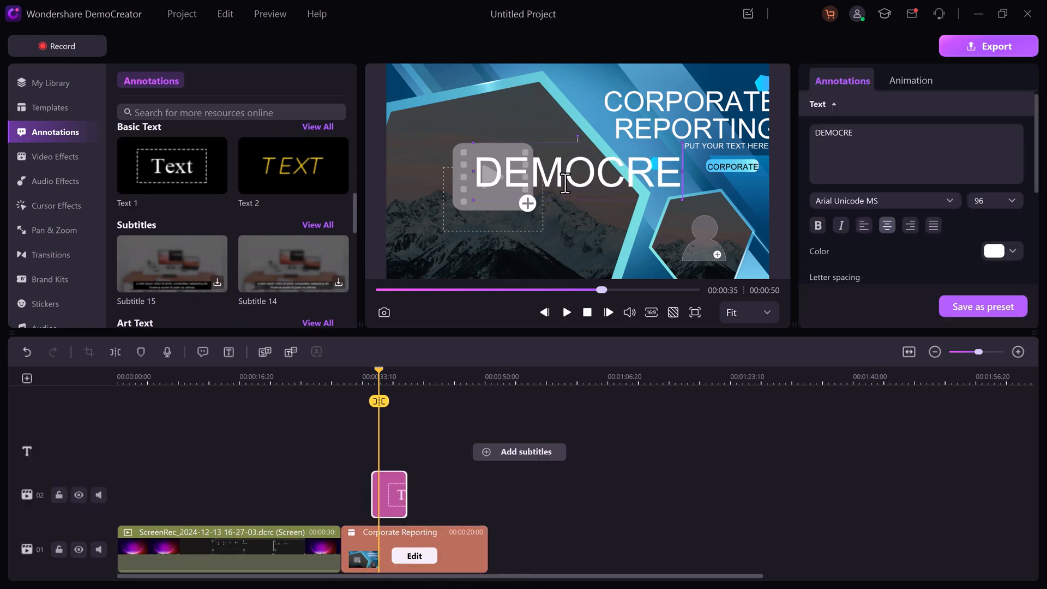
text(ATOR)
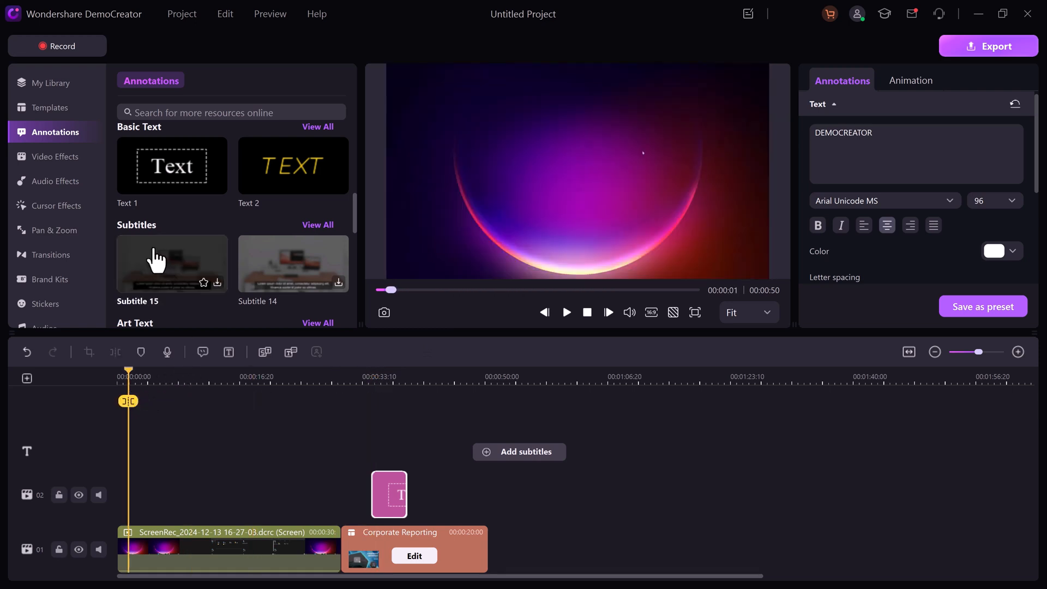
- Preview the Green Screen and Basic Blur video effects, then bring up Pan & Zoom
click(57, 157)
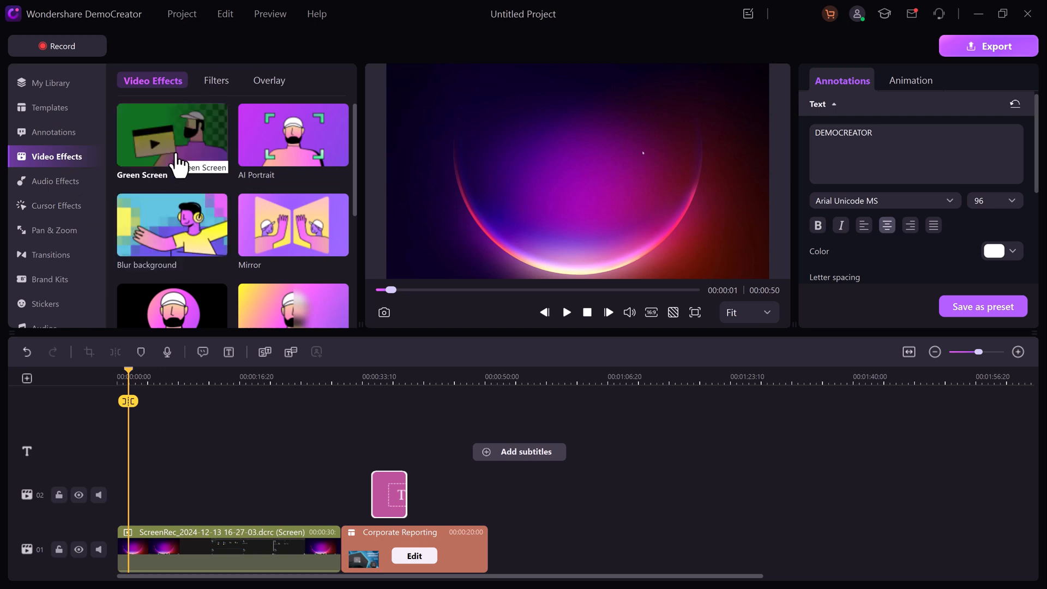
click(565, 312)
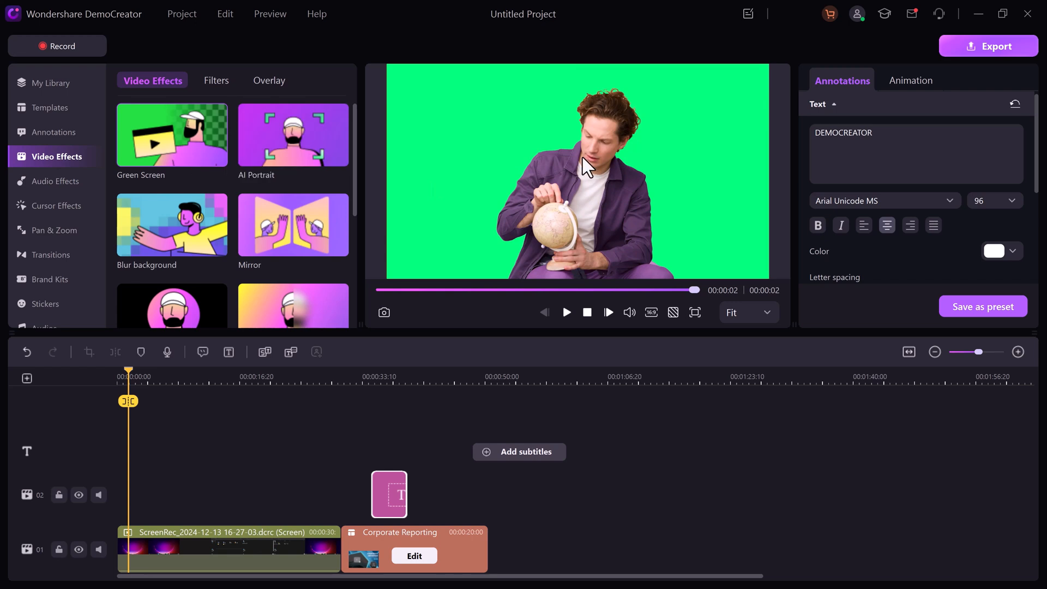
mouse_move(292, 134)
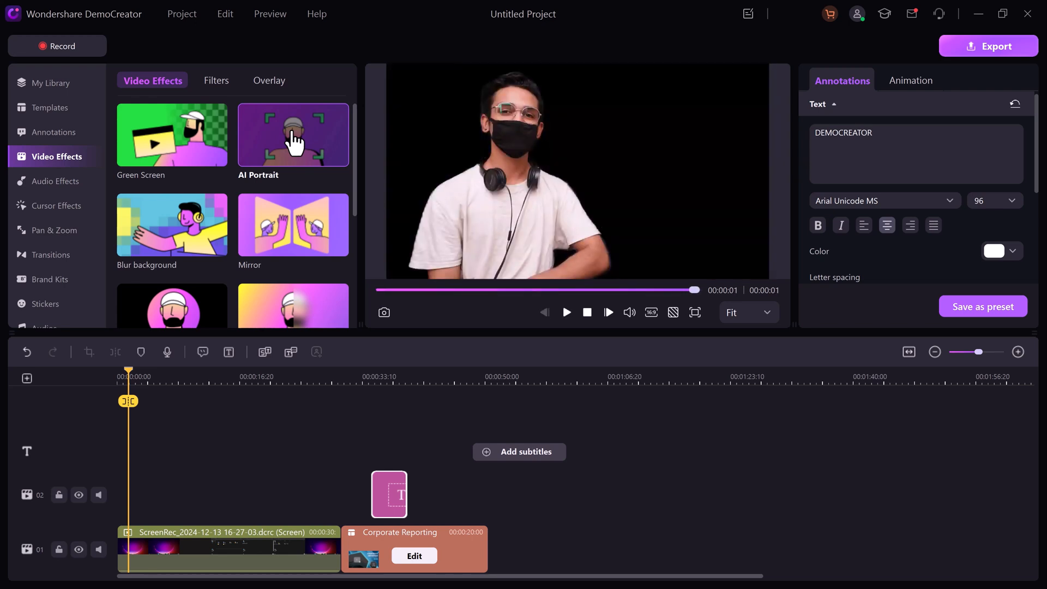
scroll(down, 3)
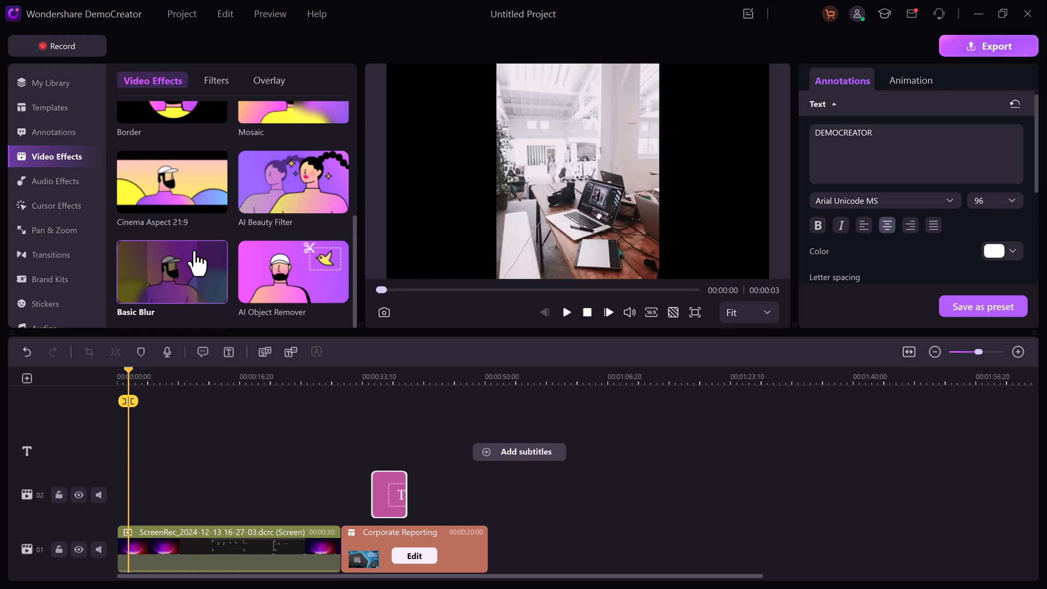
click(565, 312)
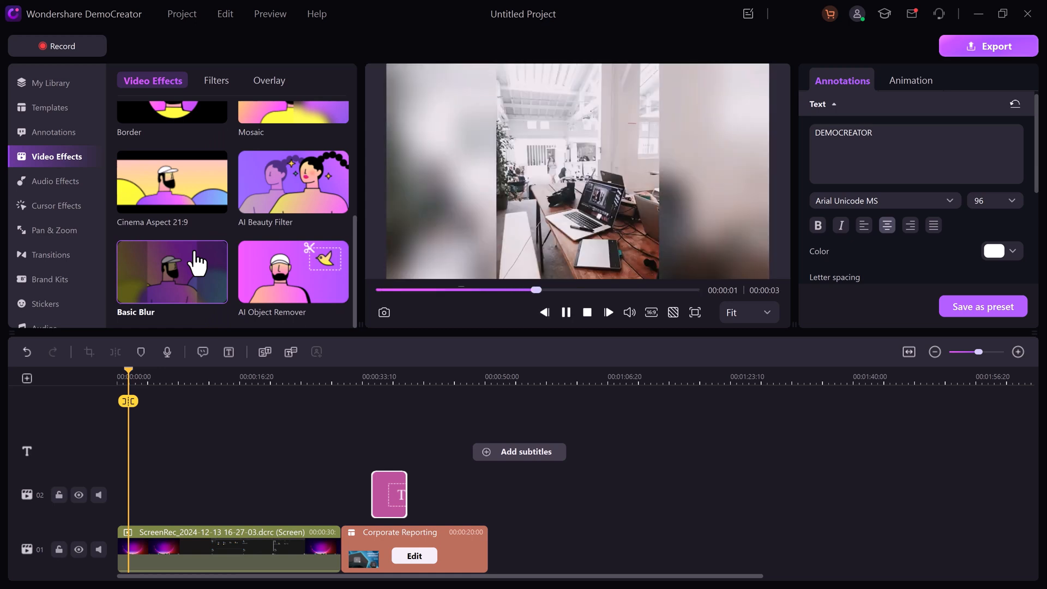
click(55, 229)
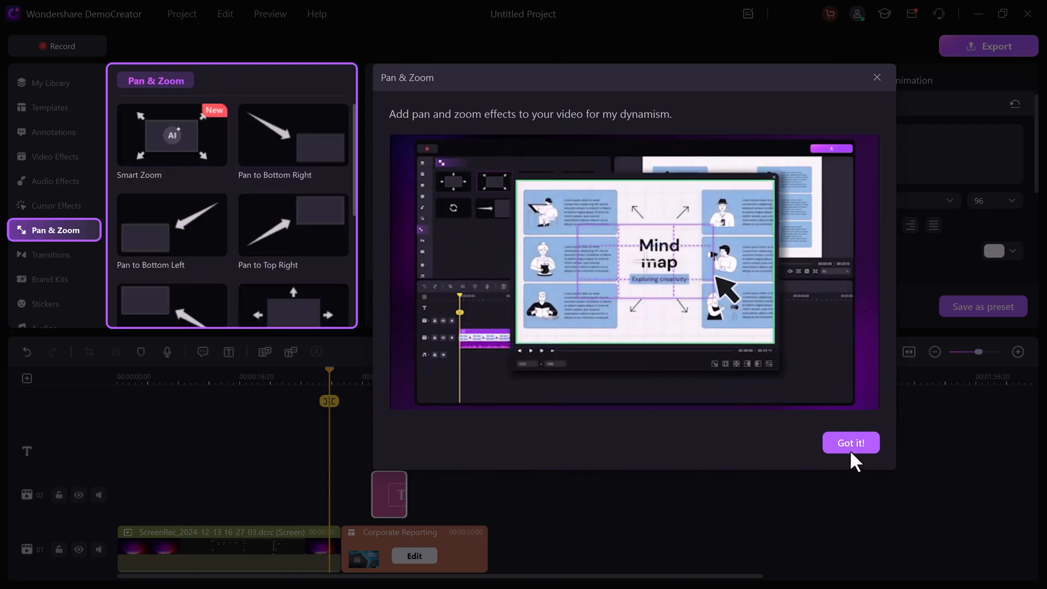
- Dismiss the Pan & Zoom intro and open the Transitions library for the clip-to-template transition
click(851, 443)
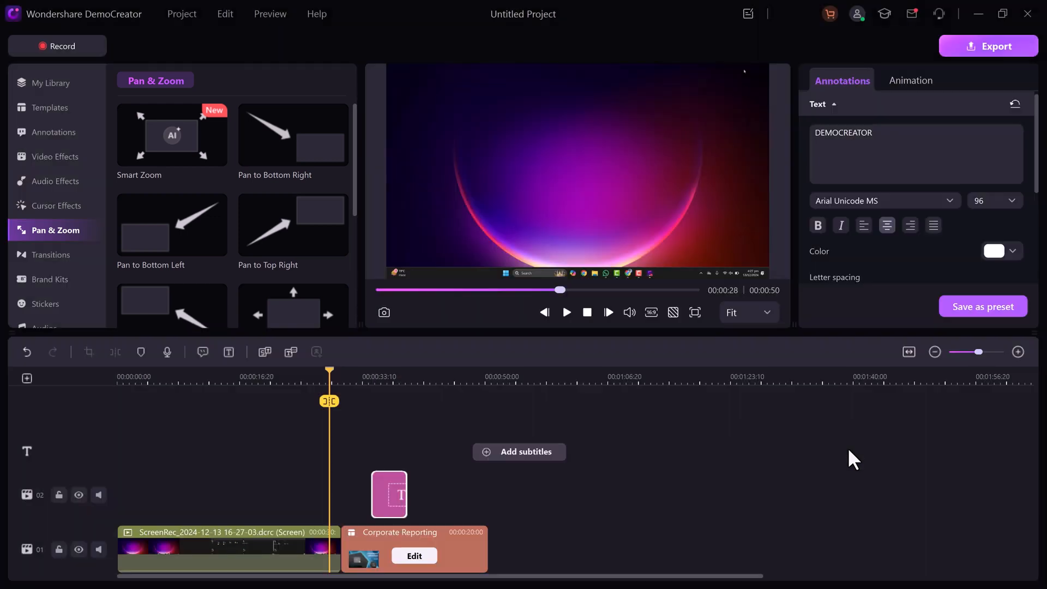
click(53, 254)
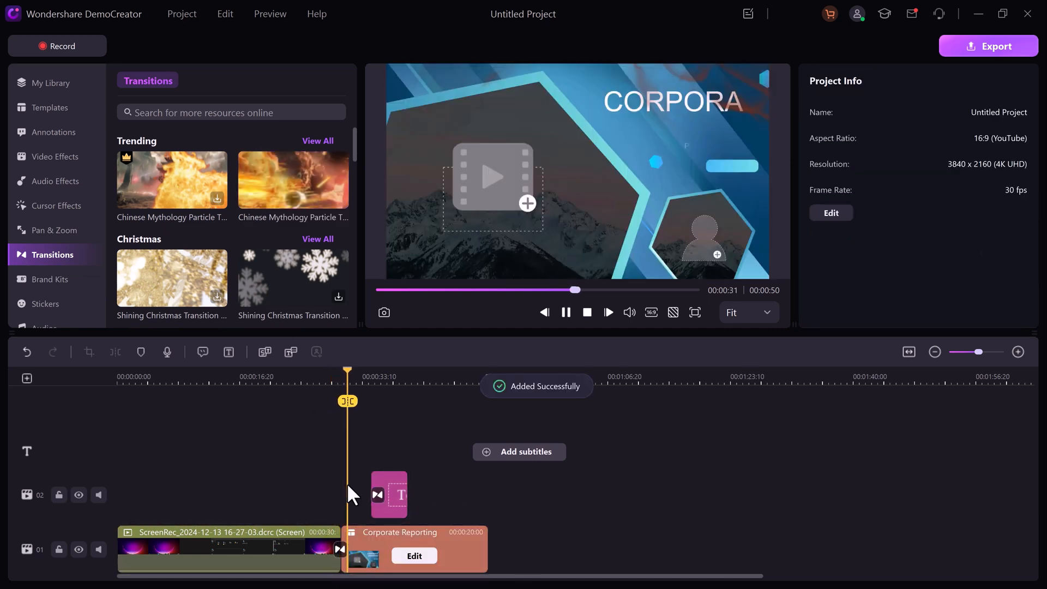
- Open the Brand Kits openers library and scroll toward Social Media to find Opener 24
click(50, 241)
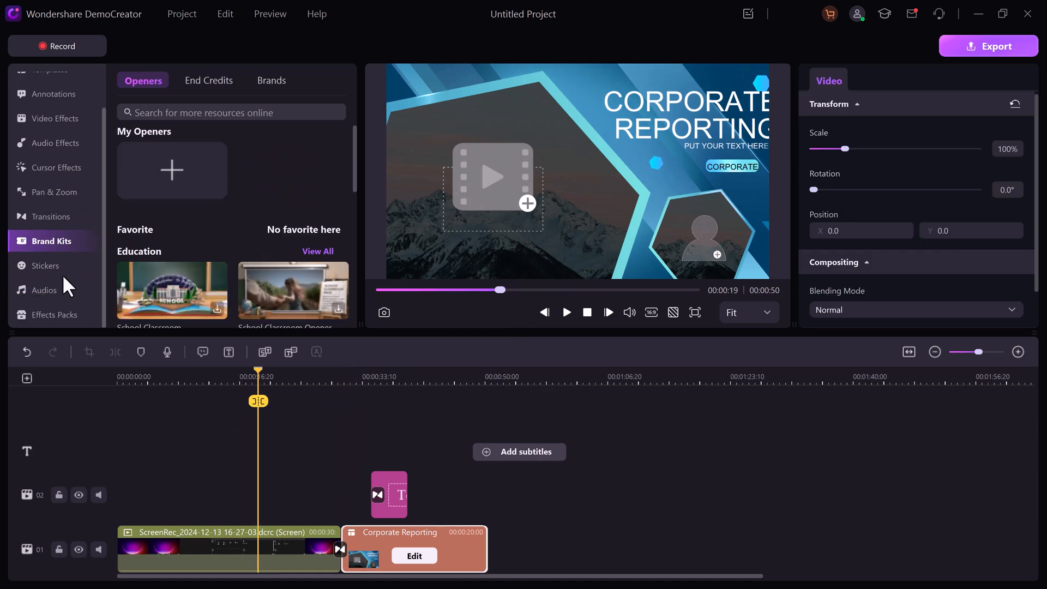
scroll(down, 3)
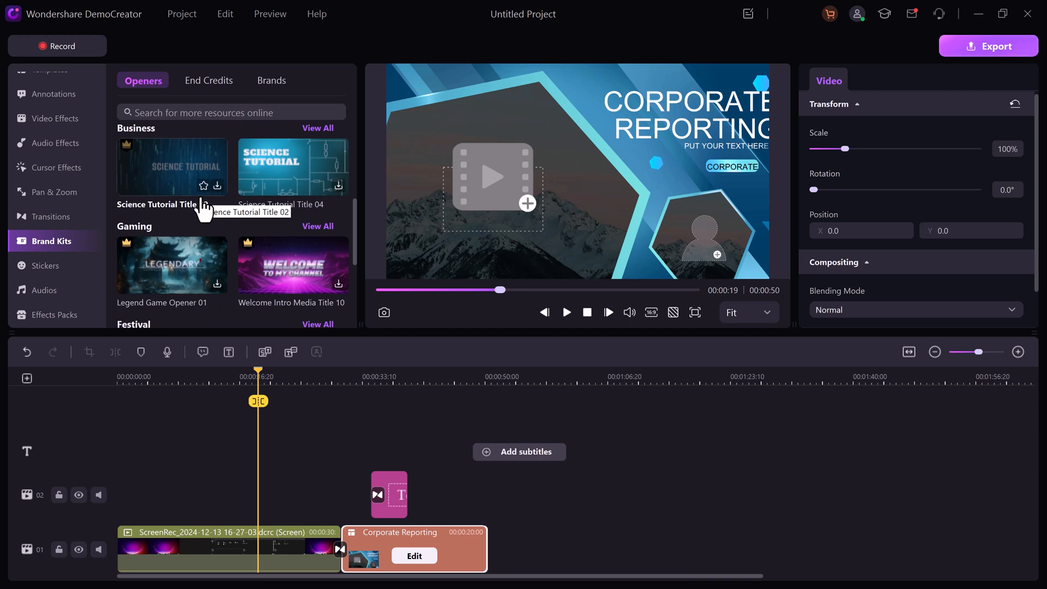
mouse_move(277, 275)
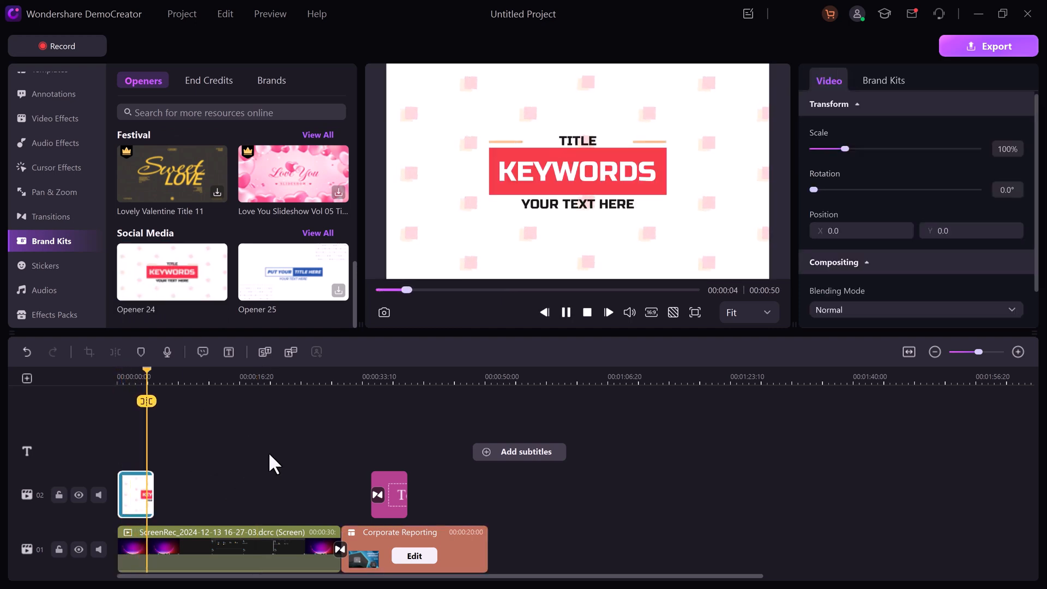
- Open Audios, preview the City Pulse track while browsing the list, then stop playback
click(47, 289)
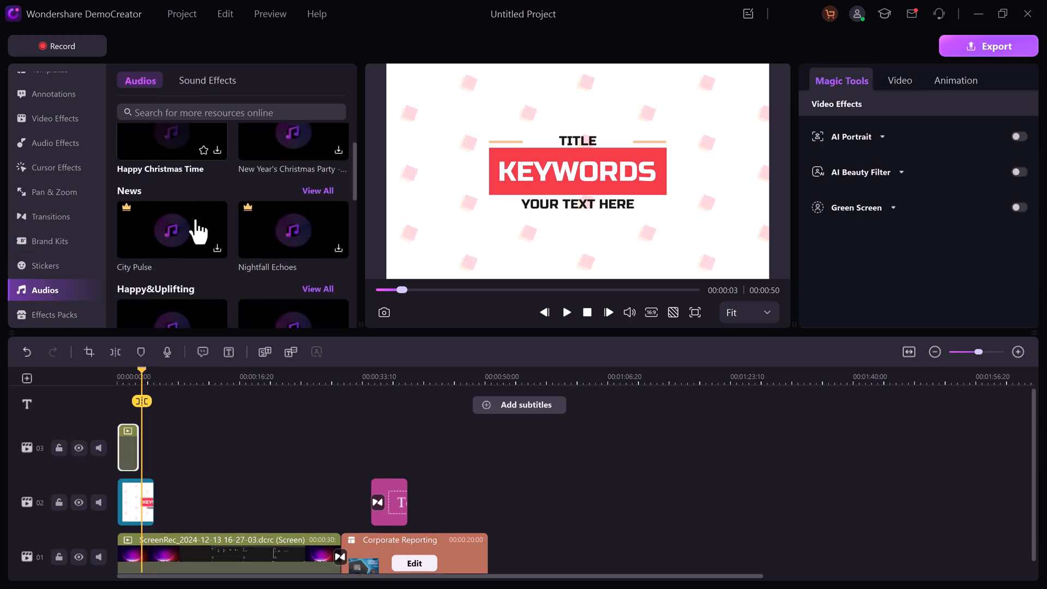
scroll(down, 3)
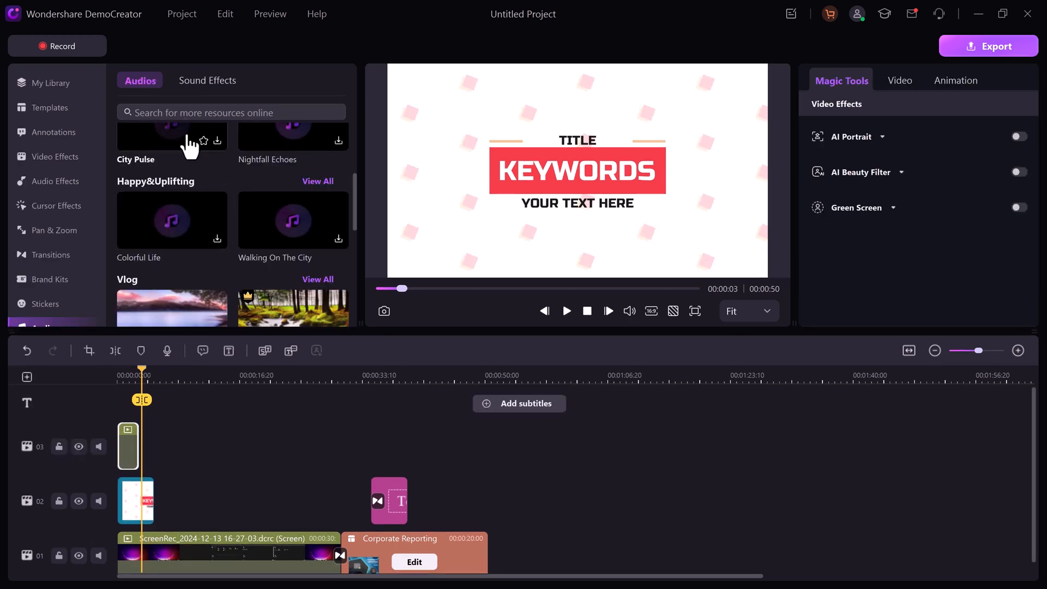
click(565, 311)
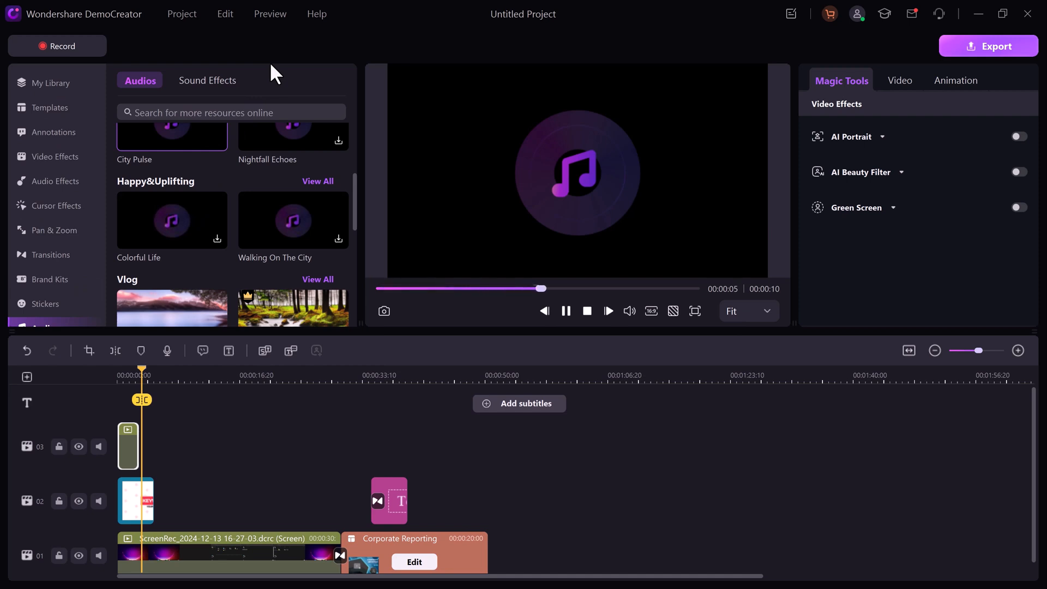
scroll(up, 3)
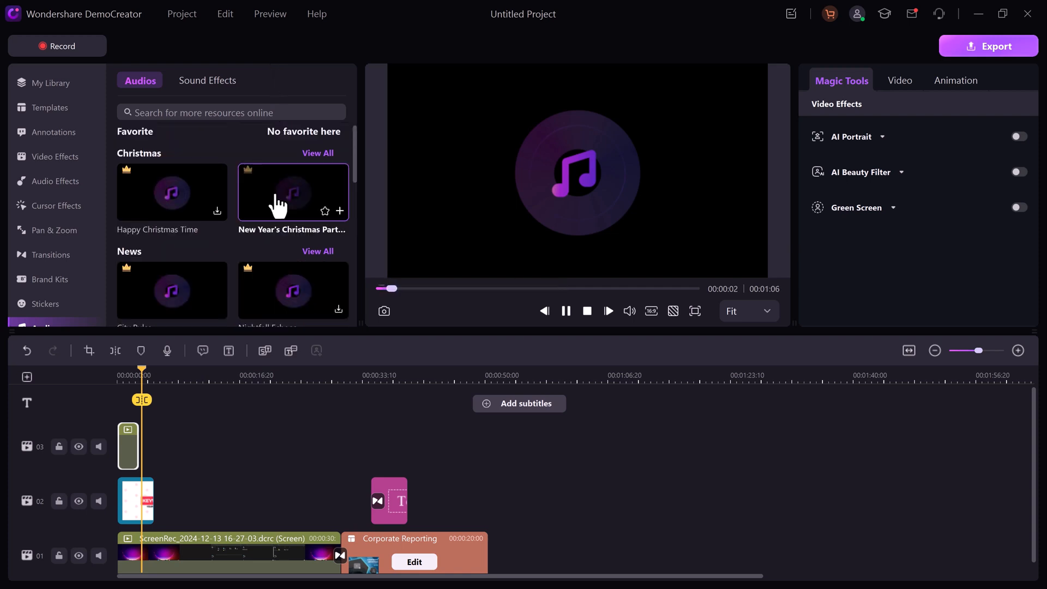
mouse_move(274, 200)
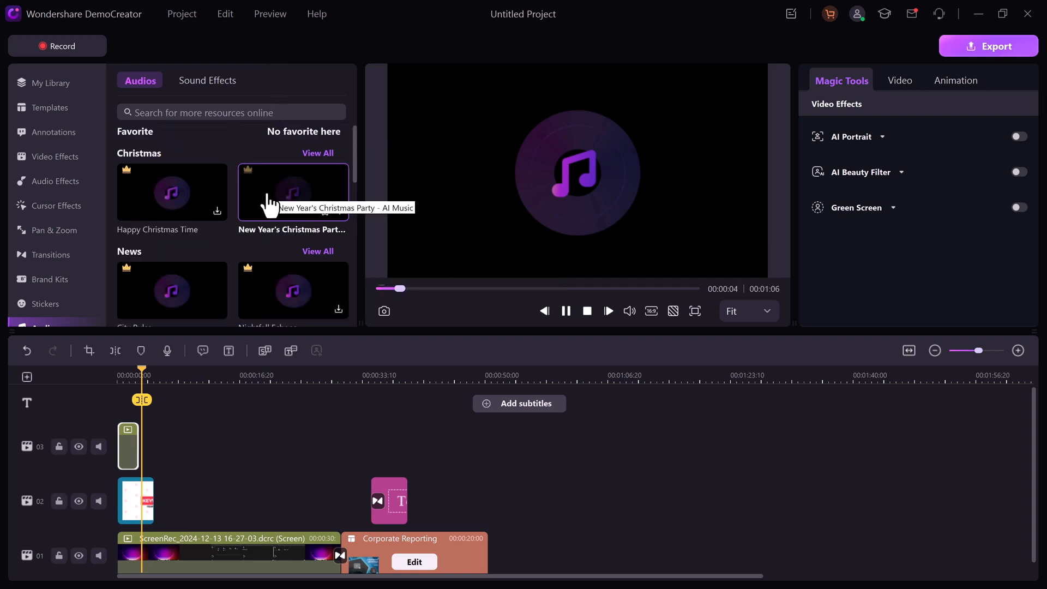
scroll(down, 3)
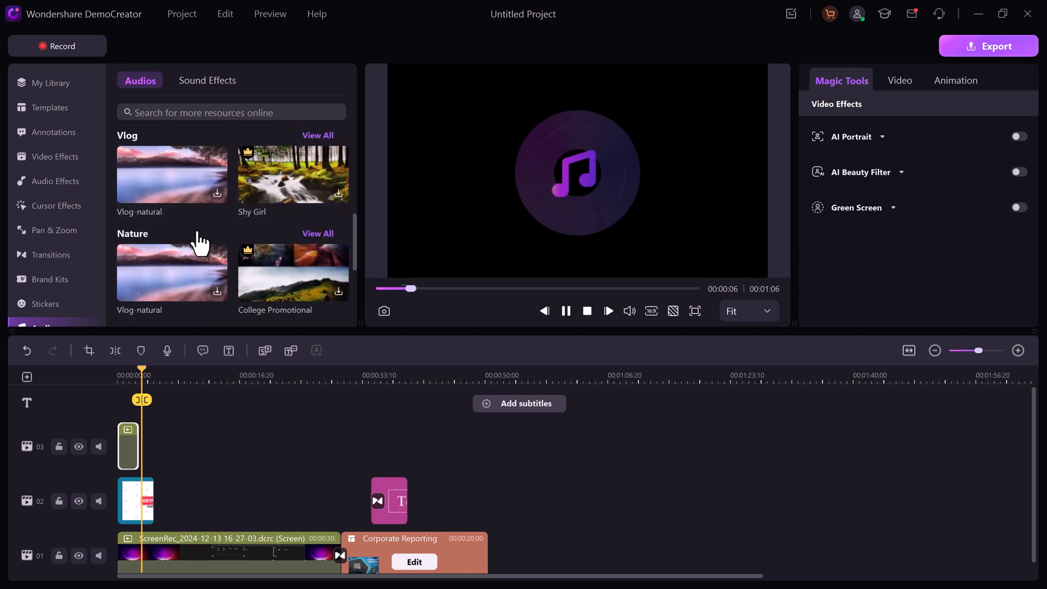
mouse_move(220, 301)
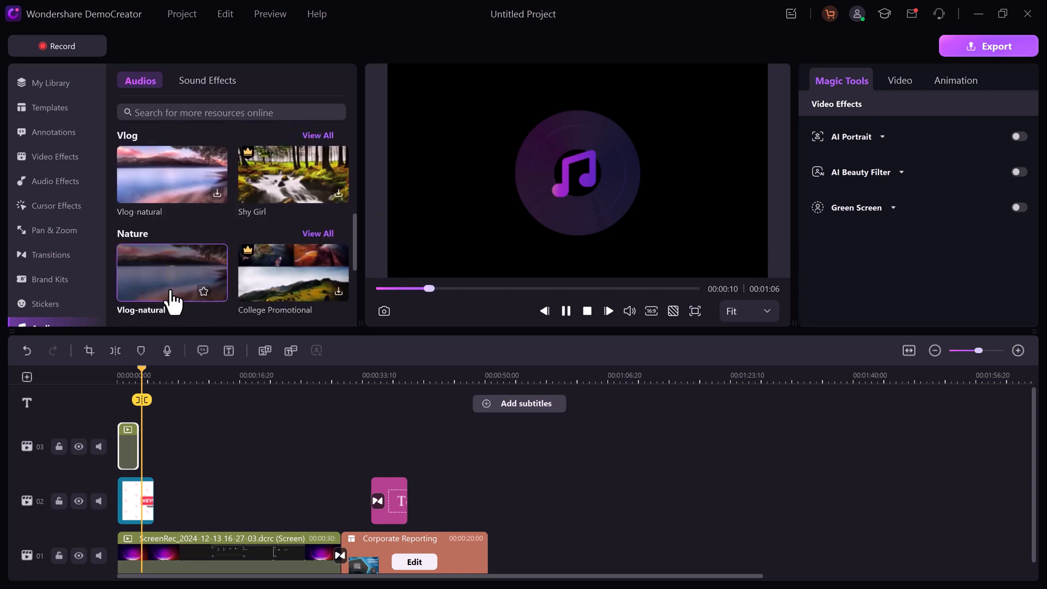
mouse_move(155, 280)
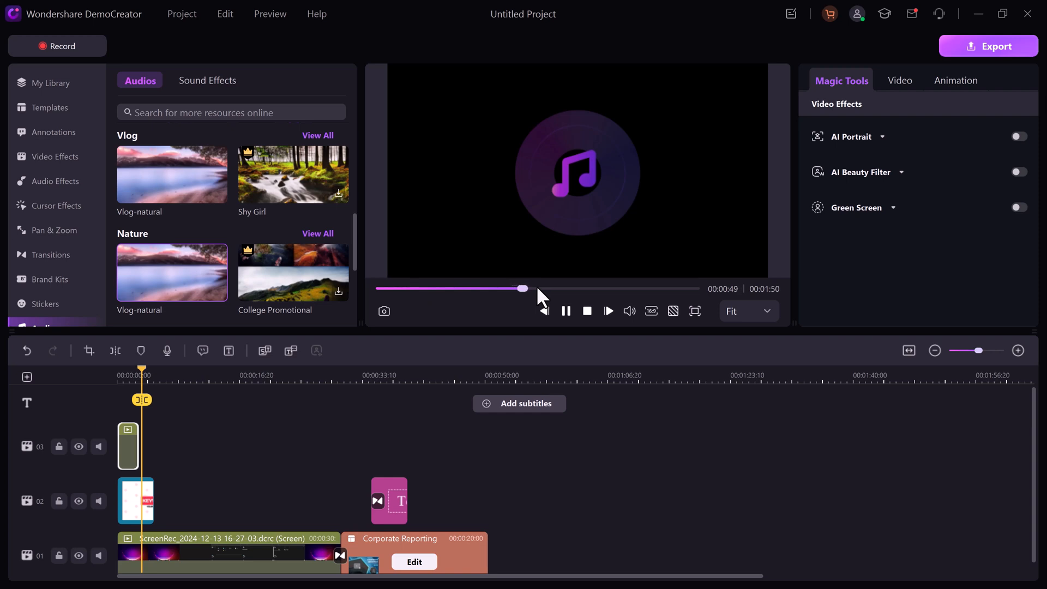
click(565, 310)
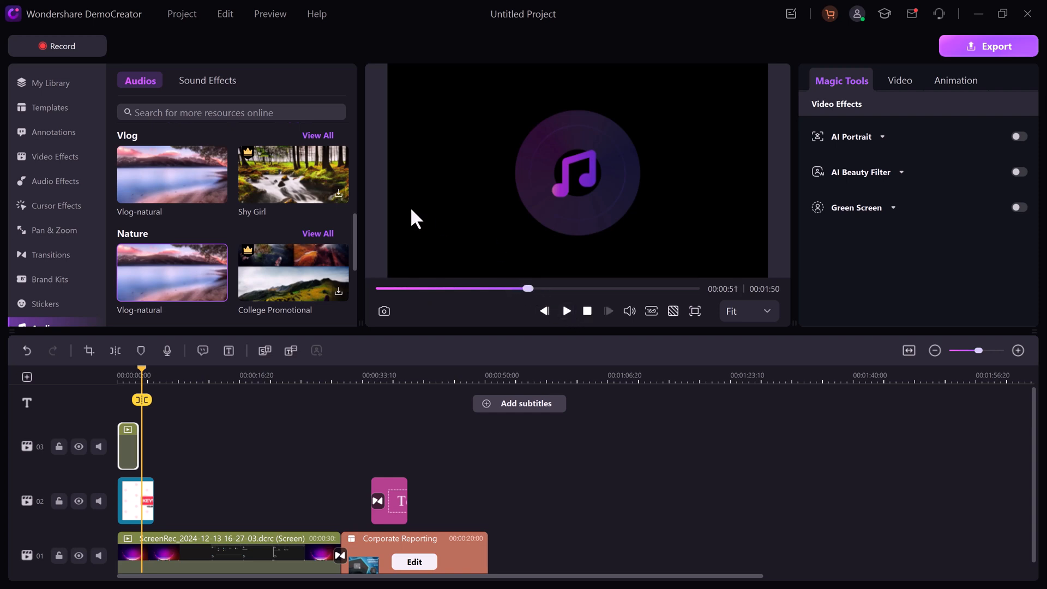
scroll(down, 3)
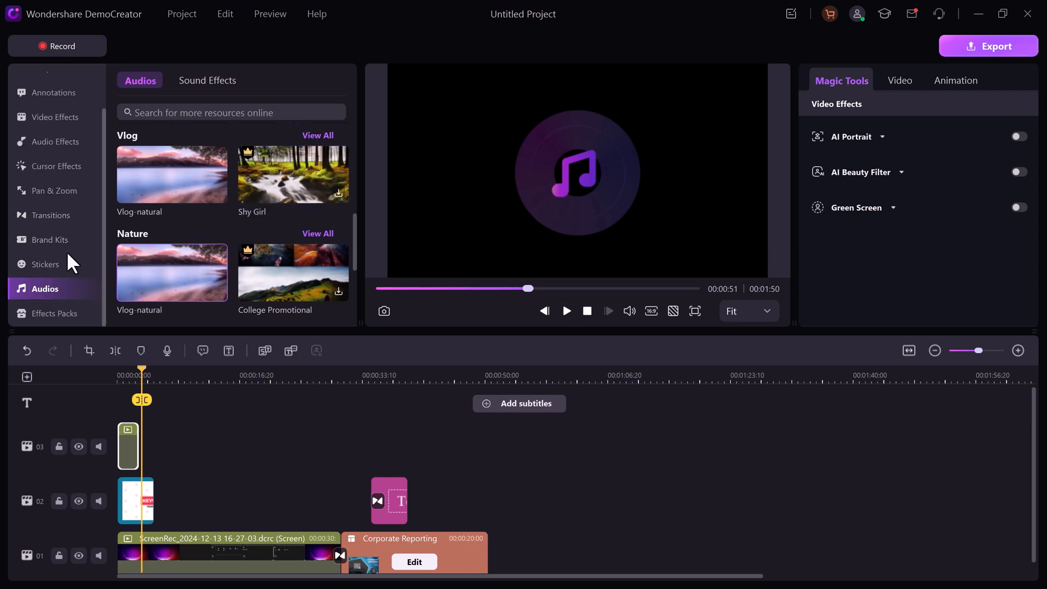
mouse_move(419, 313)
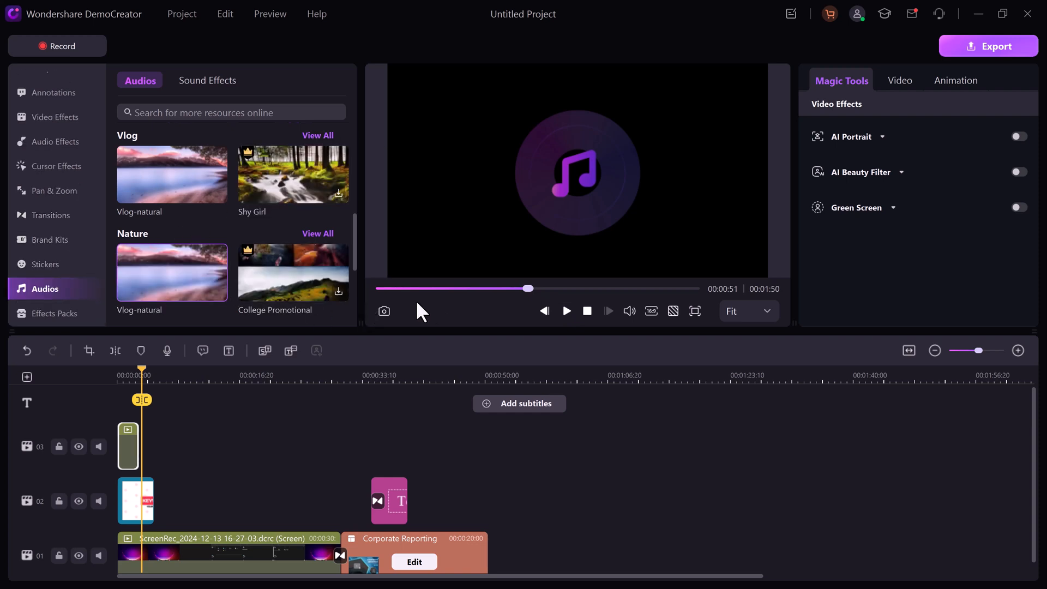
mouse_move(355, 308)
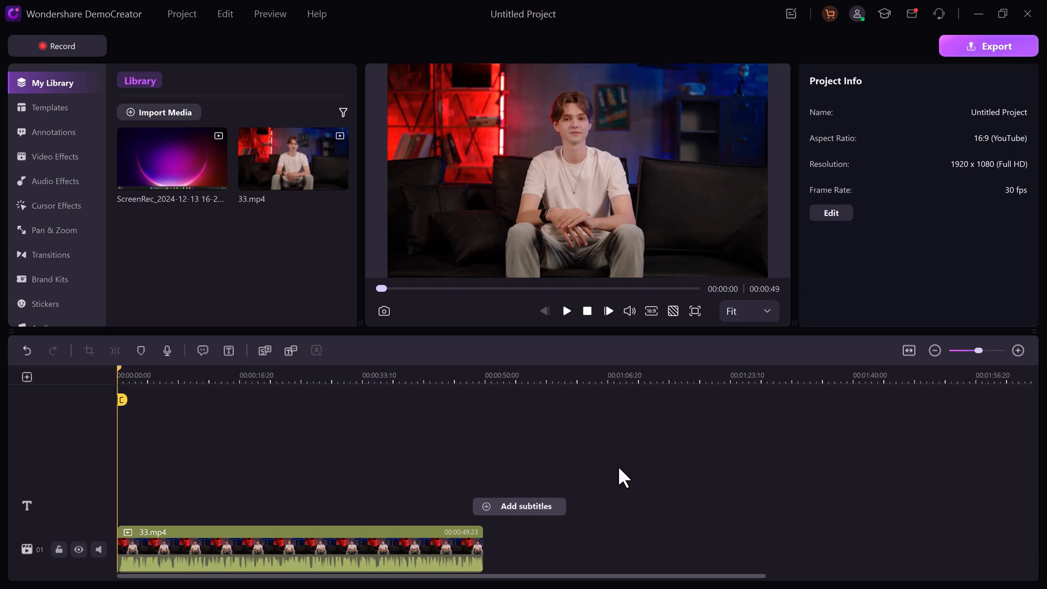
mouse_move(517, 434)
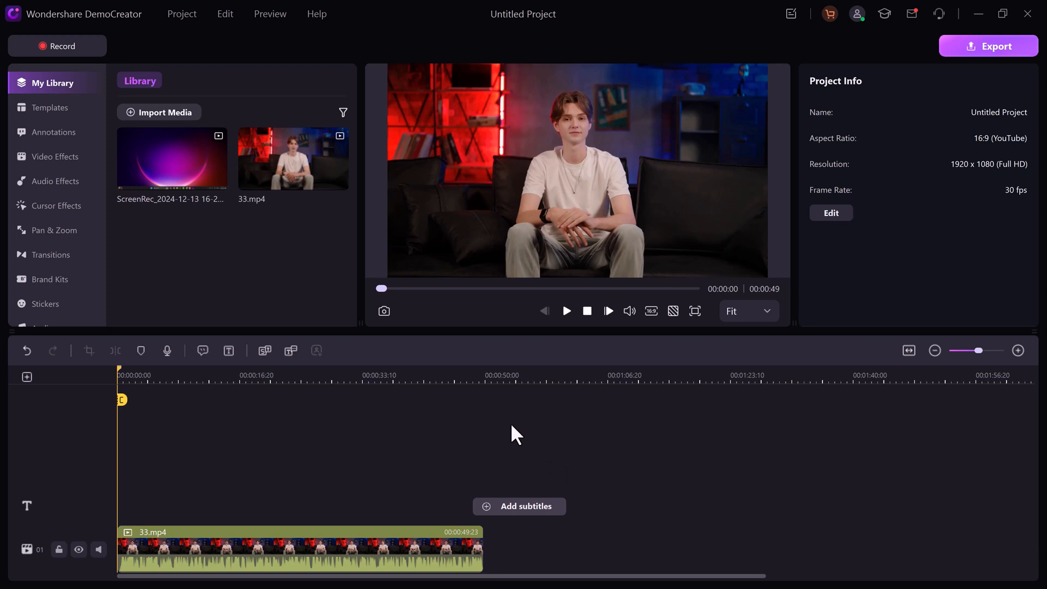
- Play the 33.mp4 talking-head clip in the preview, then pause after about ten seconds
click(565, 310)
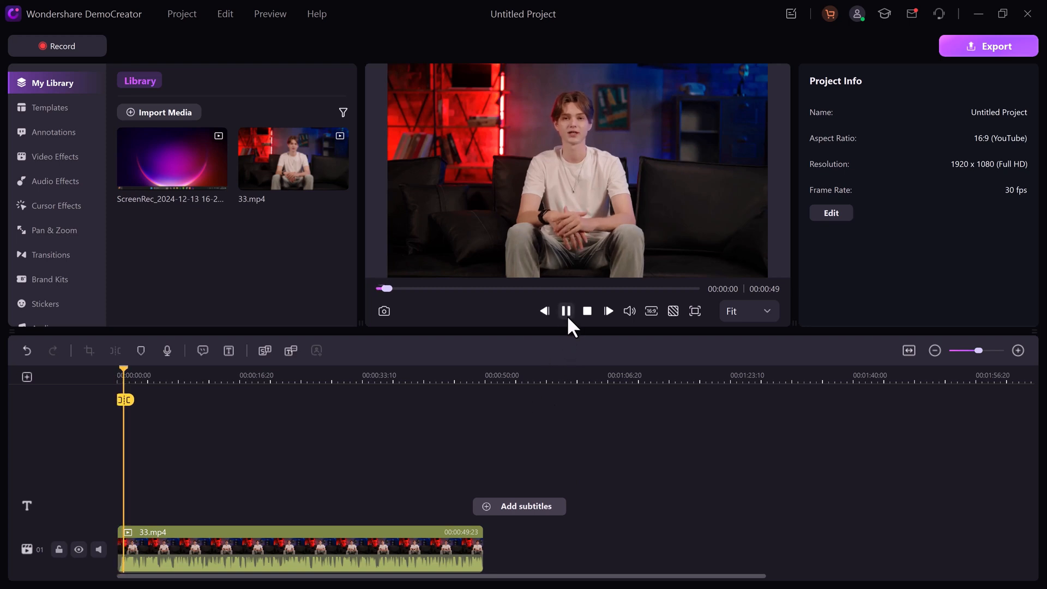
click(565, 310)
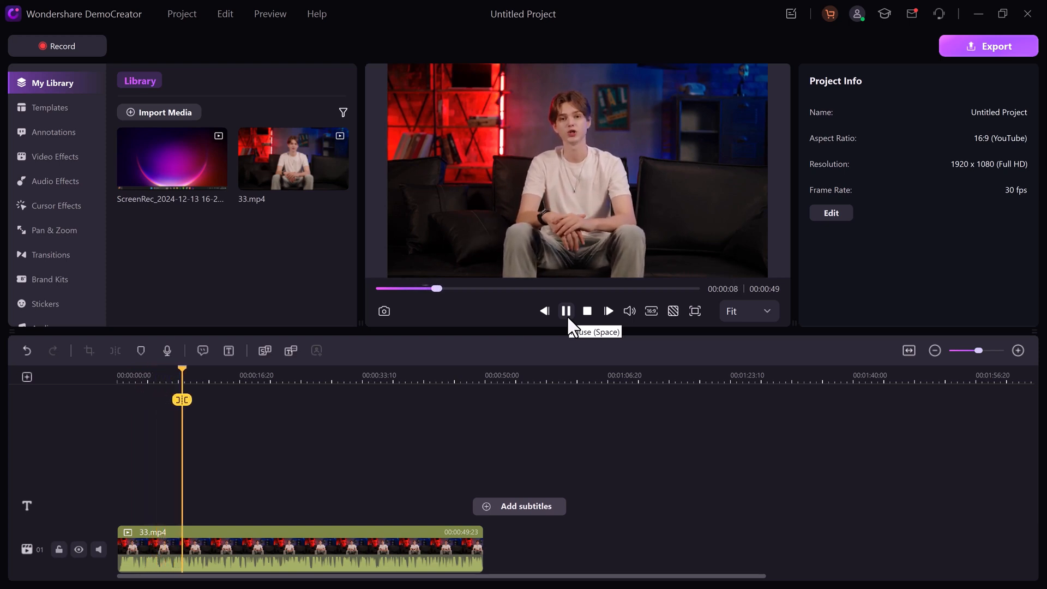
click(565, 310)
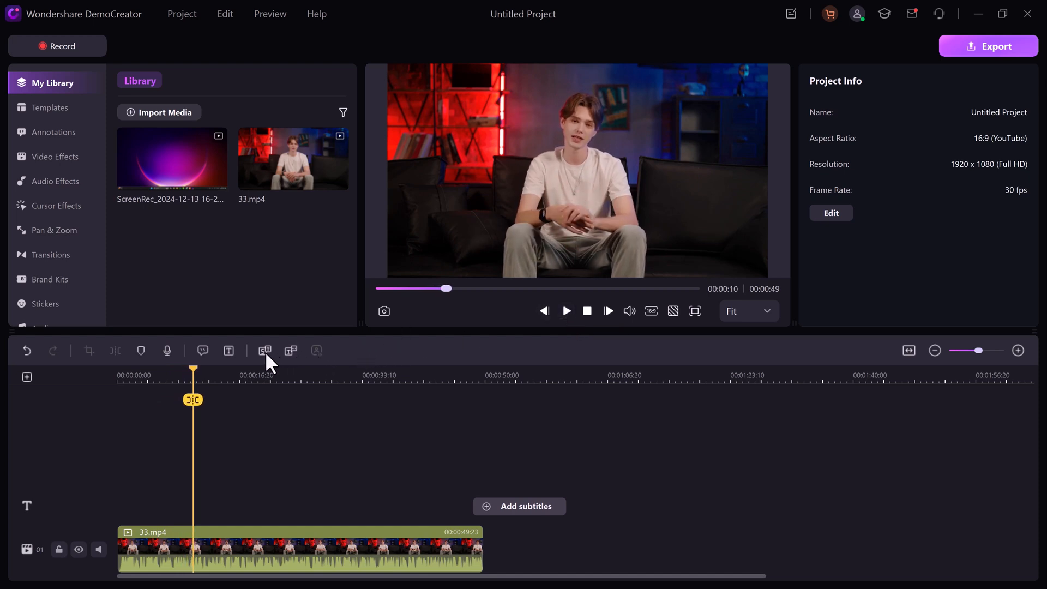
mouse_move(229, 350)
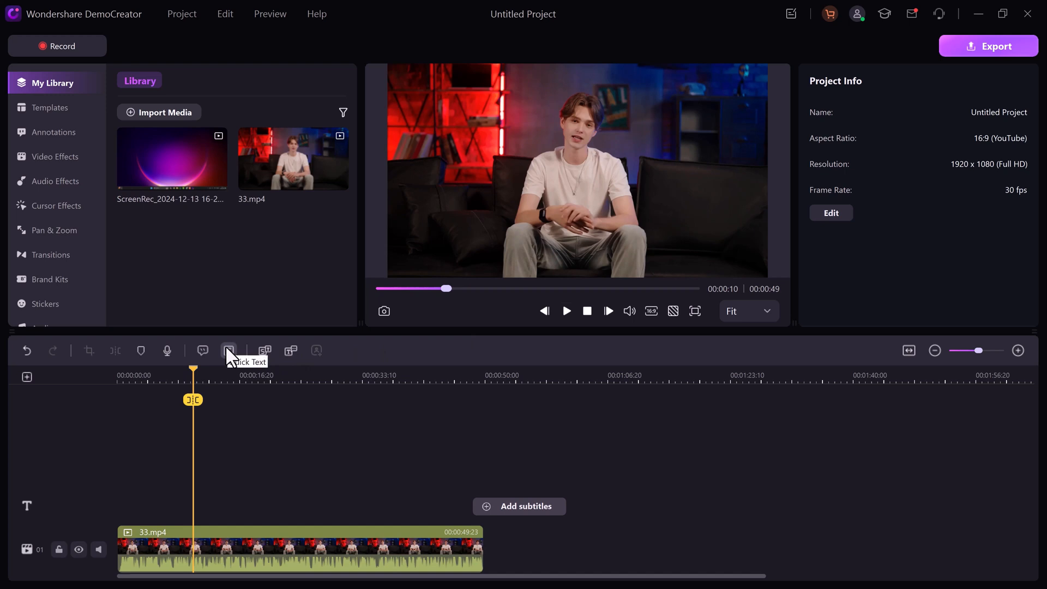
- Run Auto Subtitles in English (United States) on the 33.mp4 clip
click(265, 351)
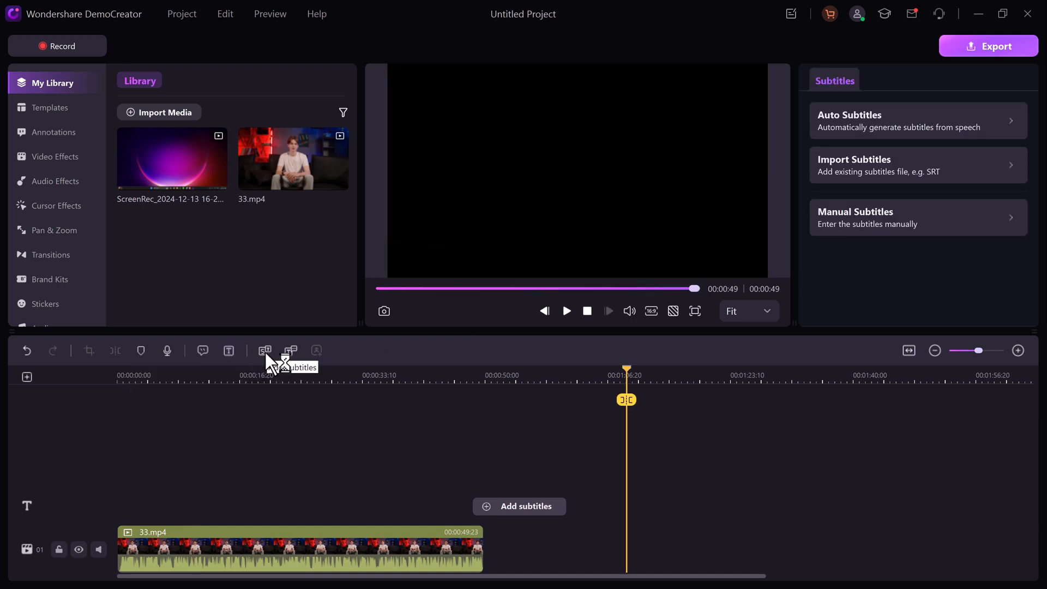
click(895, 122)
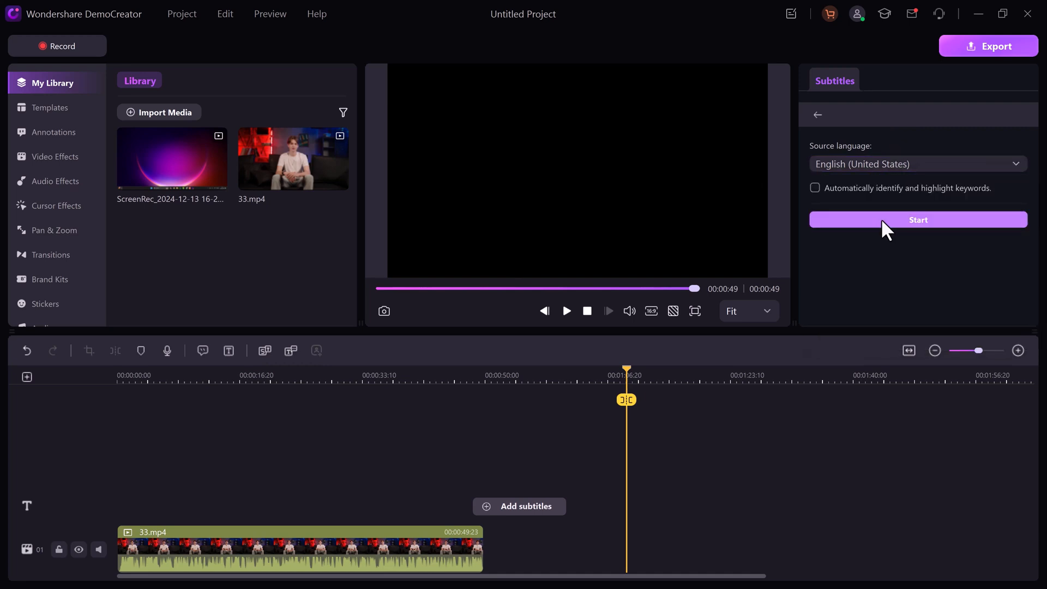
click(917, 219)
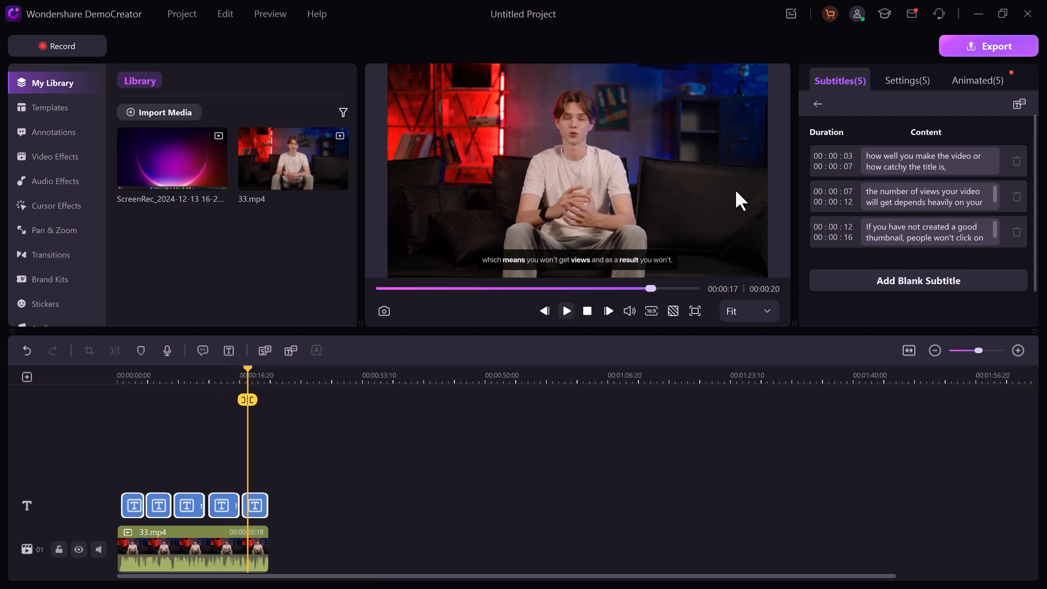
- Try the teal boxed and yellow-green presets, then apply and preview the green/pink highlight style
click(977, 80)
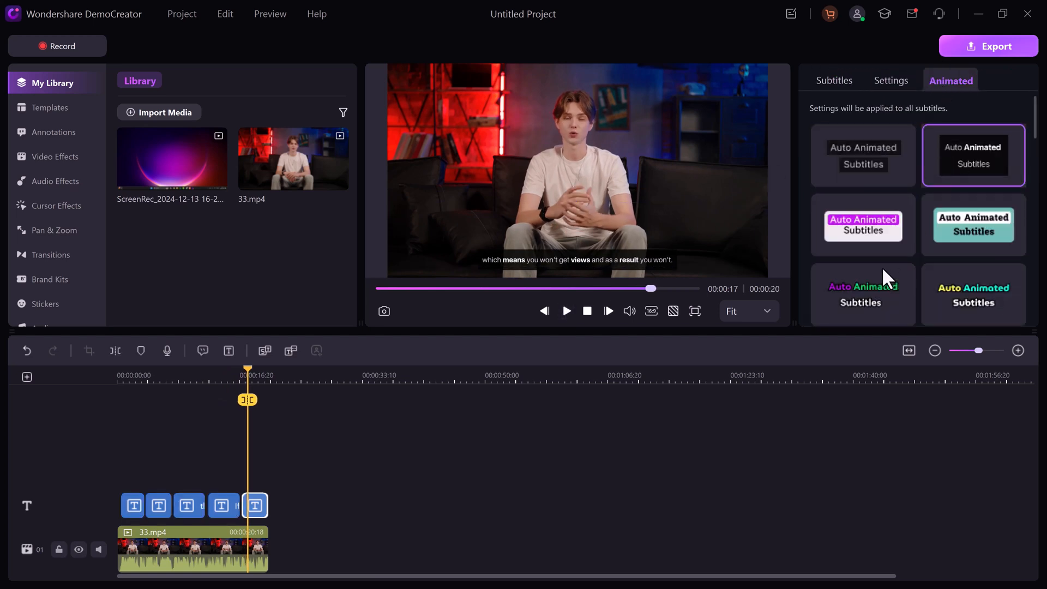
click(972, 225)
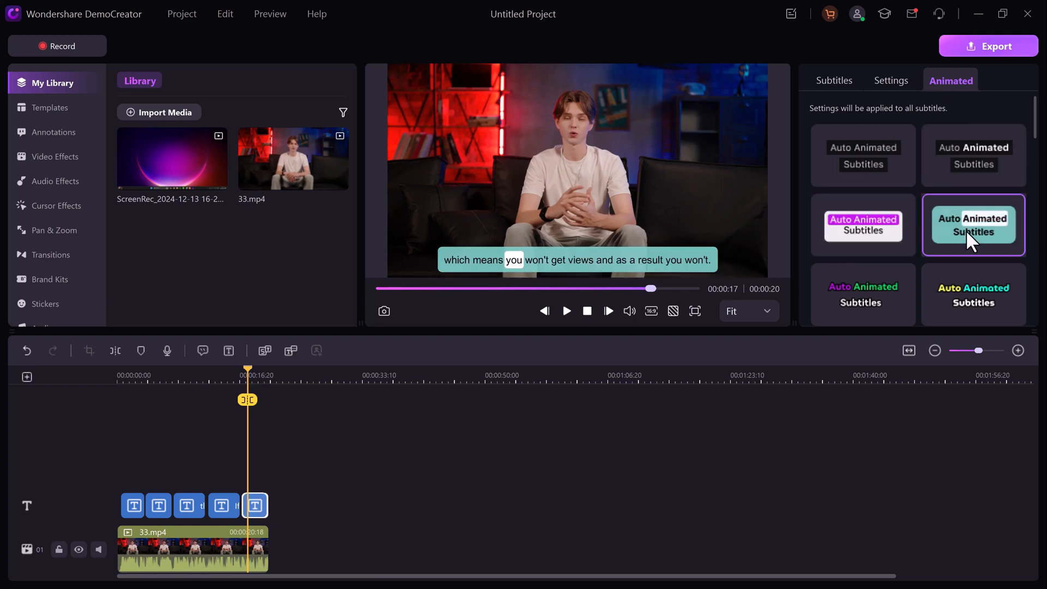
click(974, 295)
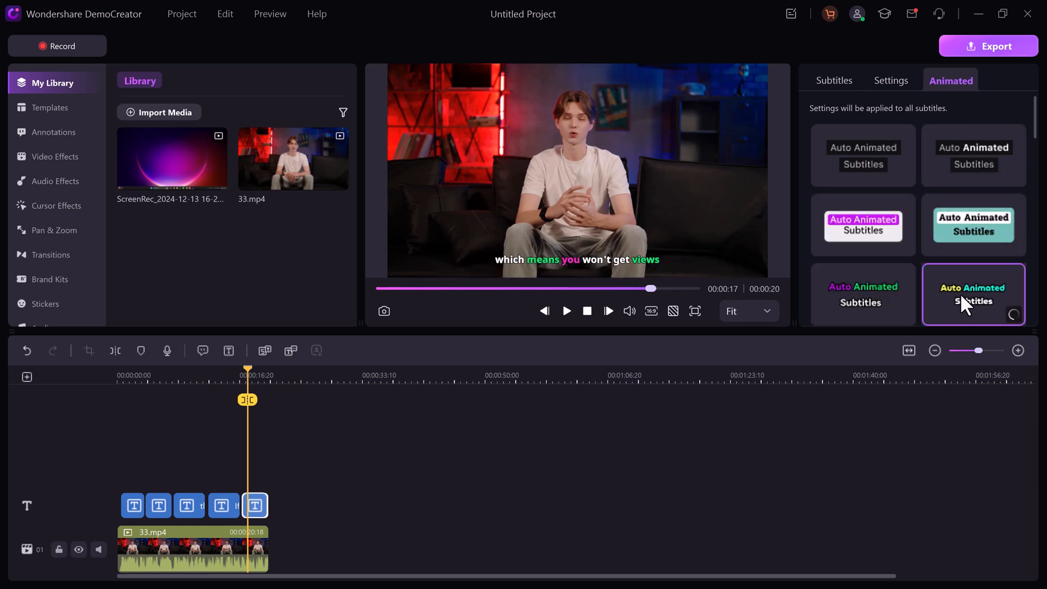
click(566, 310)
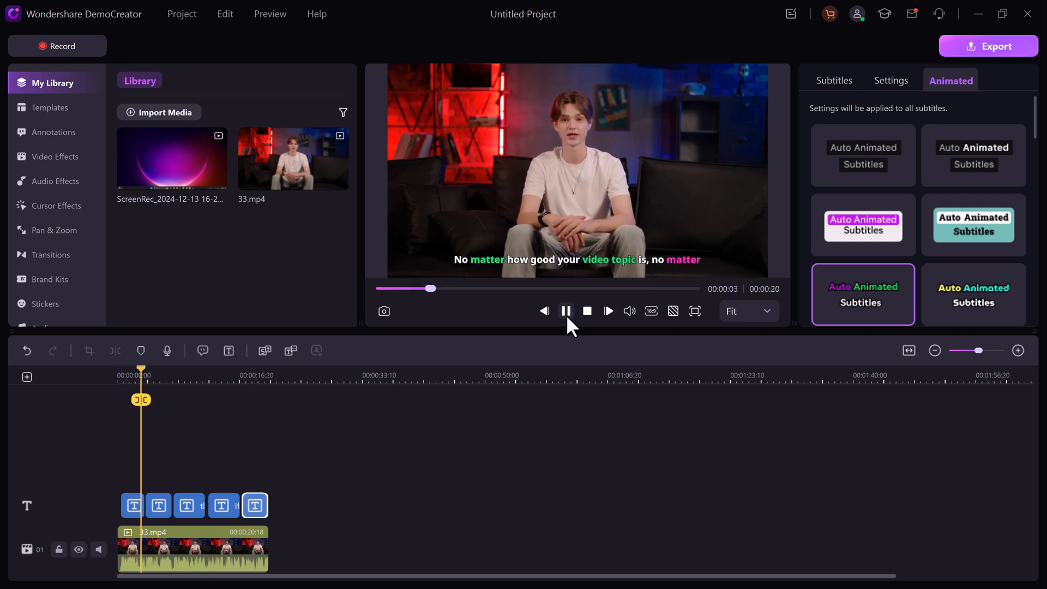
click(566, 310)
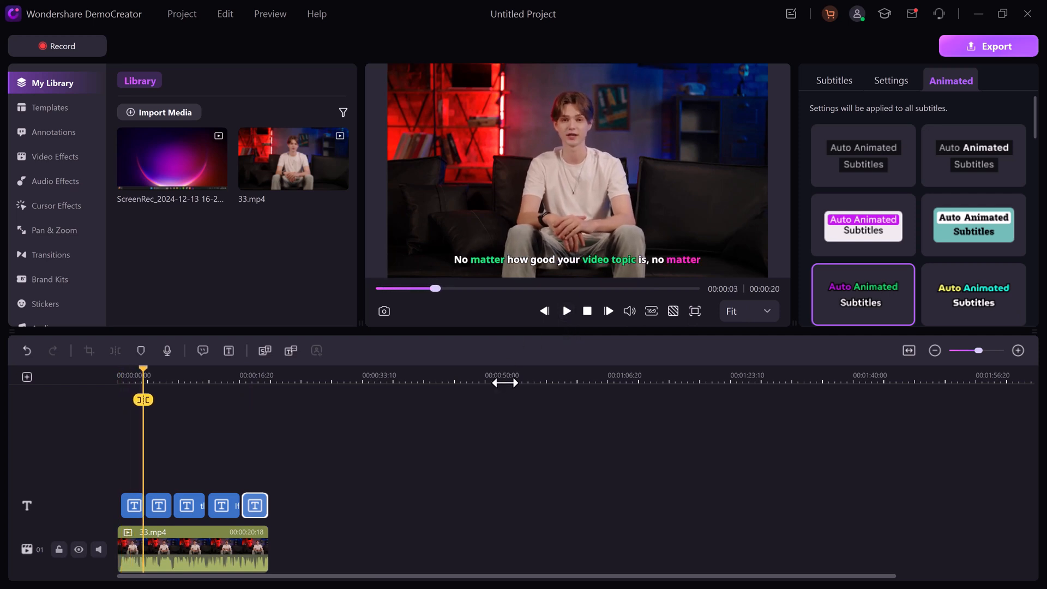
click(834, 80)
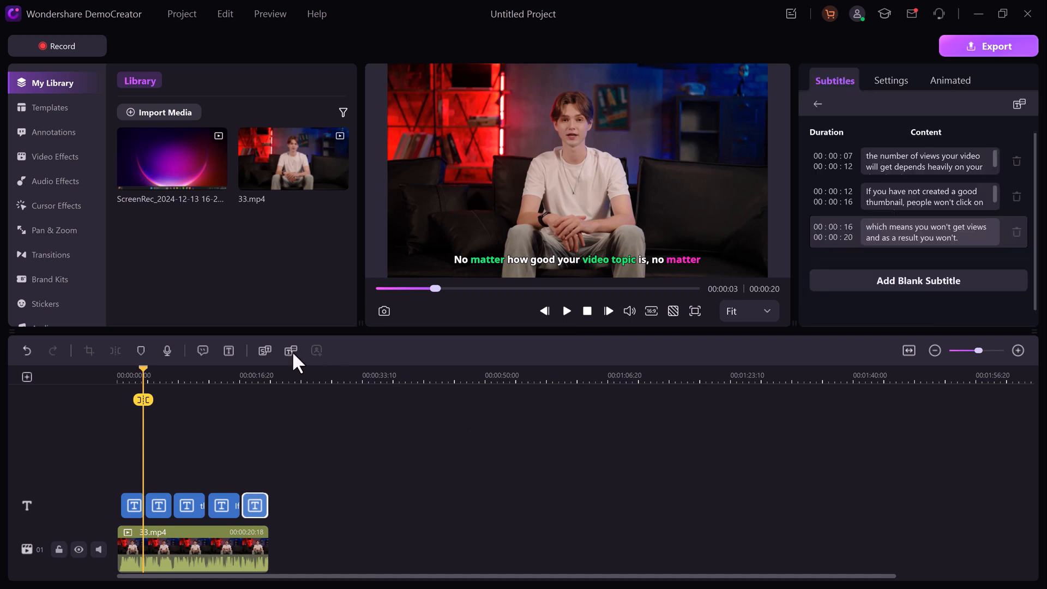
- Audition Mark, Bob, Alex, Allan and Lili, enter the 4K screen-recording sentence, and select Allan
click(291, 350)
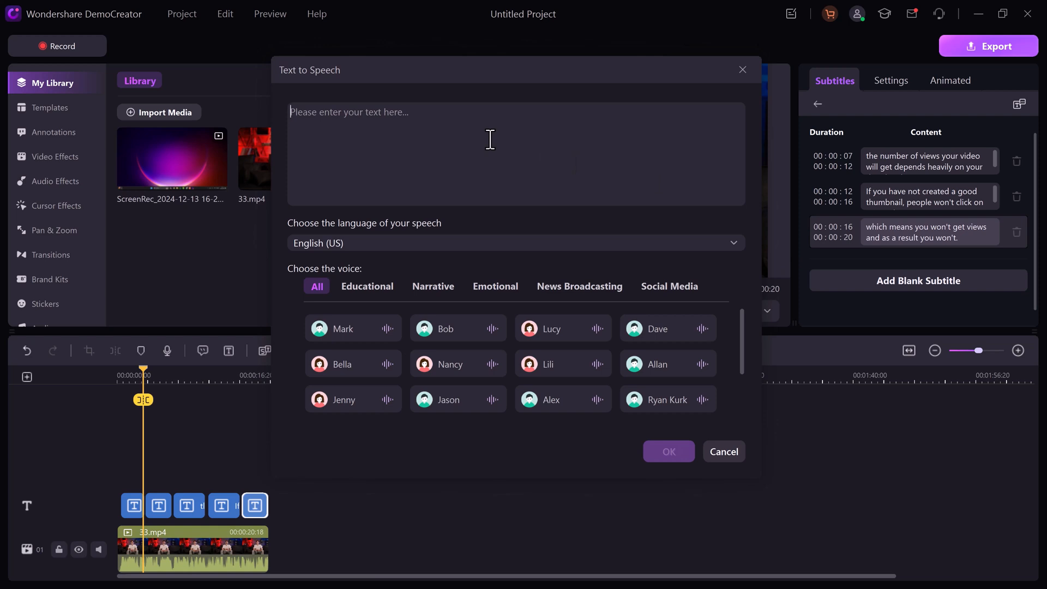
click(344, 328)
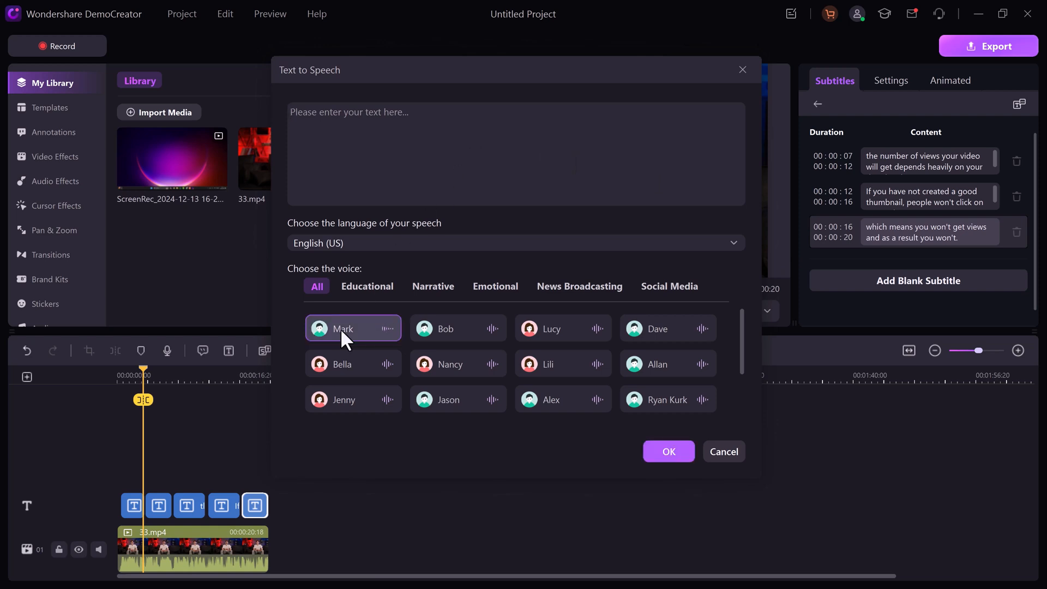
click(458, 328)
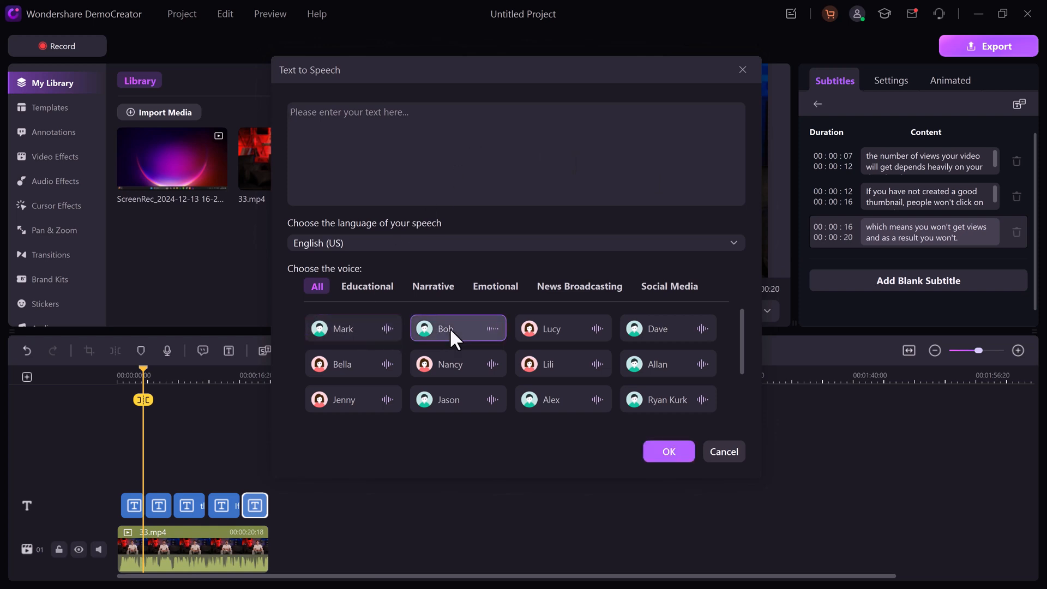
mouse_move(508, 351)
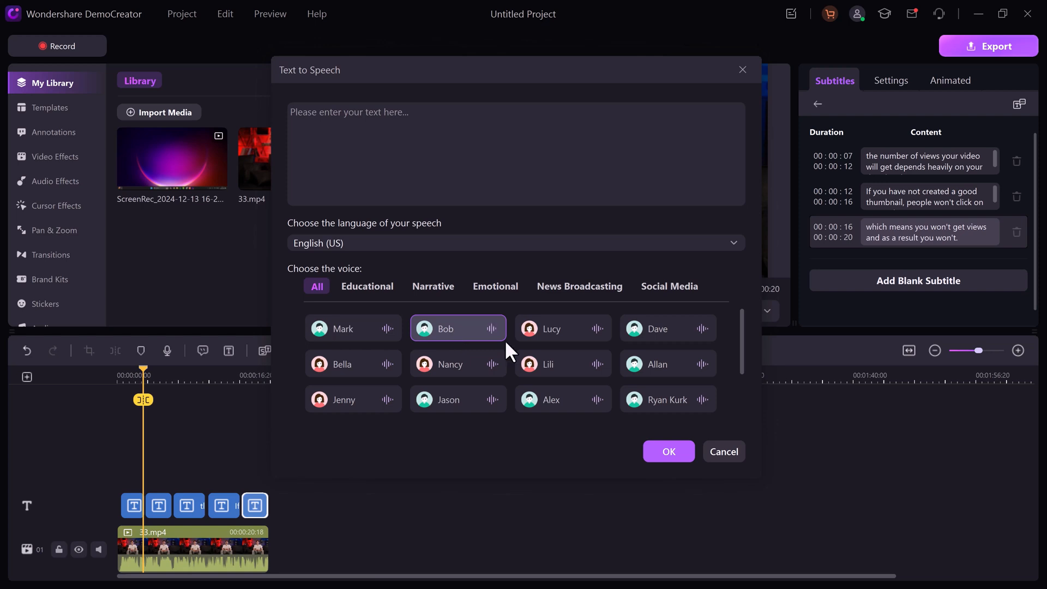
click(562, 399)
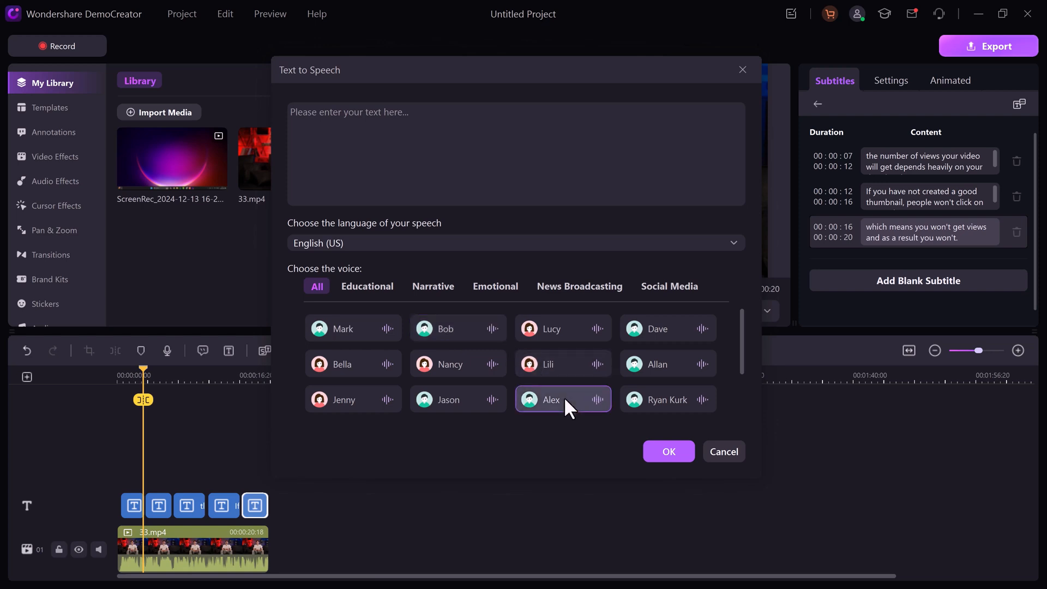
mouse_move(604, 398)
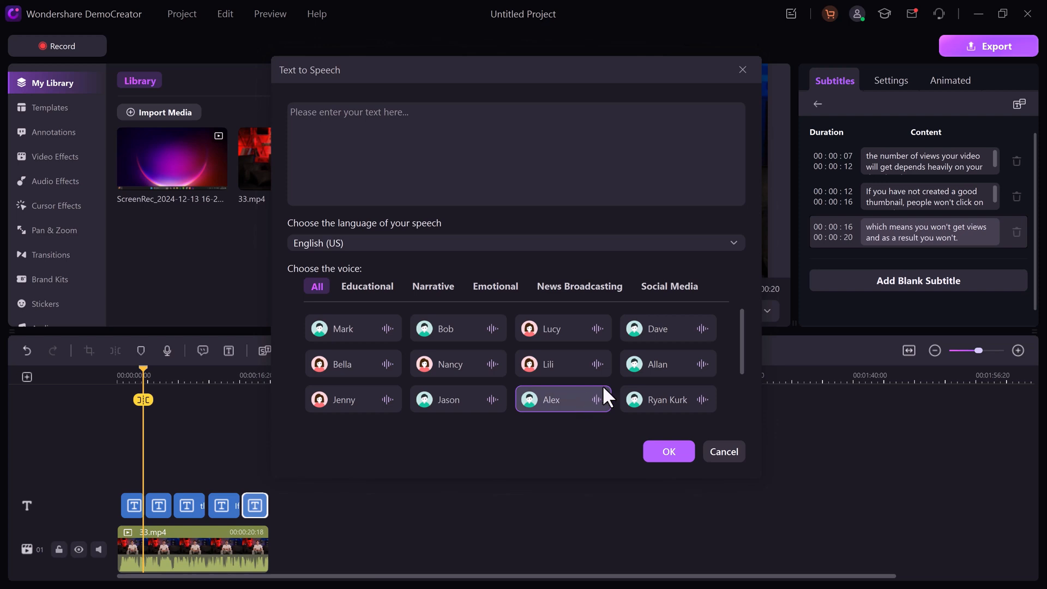
click(667, 363)
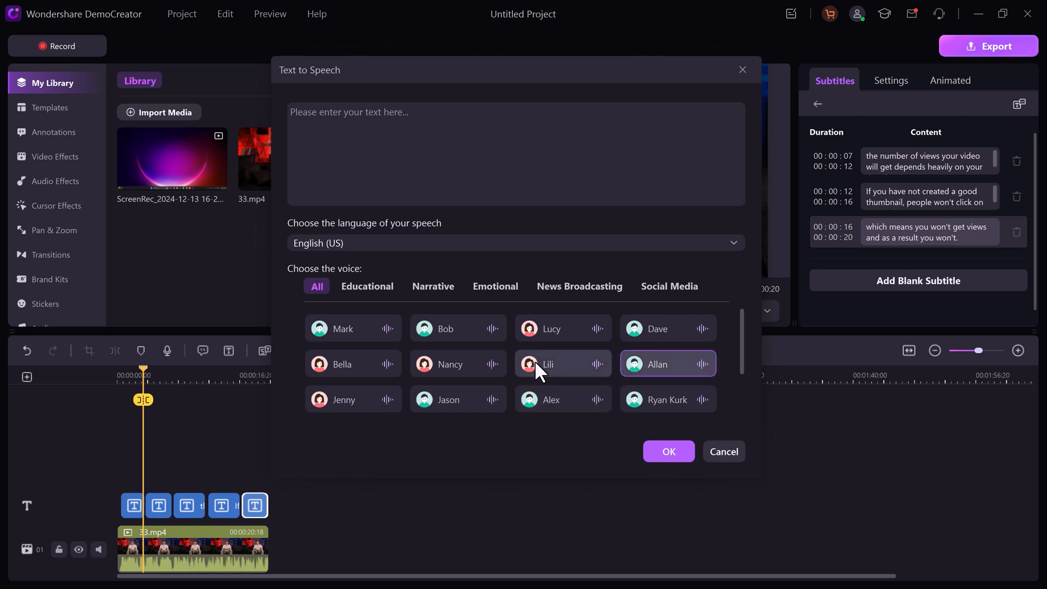
click(550, 364)
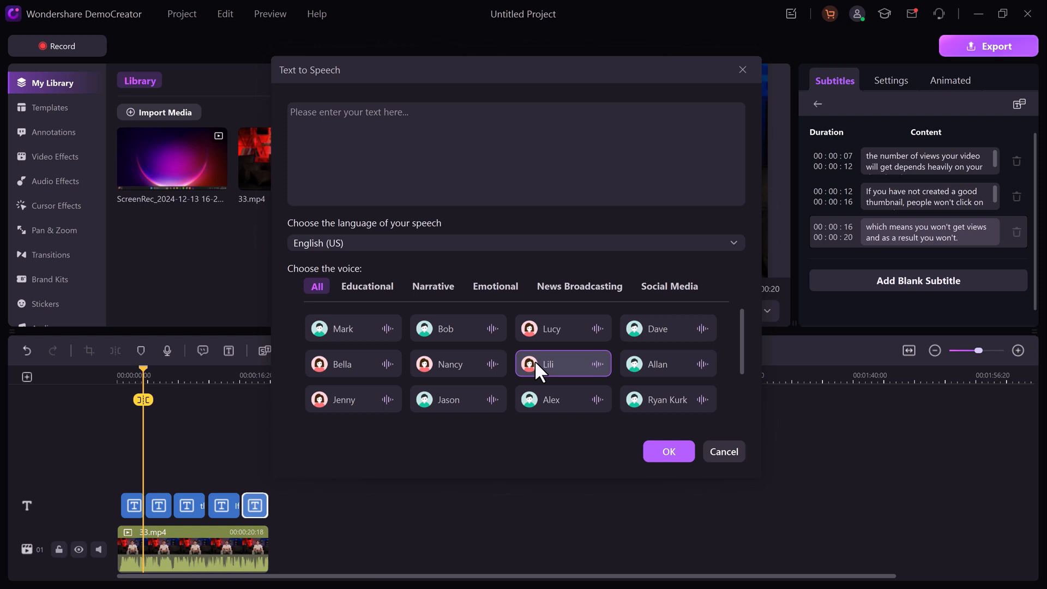
mouse_move(284, 37)
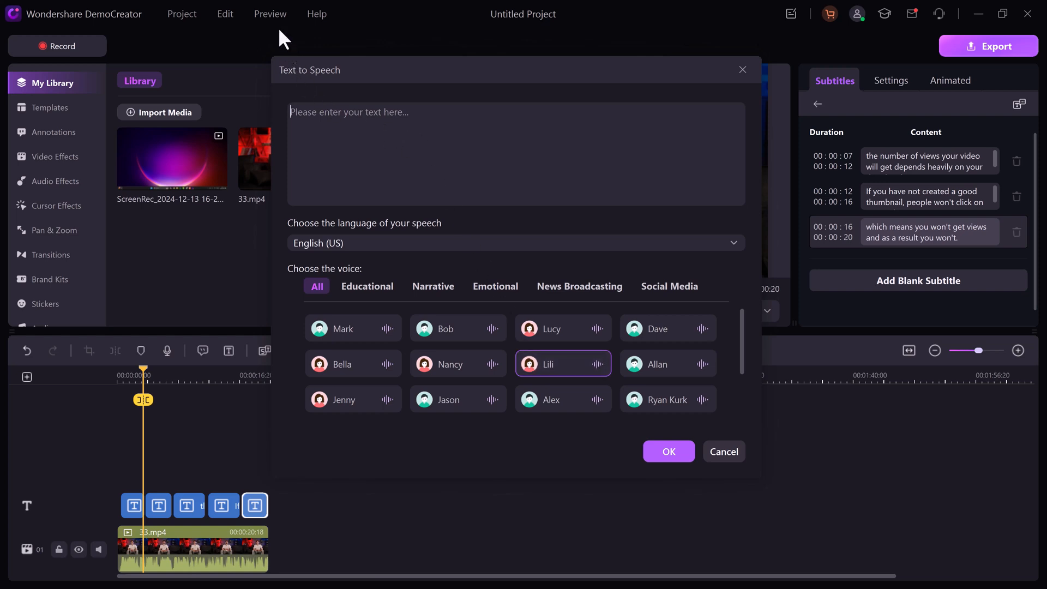
text(In this tutorial we are going to talk about how you can record your screen in 4k.)
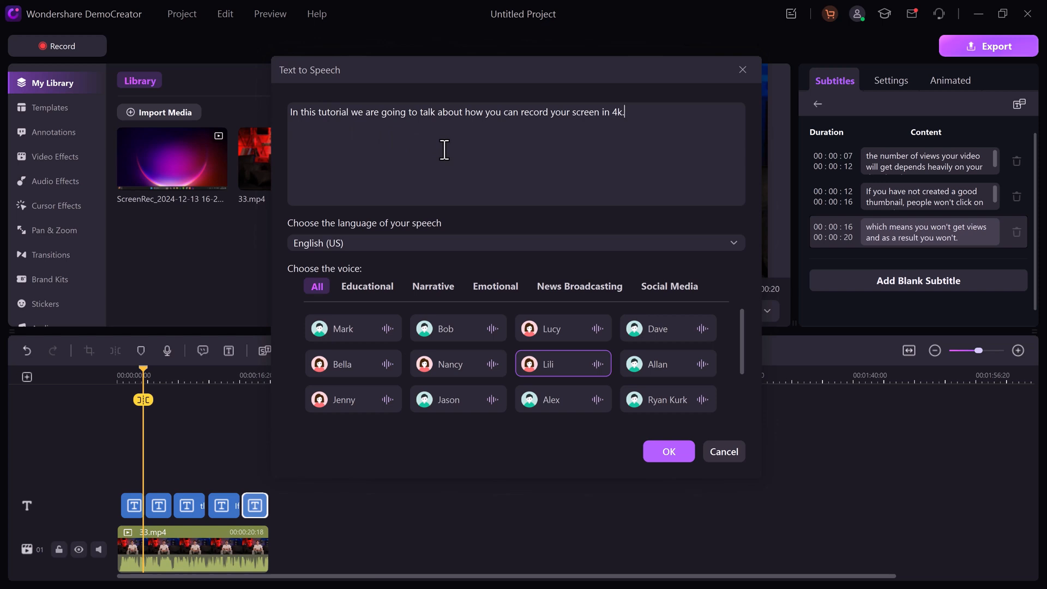
click(667, 363)
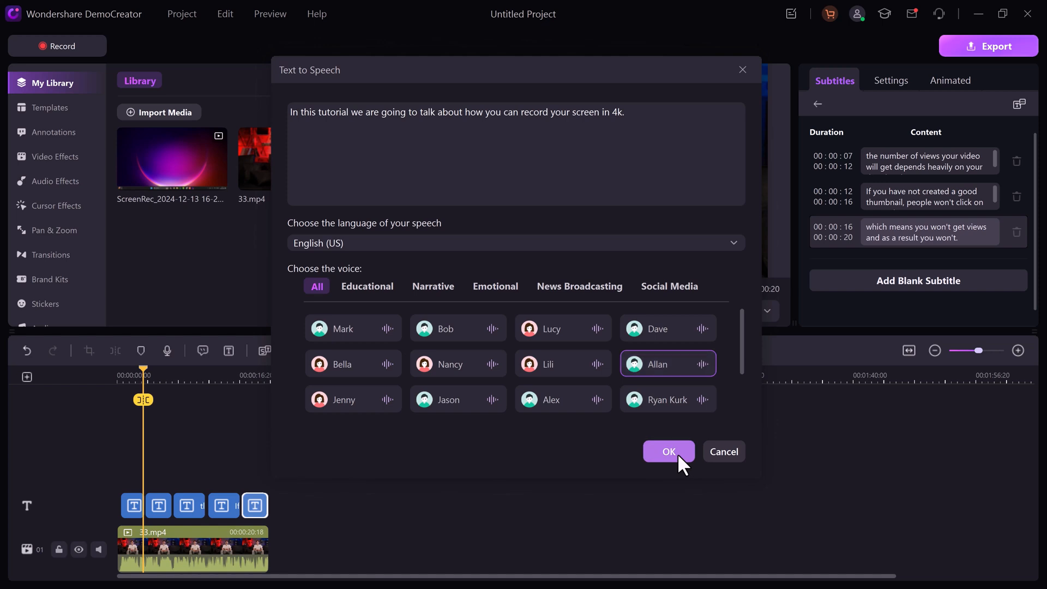
- Generate the Allan voiceover onto the timeline, select it, and apply a 4.73s fade-in
click(669, 452)
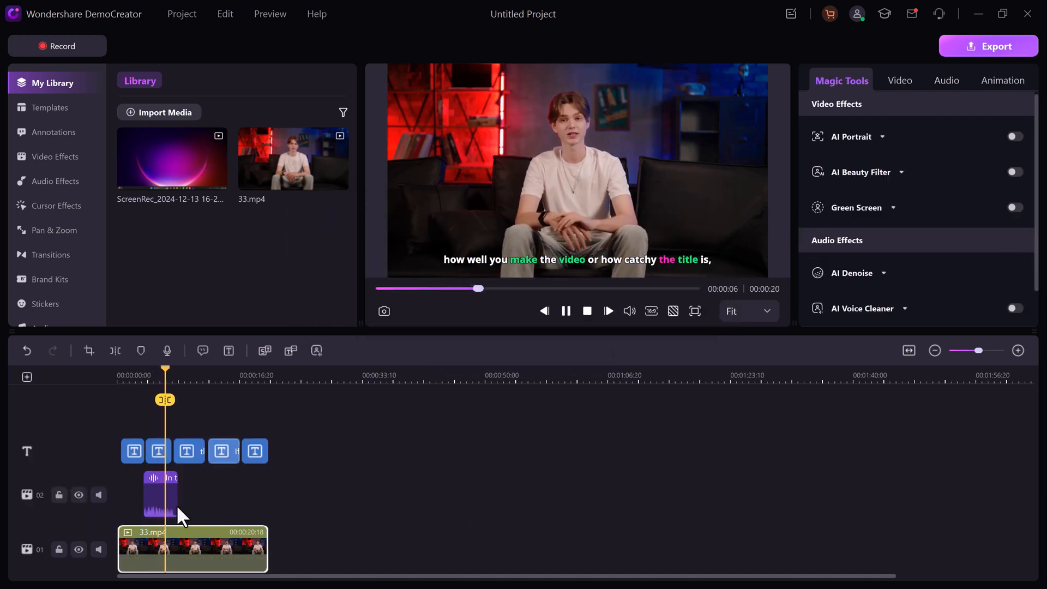
click(160, 498)
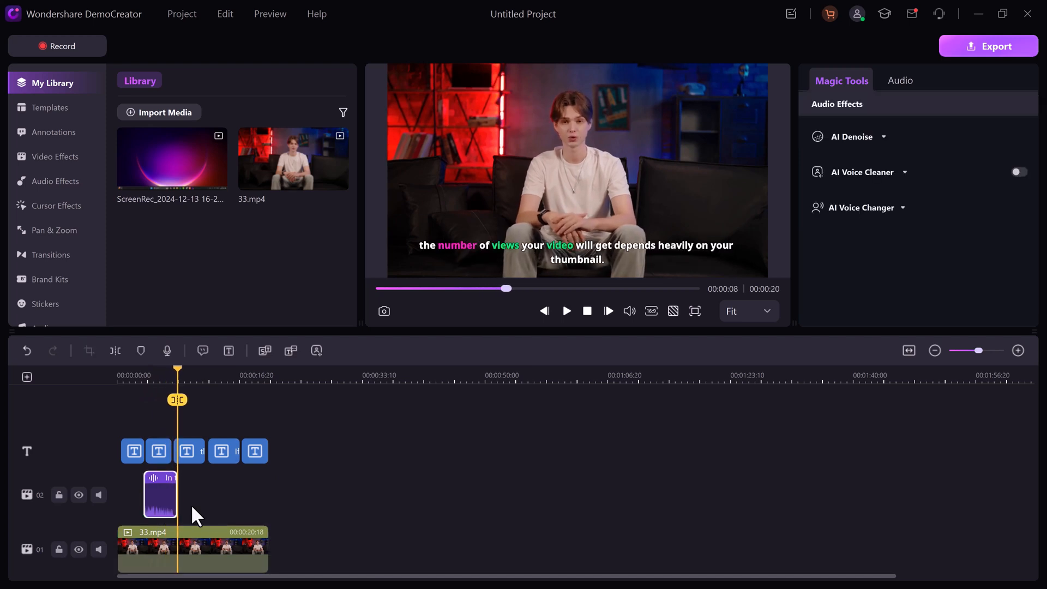
mouse_move(205, 416)
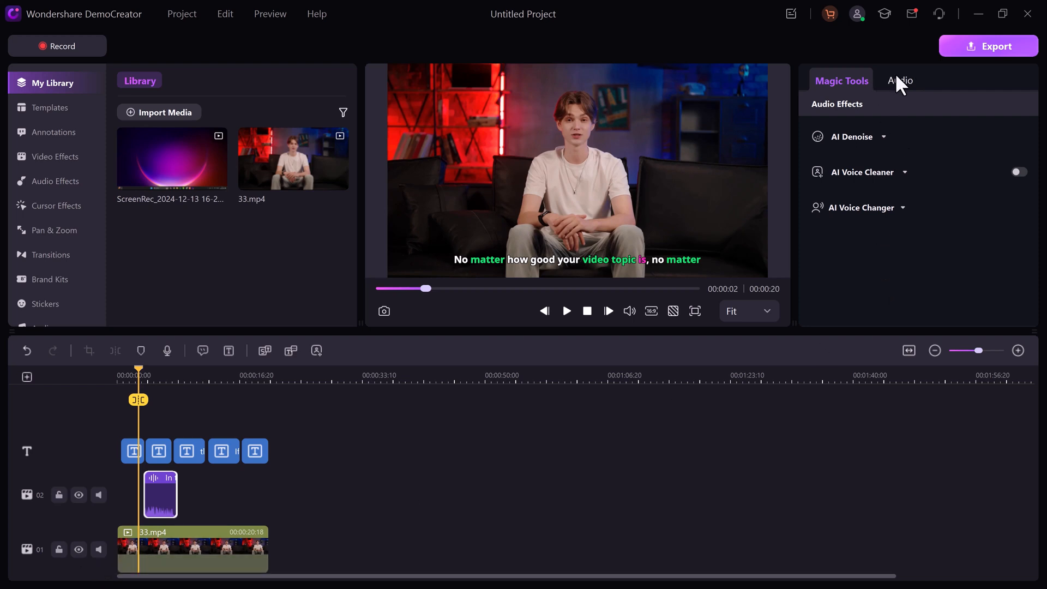
click(900, 80)
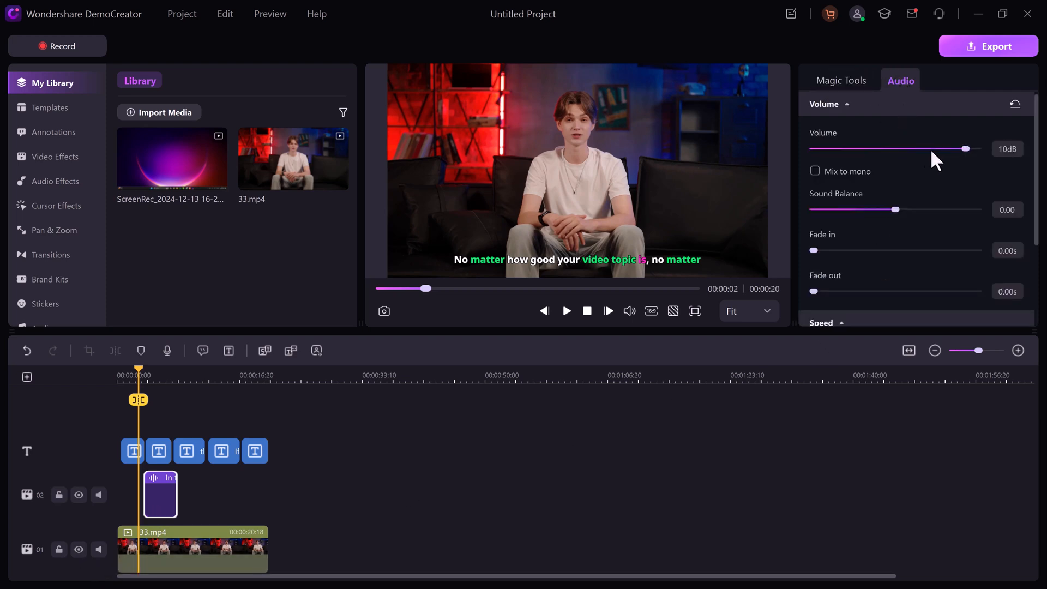
scroll(down, 3)
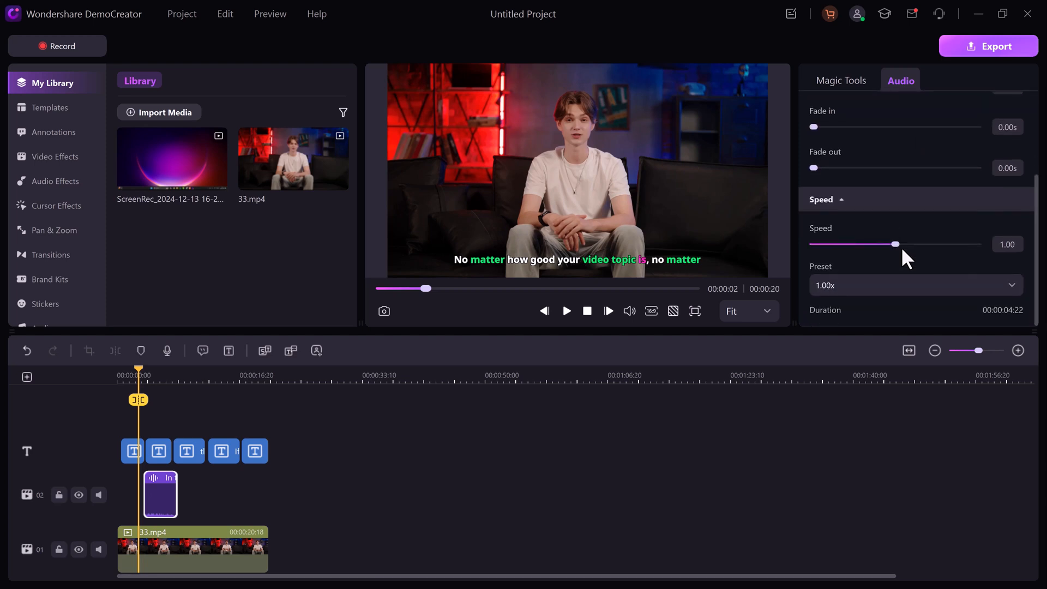
scroll(up, 3)
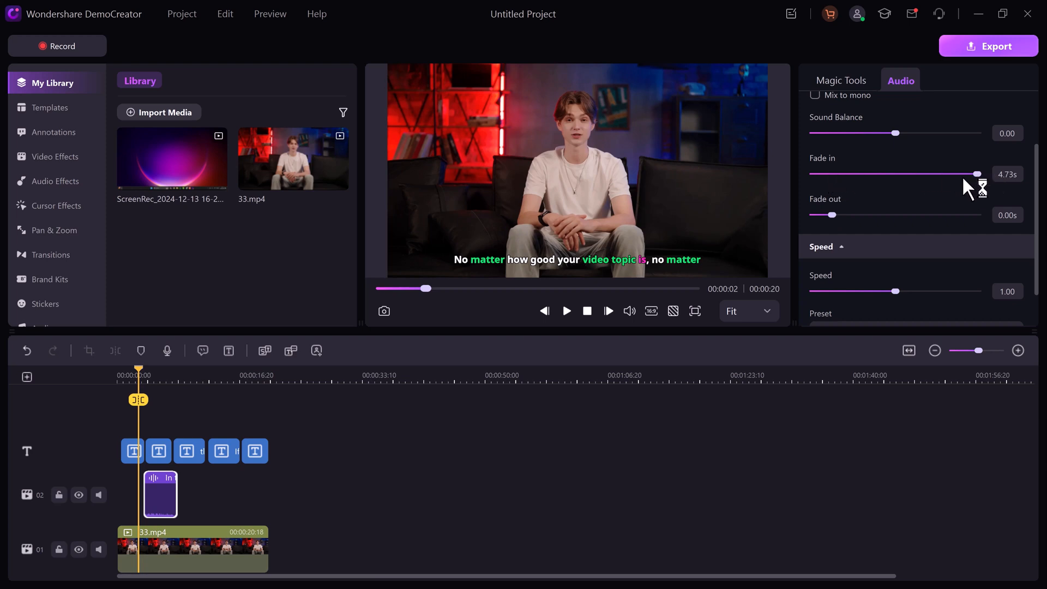
mouse_move(901, 280)
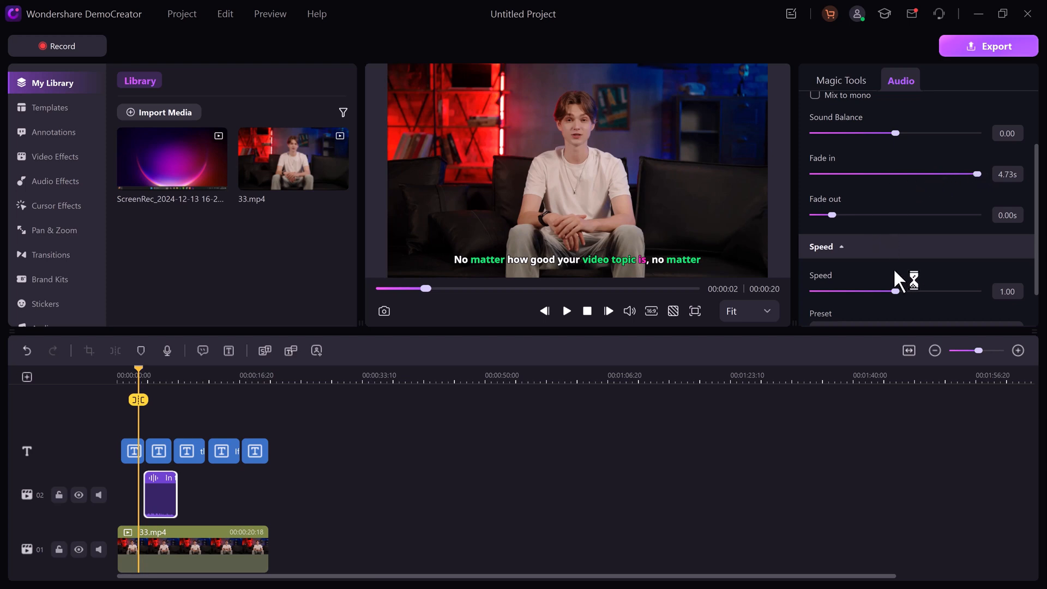
mouse_move(908, 287)
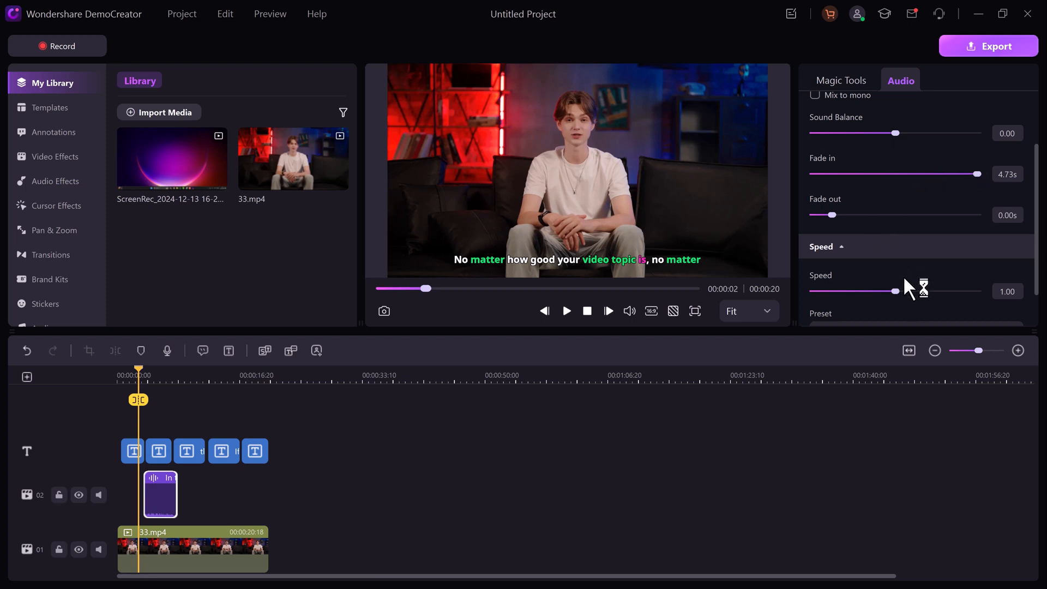
- Name the export 'My video', choose 3840 x 2160 (4K UHD), and start the MP4 export
click(989, 46)
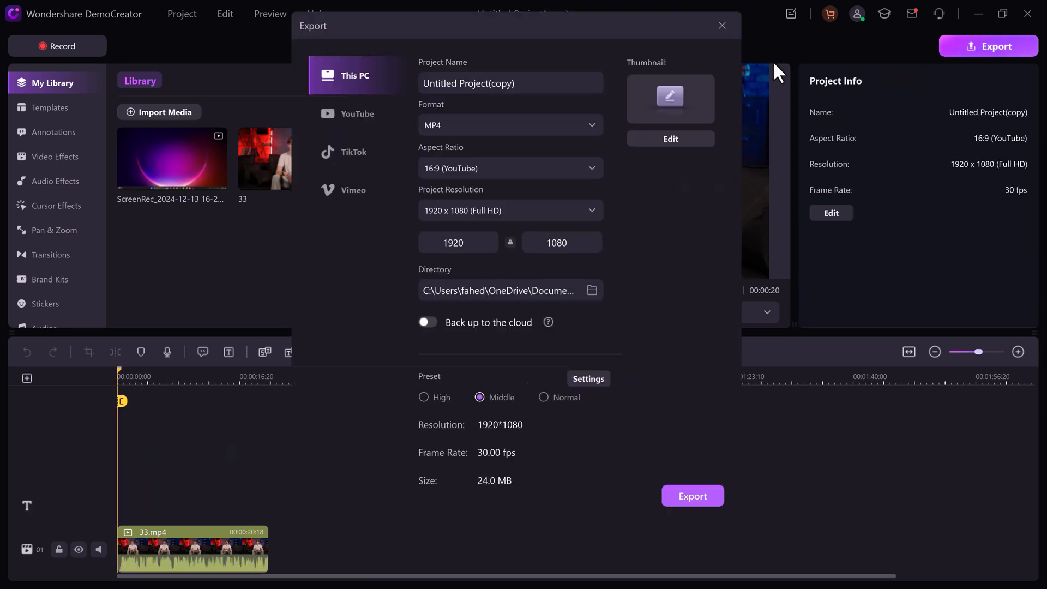
text(My video)
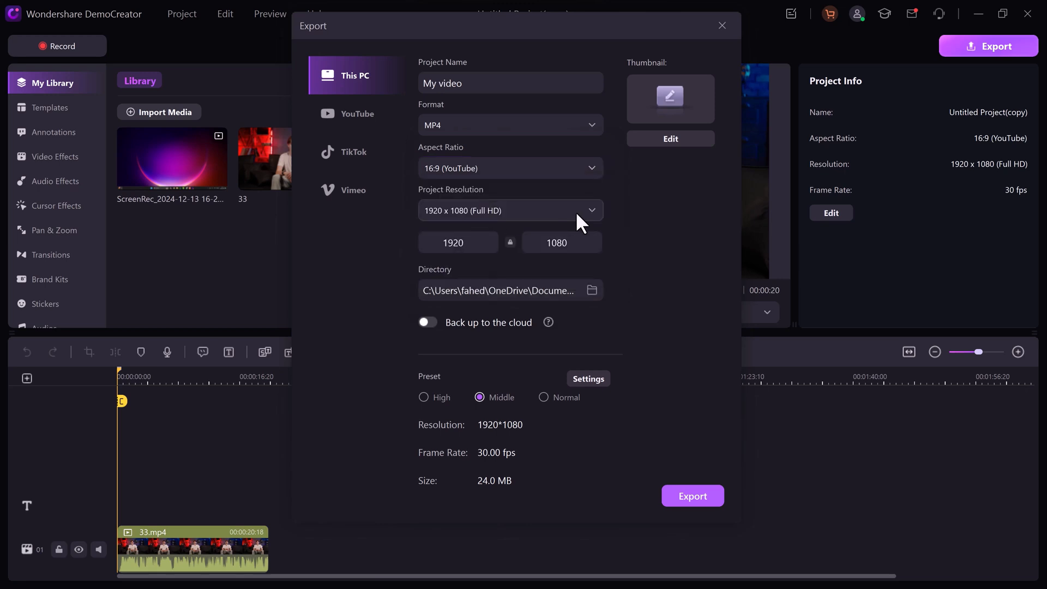
click(510, 211)
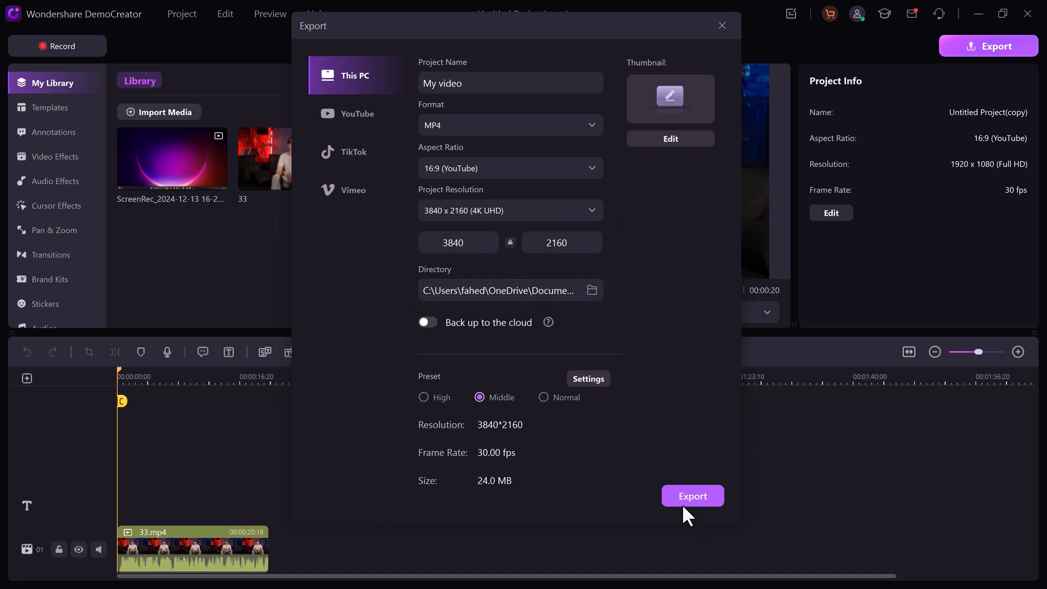
click(721, 25)
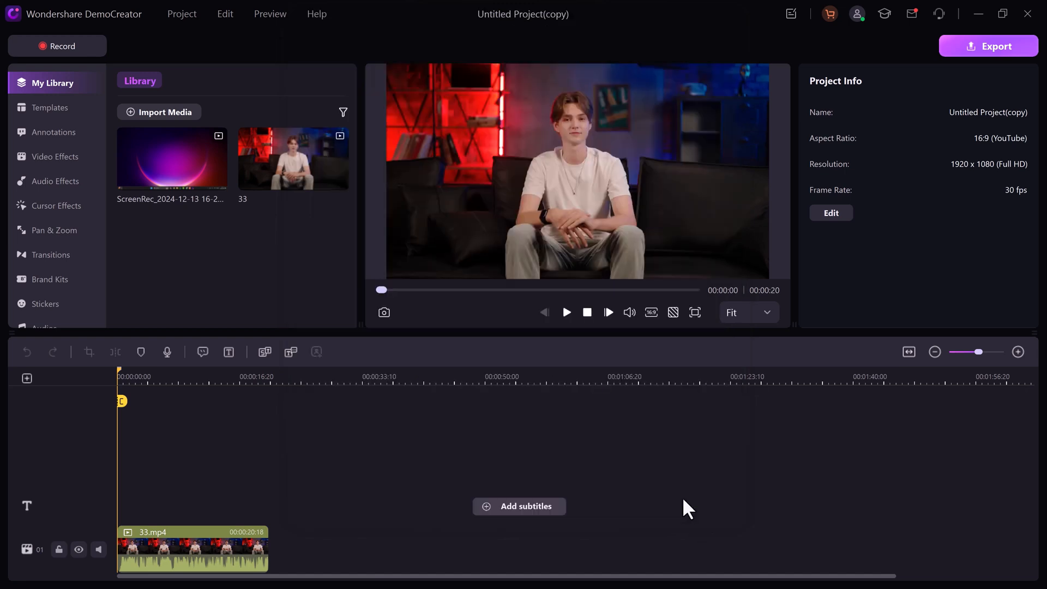
click(988, 46)
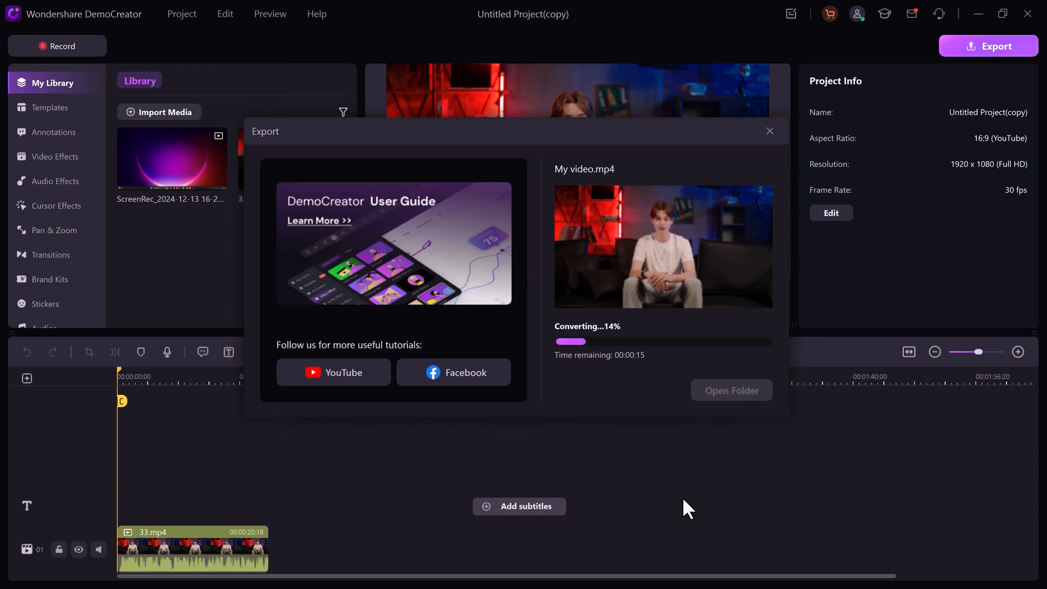
mouse_move(692, 420)
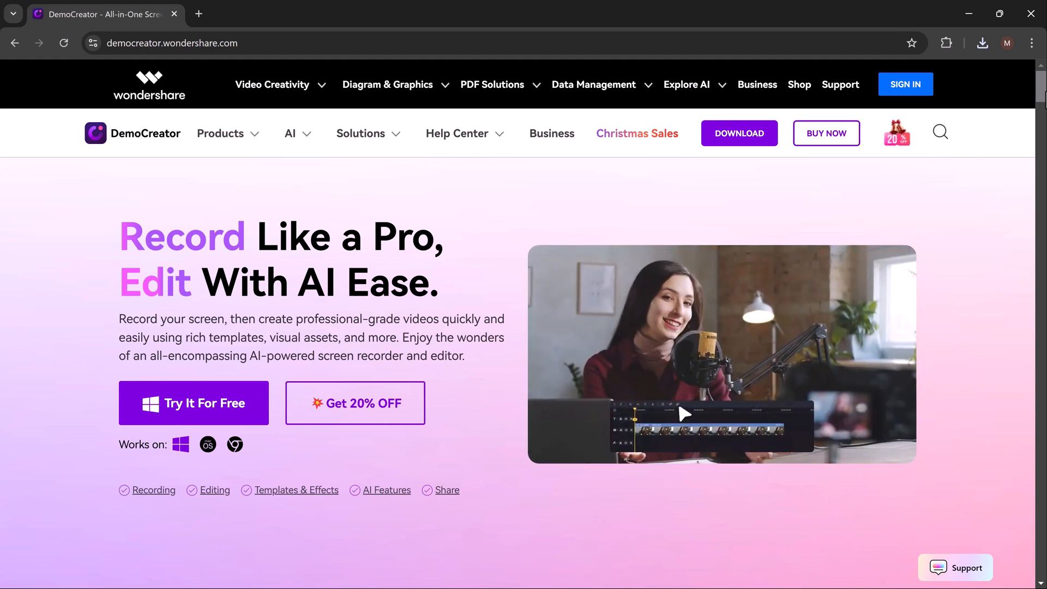
scroll(down, 3)
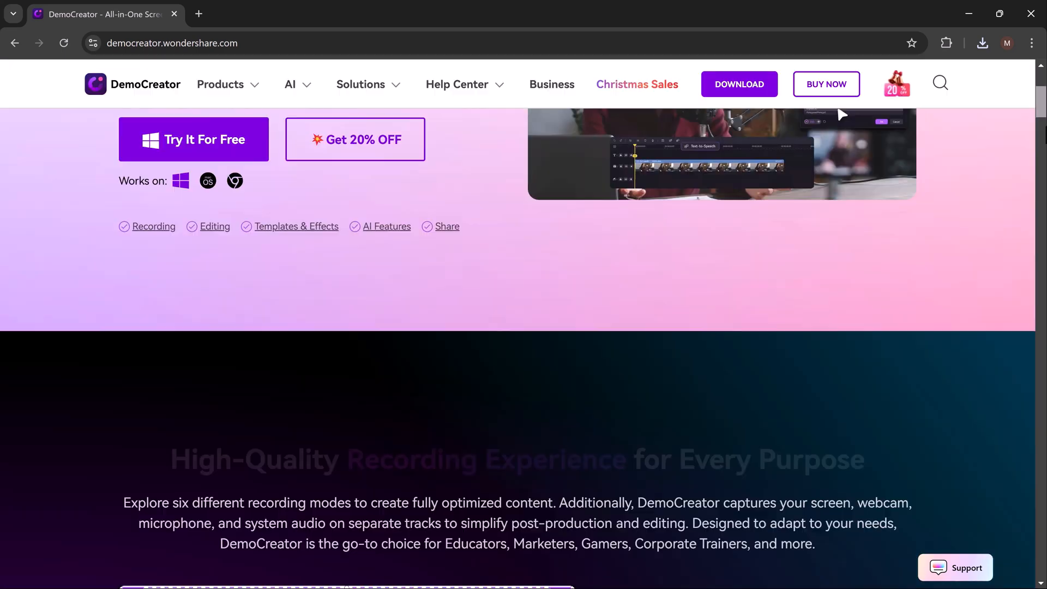
scroll(down, 3)
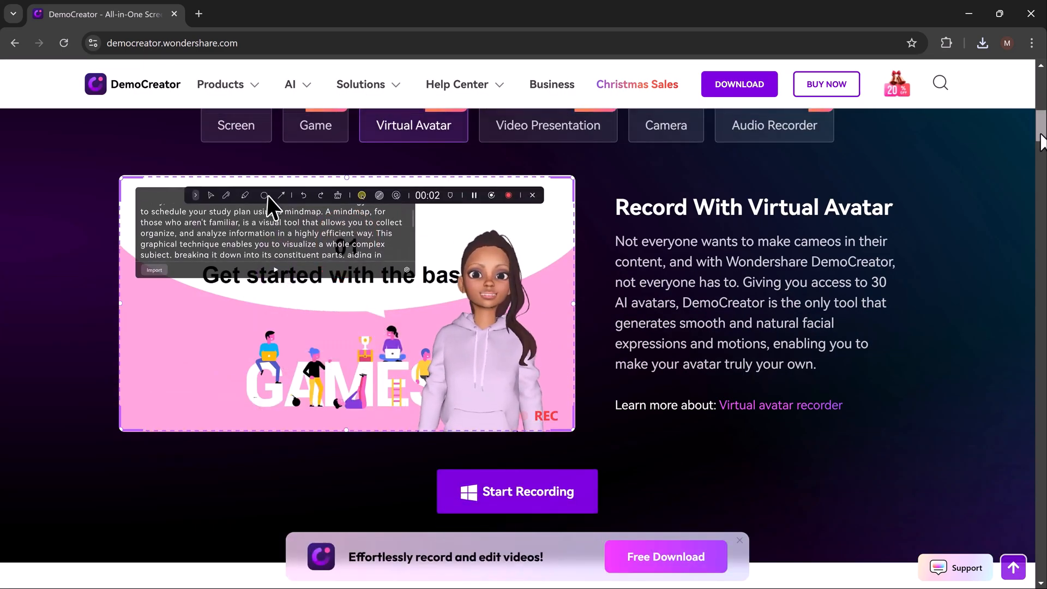
scroll(down, 3)
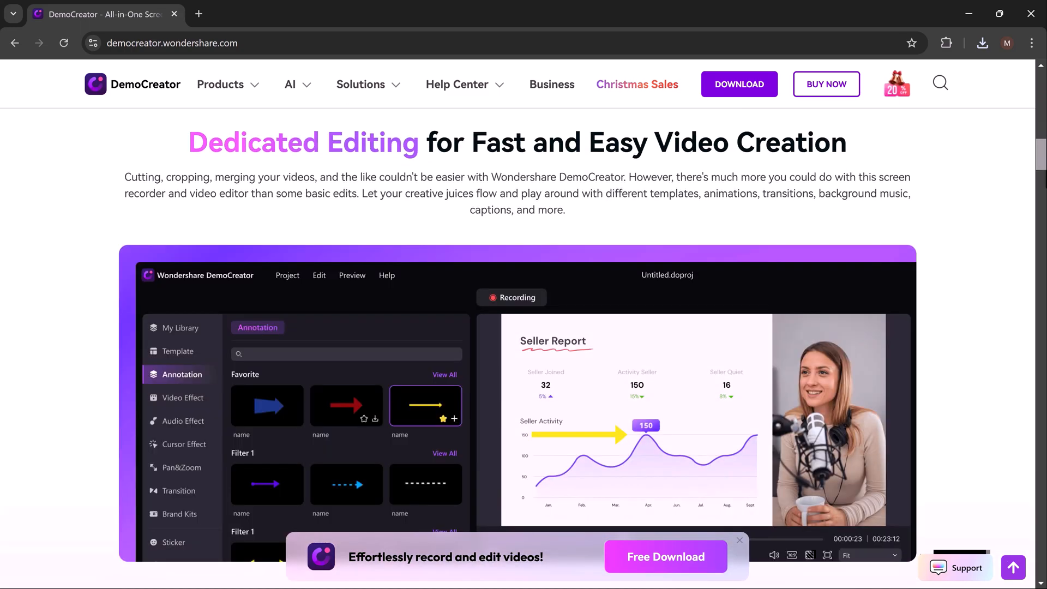
scroll(down, 3)
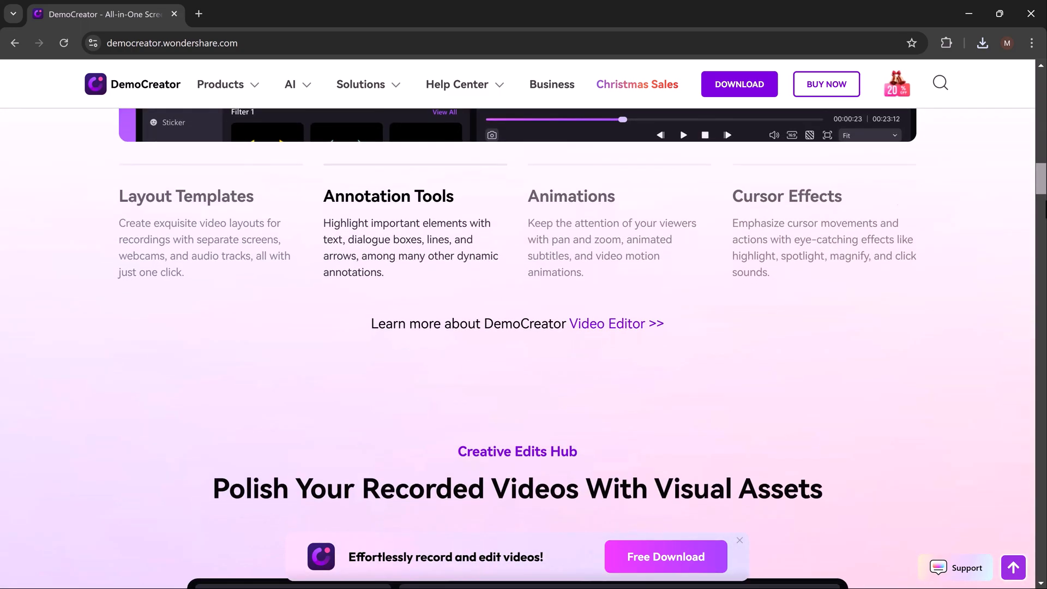